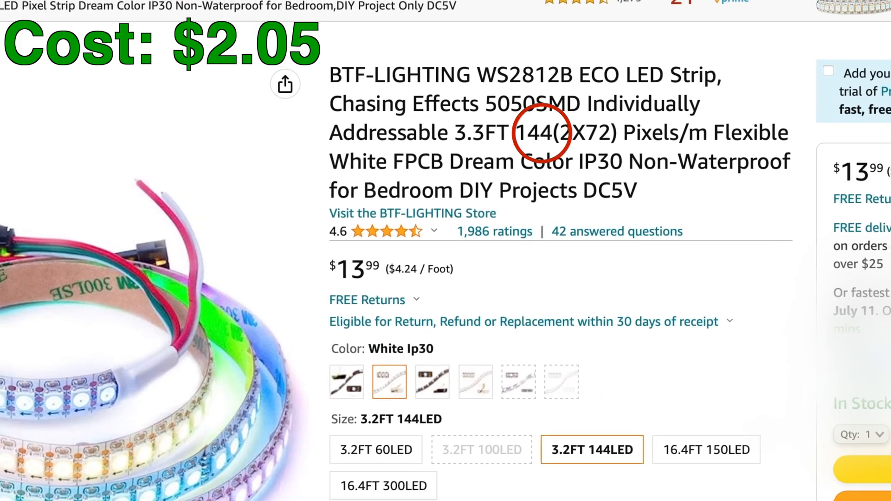
- Search 'fastled' in the Library Manager and install FastLED by Daniel Garcia, returning to the sketch
{"action": "scroll", "scroll_direction": "down", "scroll_amount": 3}
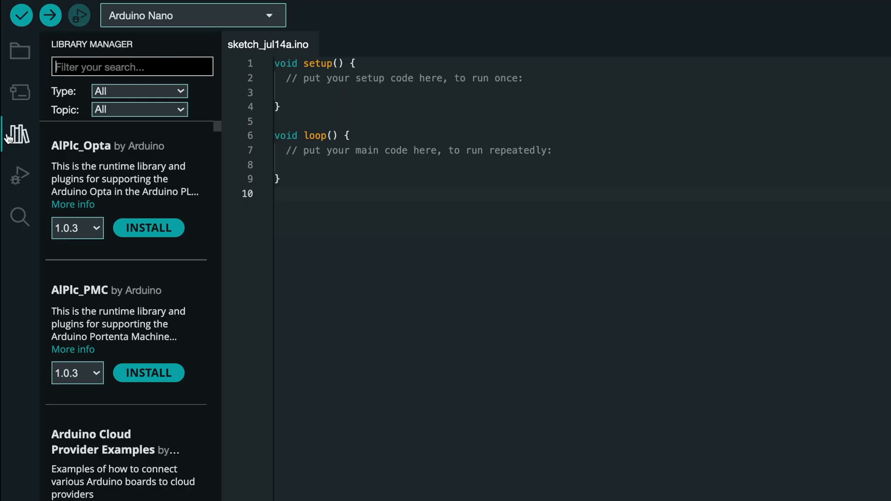
{"action": "type", "text": "fastled"}
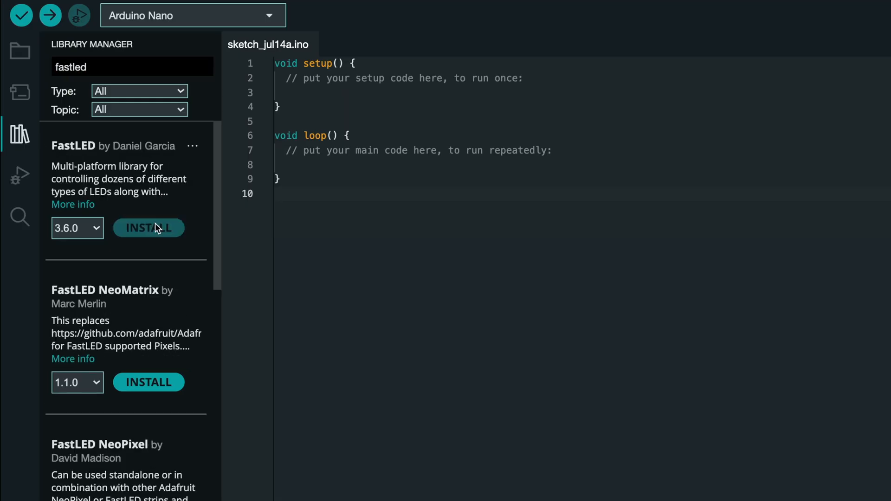
{"action": "left_click", "coordinate": [148, 228]}
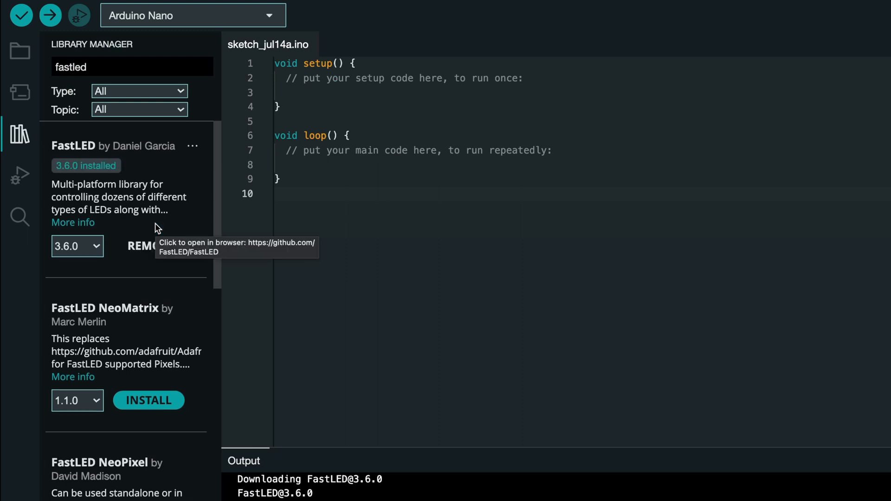
{"action": "left_click", "coordinate": [18, 133]}
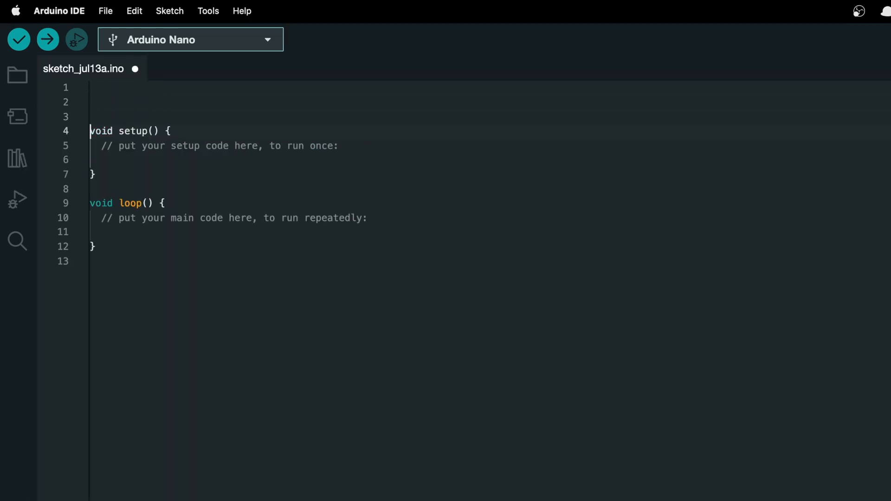
- Include FastLED.h and define LED_PIN 3 and BUTTON_PIN 4
{"action": "type", "text": "#include"}
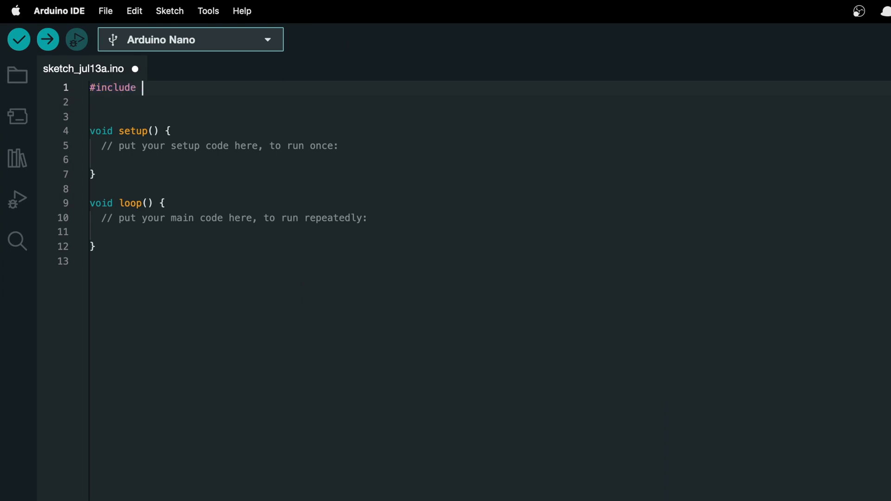
{"action": "type", "text": "<FastLED.h>"}
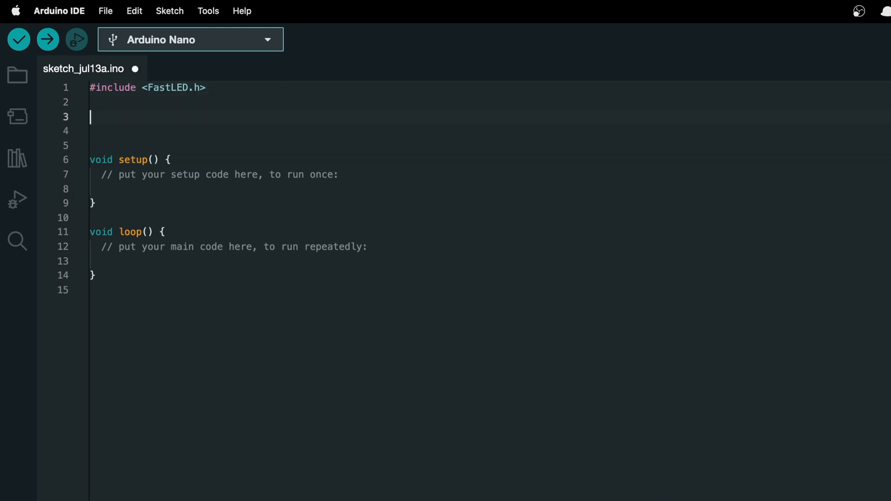
{"action": "type", "text": "#define LED"}
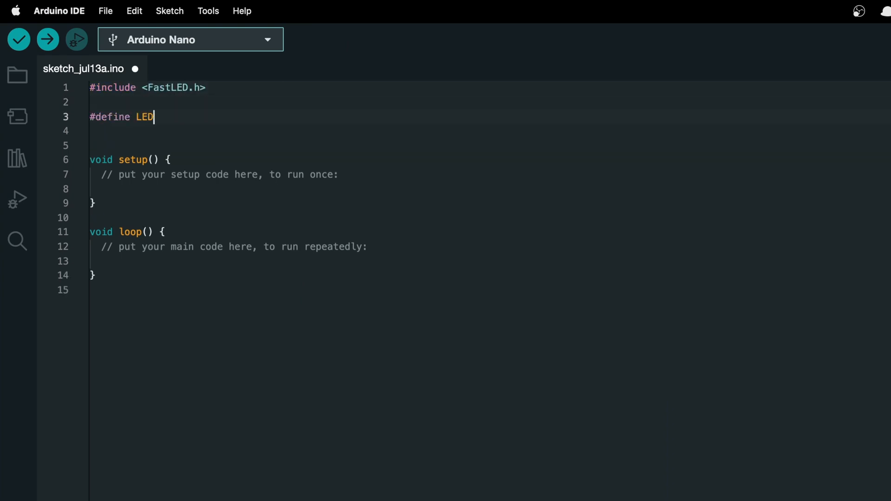
{"action": "type", "text": "_PIN 3"}
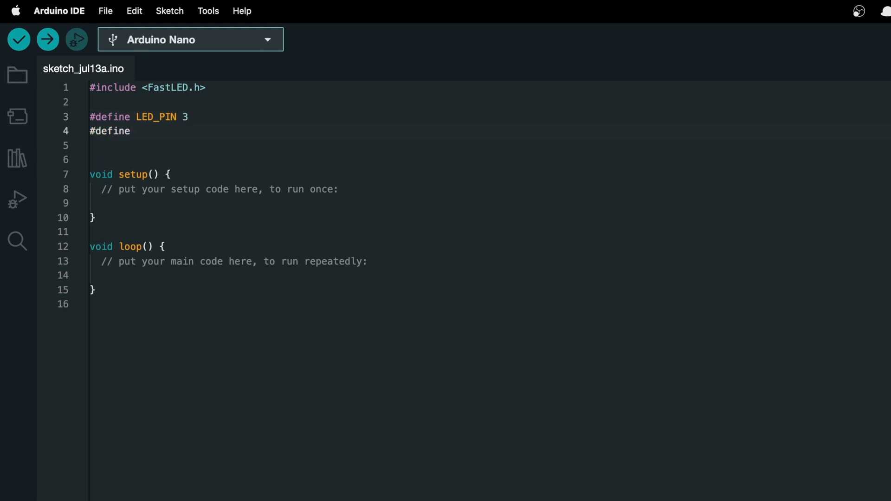
{"action": "type", "text": "BUTTON_PIN 4"}
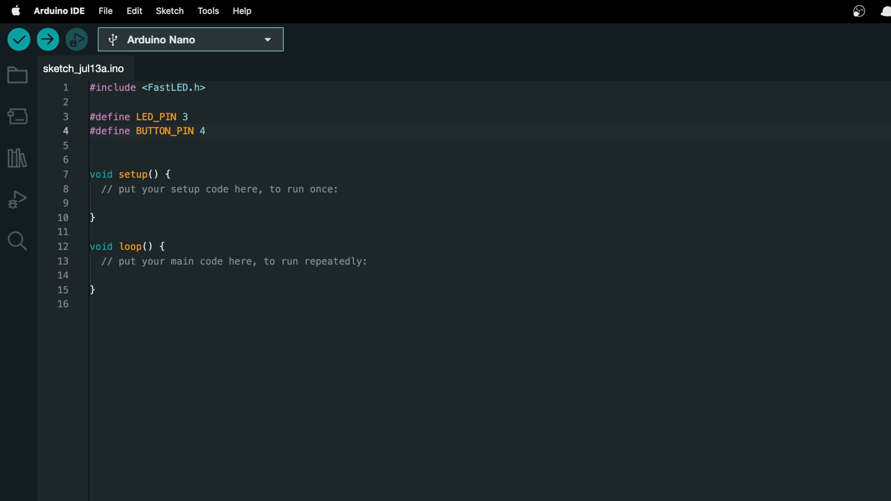
{"action": "key", "text": "Enter"}
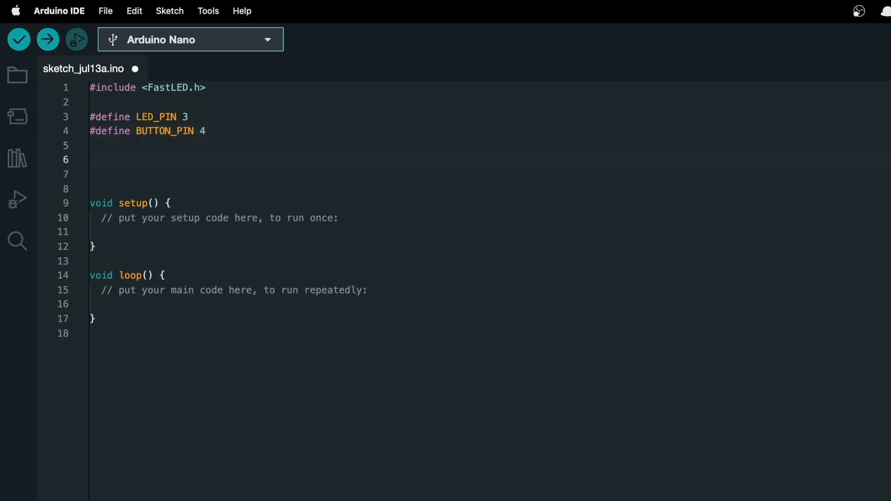
- Define NUM_LEDS 265, BRIGHTNESS 64, LED_TYPE WS2812 and COLOR_ORDER GRB
{"action": "type", "text": "#define NU"}
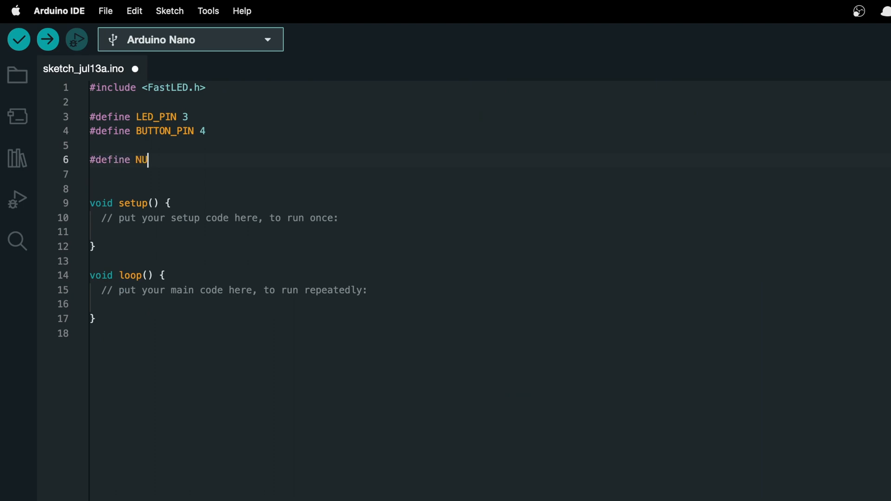
{"action": "type", "text": "M_LEDS 26"}
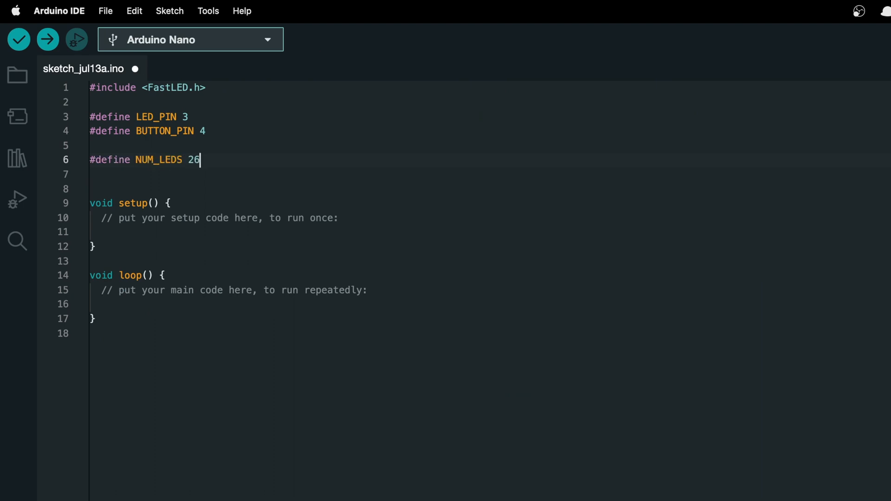
{"action": "type", "text": "5"}
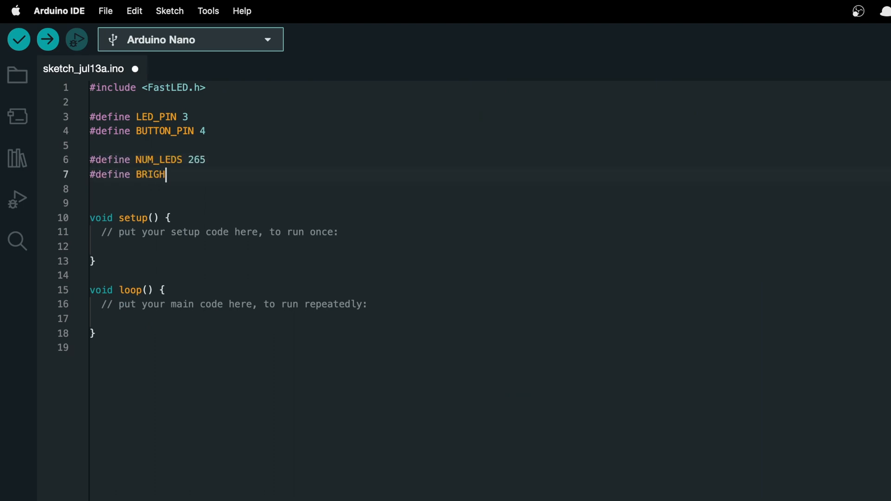
{"action": "type", "text": "TNESS 64"}
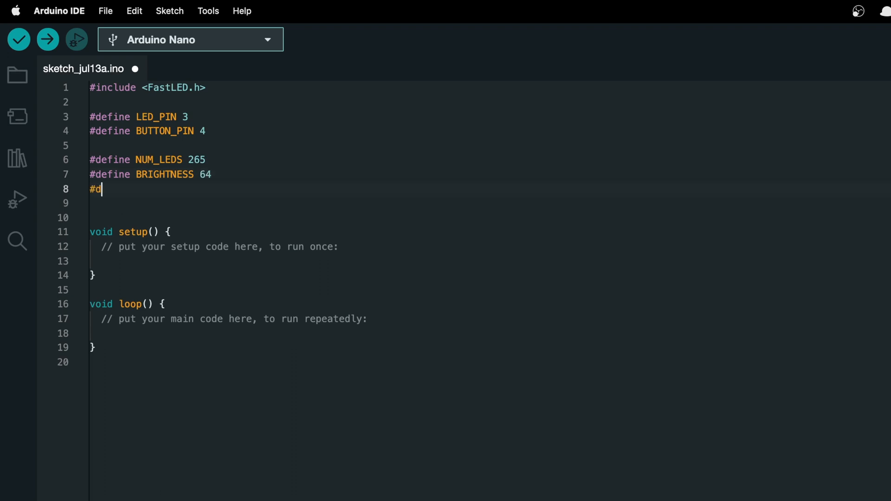
{"action": "type", "text": "efine LED_"}
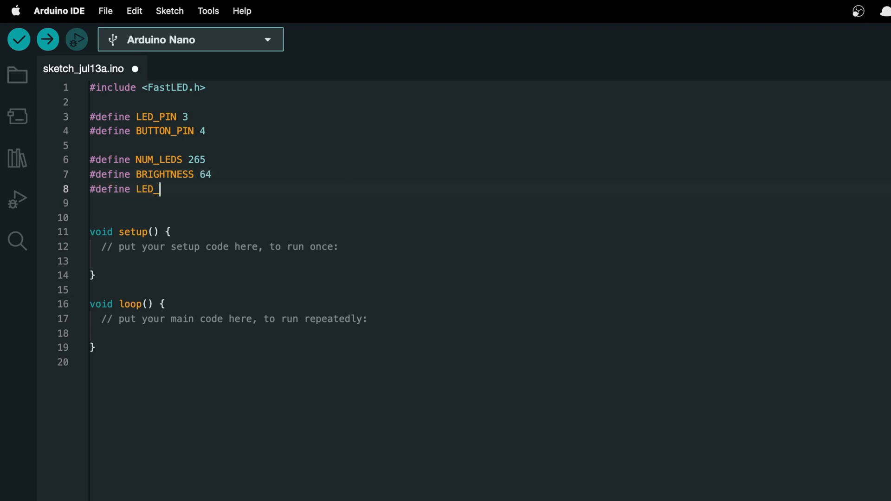
{"action": "type", "text": "TYPE WS2812"}
{"action": "left_click", "coordinate": [288, 203]}
{"action": "type", "text": "#define"}
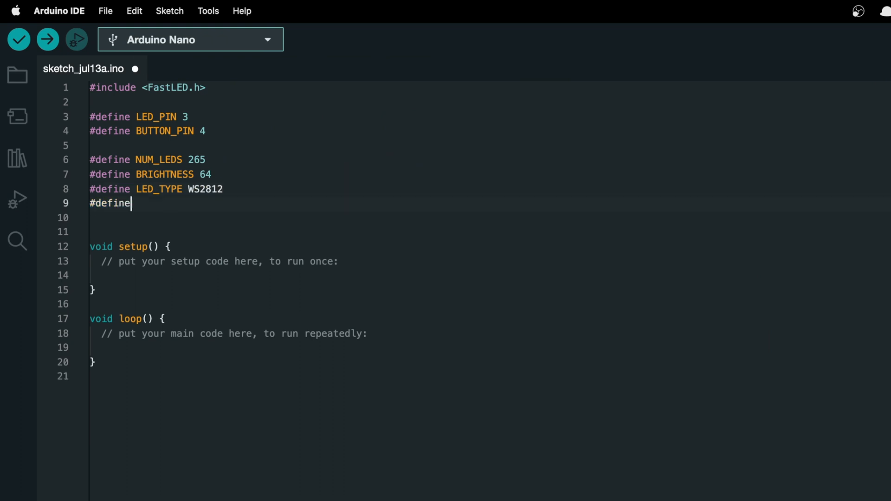
{"action": "type", "text": "COLOR_O"}
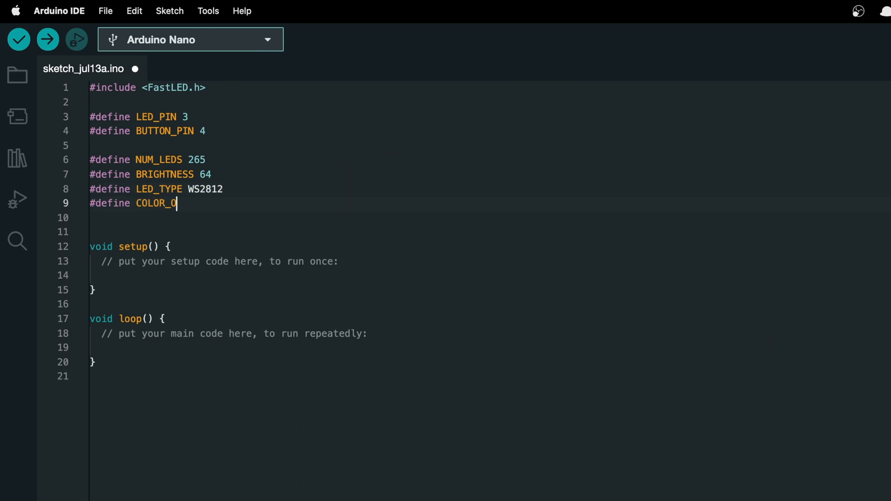
{"action": "type", "text": "RDER GRB"}
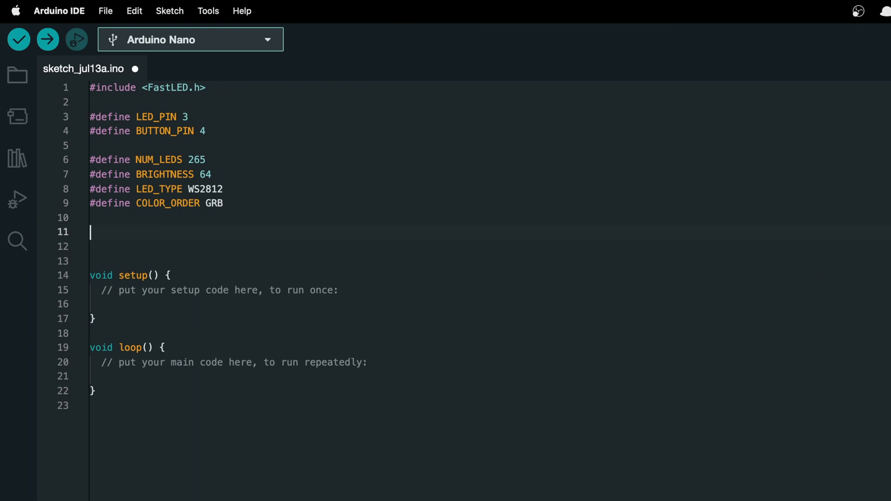
- Declare the CRGB leds[NUM_LEDS] array
{"action": "type", "text": "CRGB leds"}
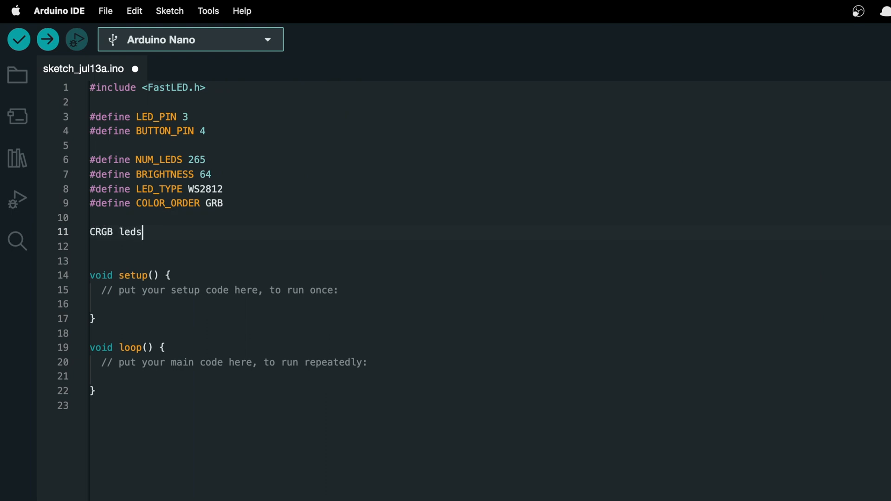
{"action": "type", "text": "[NUM_LEDS]"}
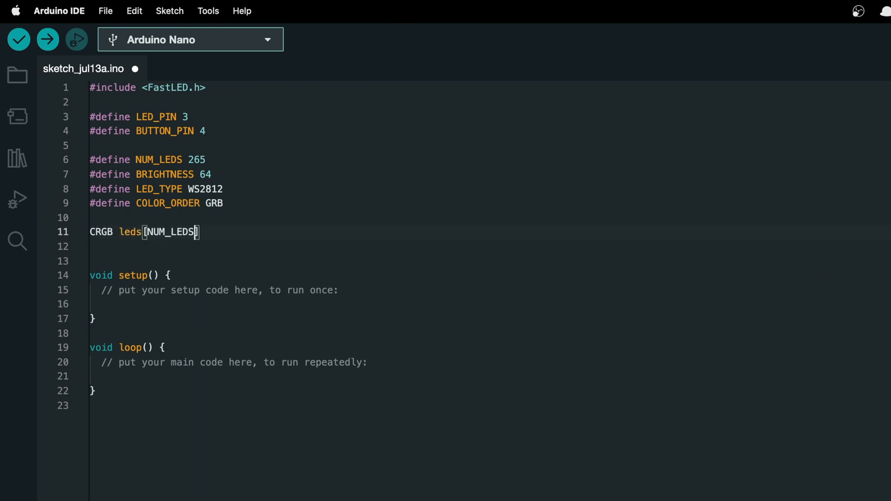
{"action": "type", "text": ";"}
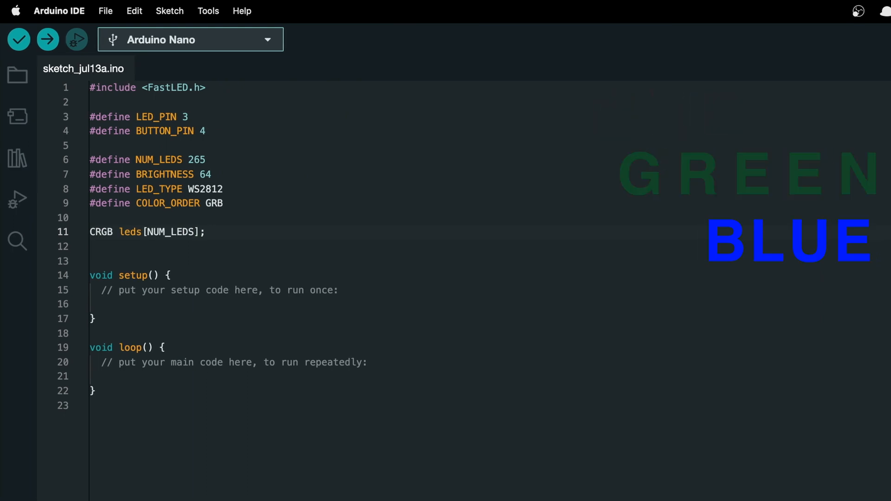
- Declare bool activated and buttonDown as false and int ledsPerFrame = 3
{"action": "key", "text": "enter"}
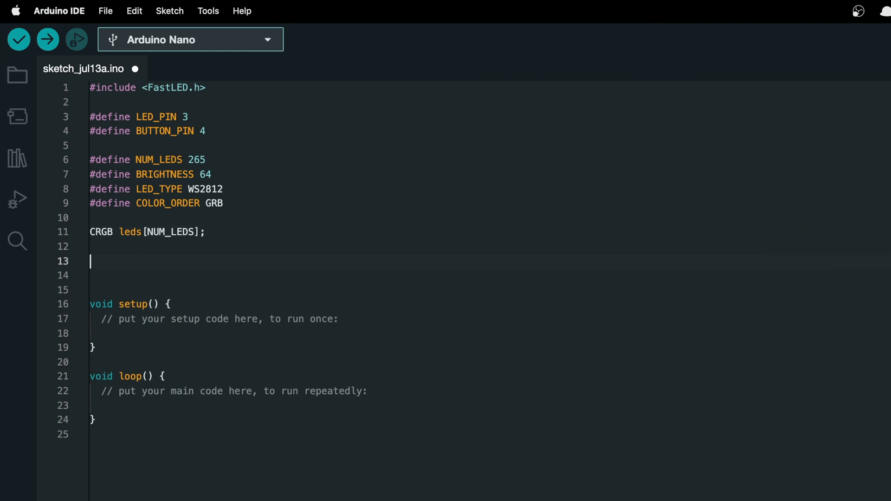
{"action": "type", "text": "bool activat"}
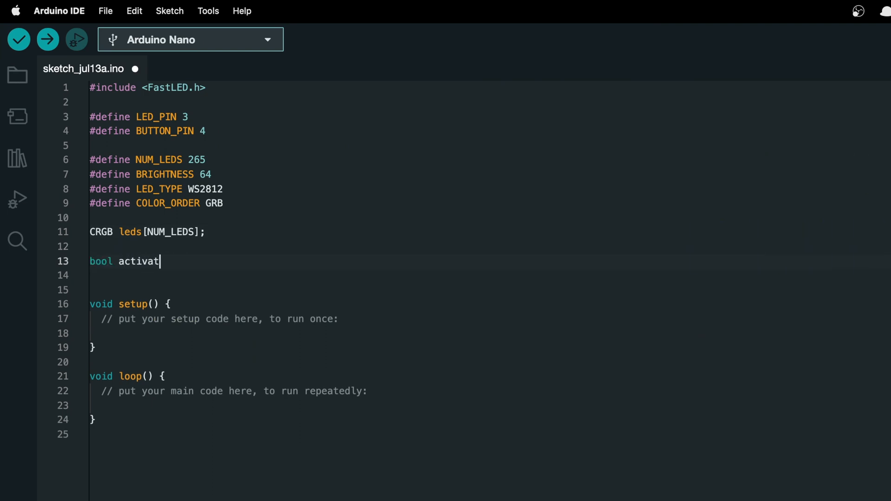
{"action": "type", "text": "ed = false;"}
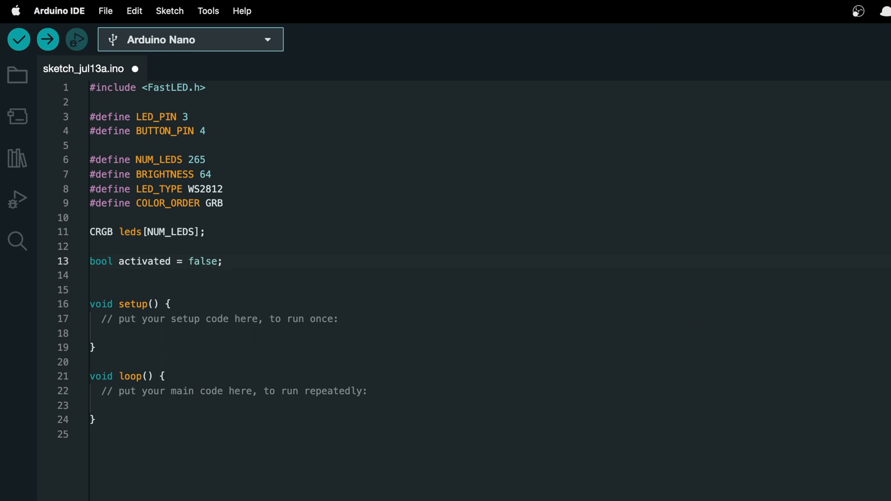
{"action": "type", "text": "bool button"}
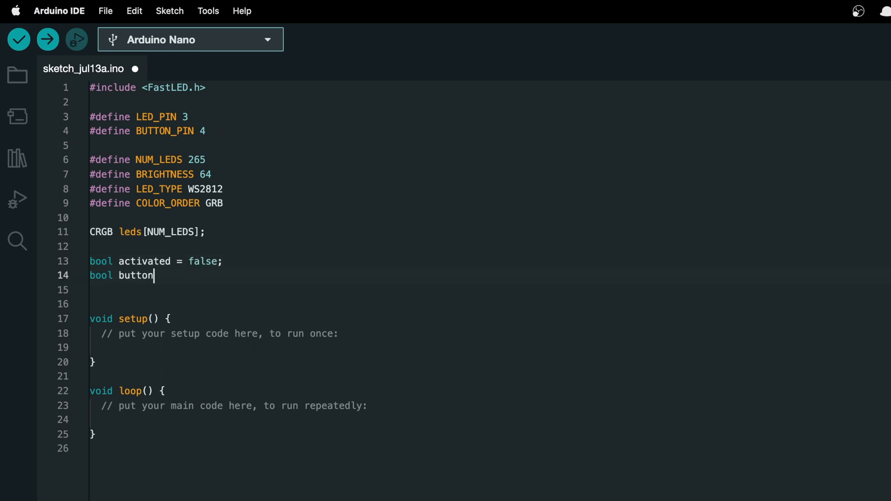
{"action": "type", "text": "Down = false;"}
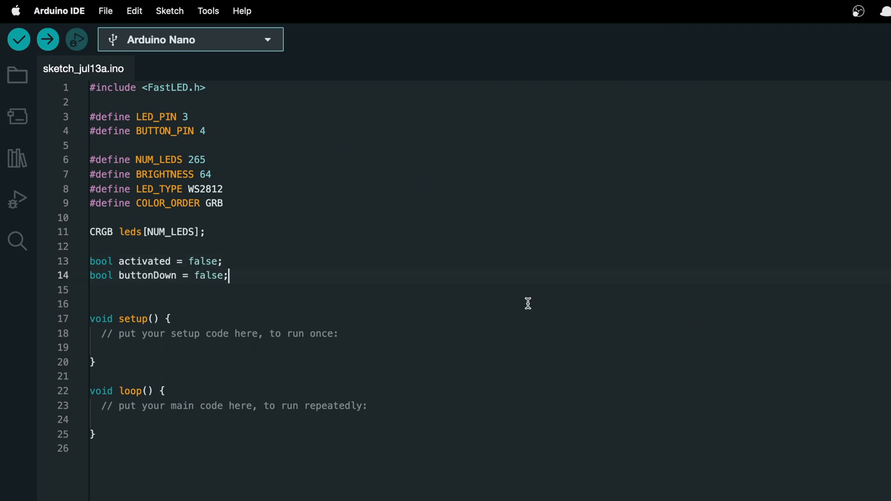
{"action": "type", "text": "int ledsP"}
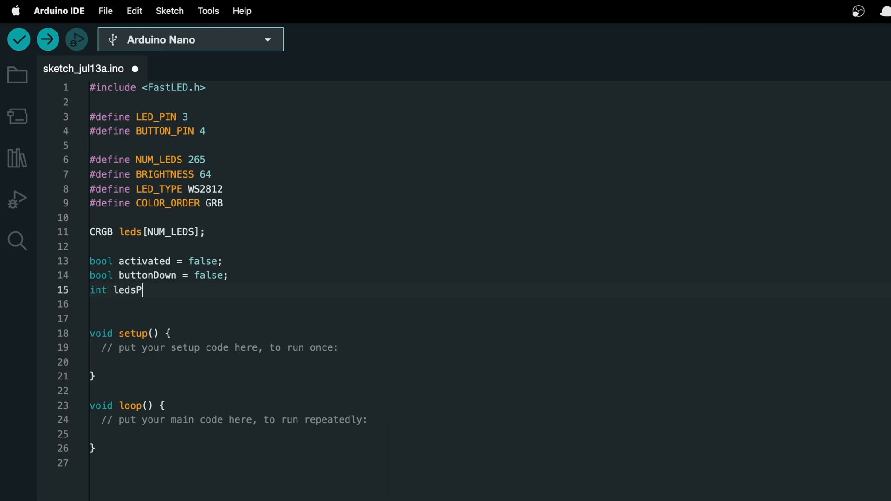
{"action": "type", "text": "erFrame = 3;"}
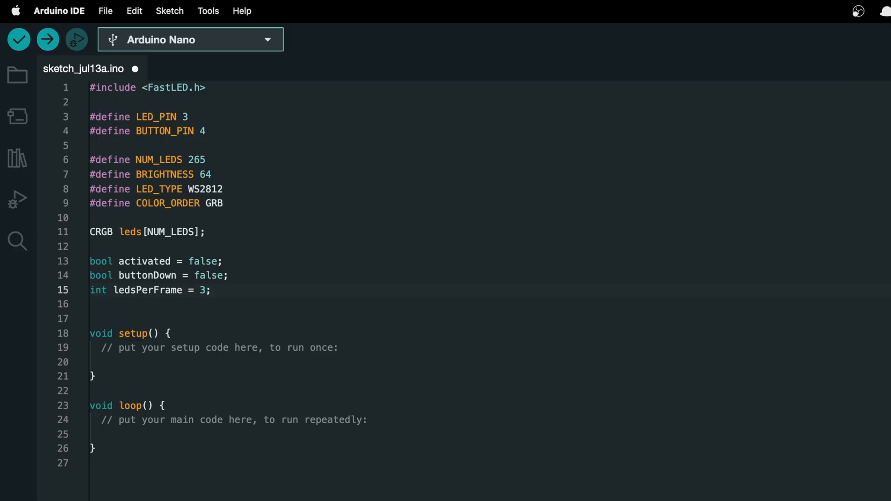
- Declare float r, g, b colour values of 255, 255, 0
{"action": "type", "text": "float r"}
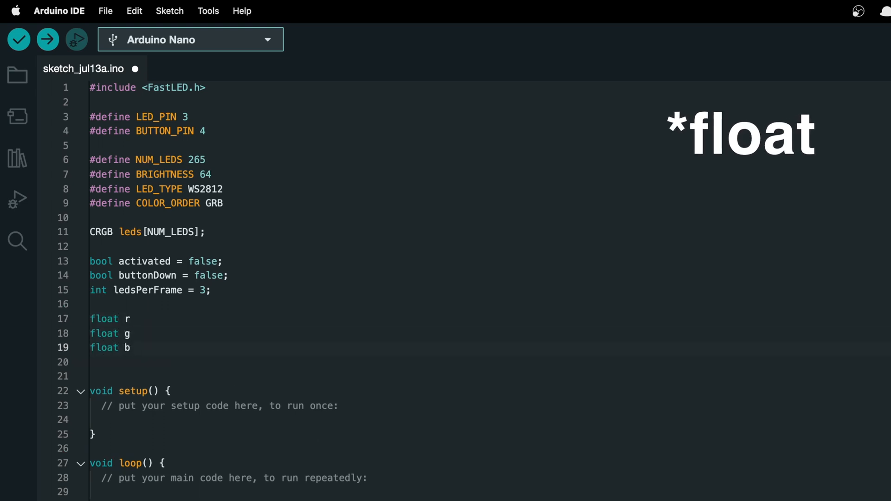
{"action": "type", "text": "= 255;"}
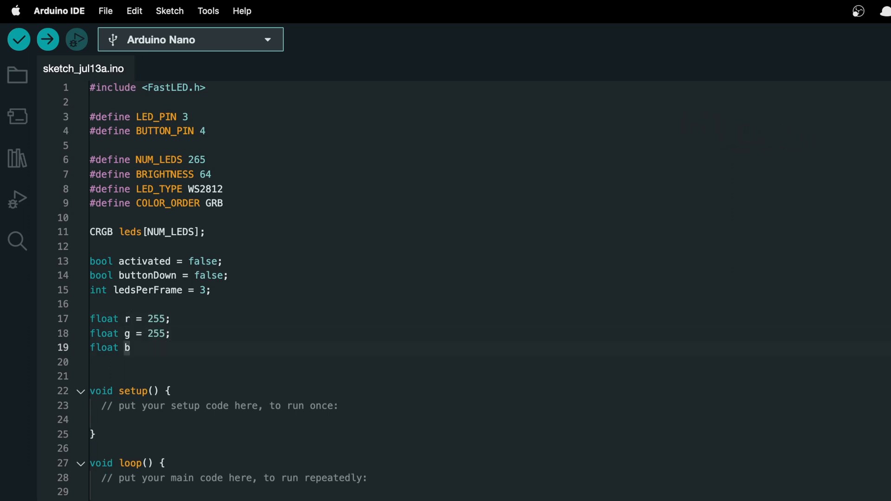
{"action": "type", "text": "= 0;"}
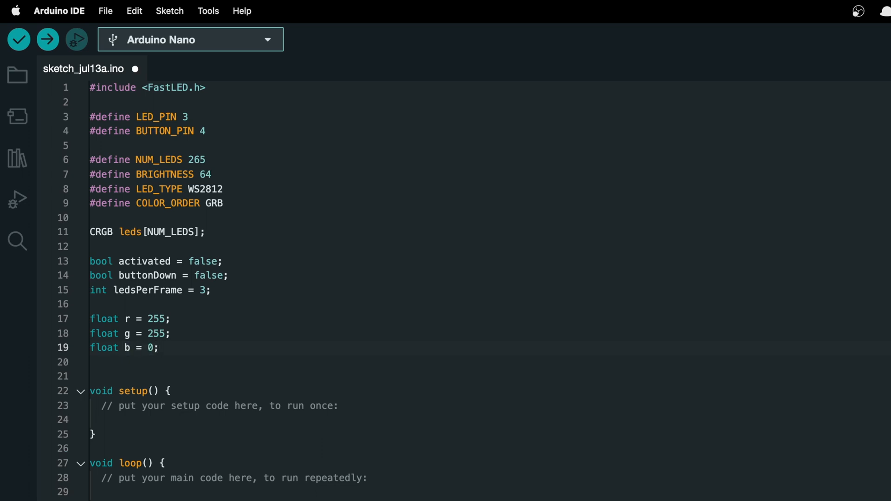
{"action": "type", "text": "FastLED"}
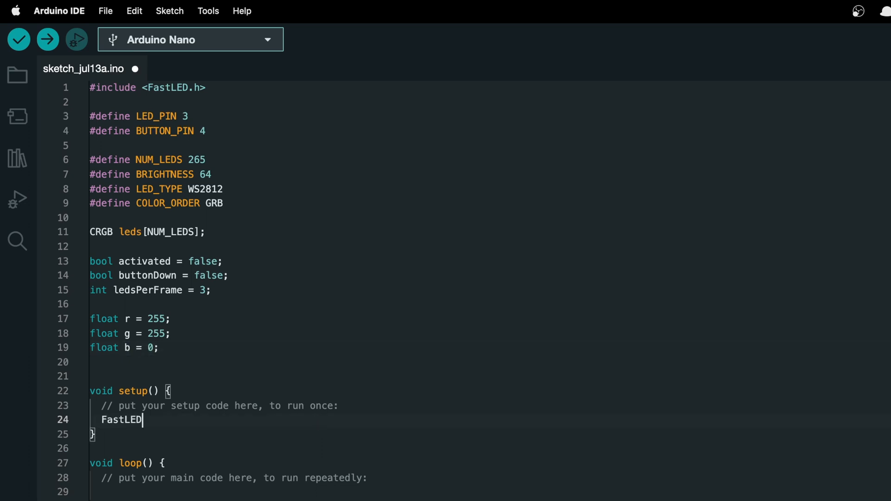
- In setup, add FastLED.addLeds<LED_TYPE, LED_PIN, COLOR_ORDER>, set brightness and pinMode(BUTTON_PIN, INPUT)
{"action": "type", "text": ".addLeds"}
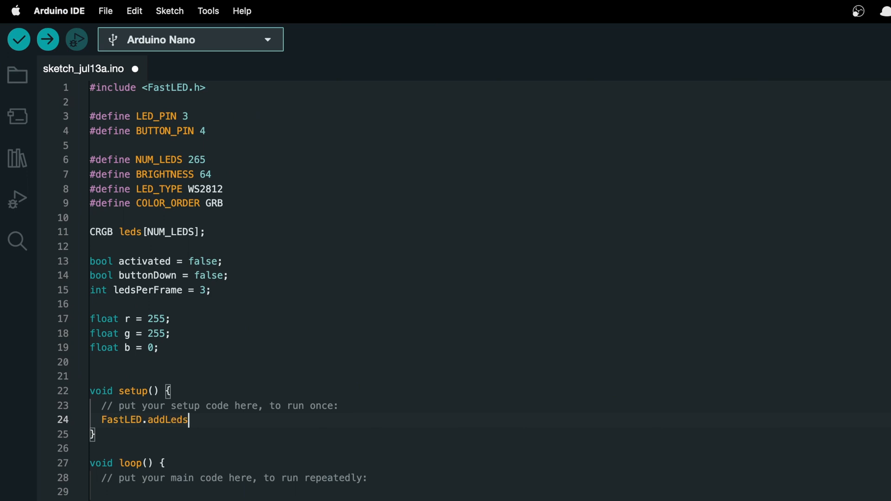
{"action": "type", "text": "<LED_TYPE, LED"}
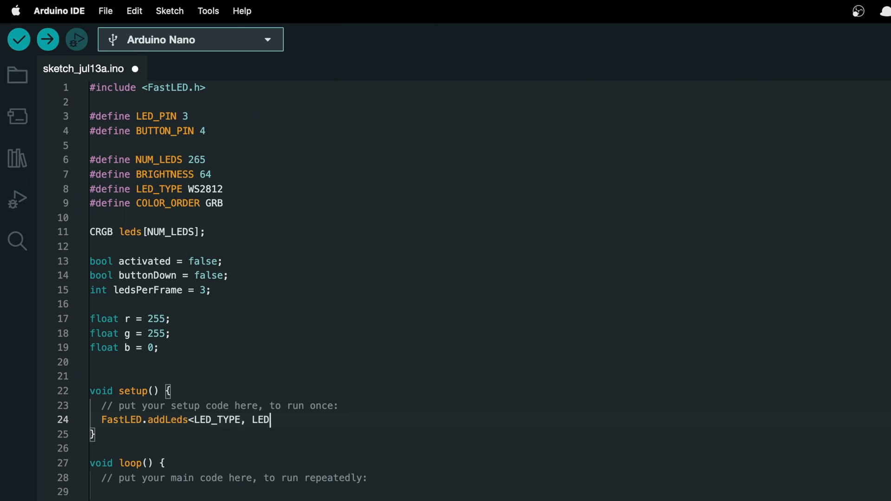
{"action": "type", "text": "_PIN, COLOR_ORDER>(leds"}
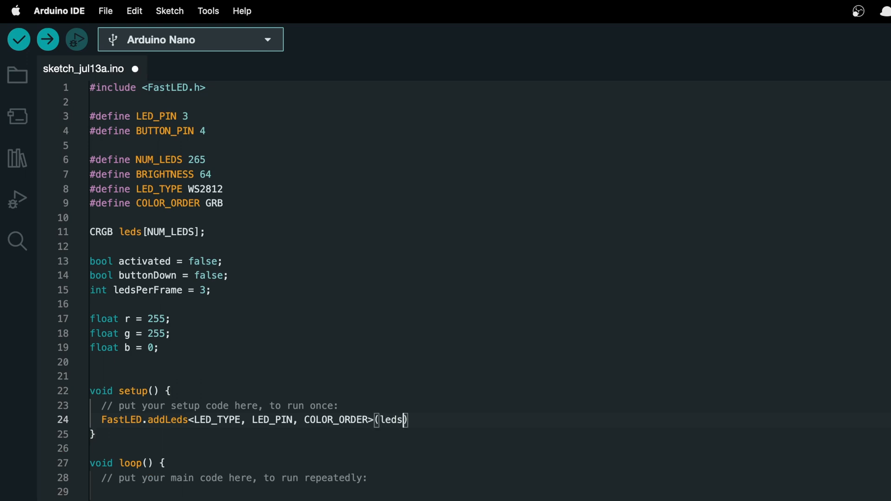
{"action": "type", "text": ", NUM_LEDS);"}
{"action": "type", "text": "p"}
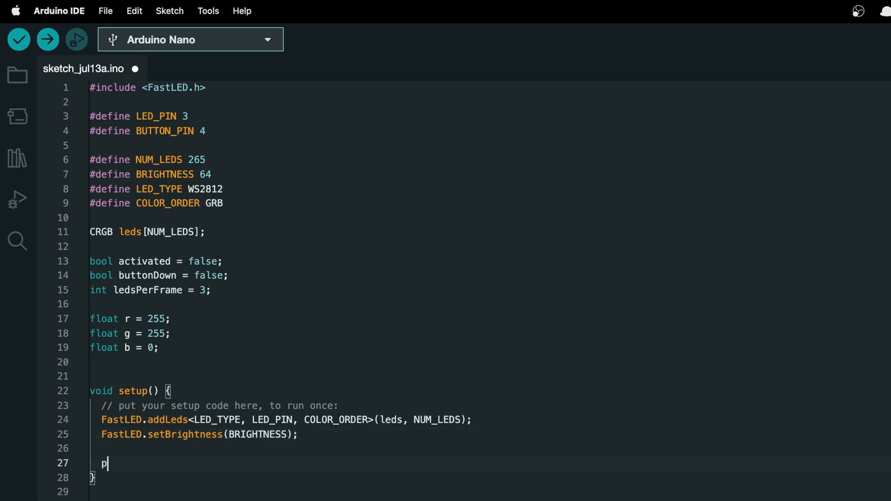
{"action": "type", "text": "inMode(BUTTON_PIN, INPUT);"}
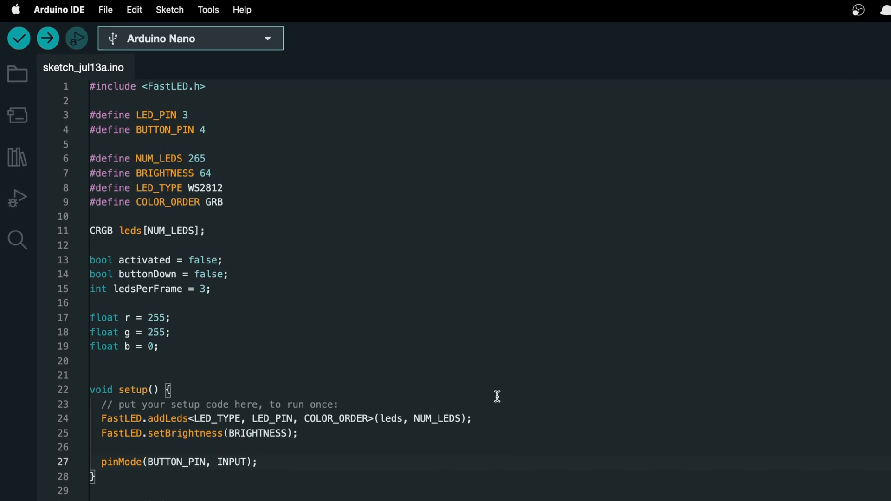
- Declare an off[3] = {0, 0, 0} array and call setWholeSaberToColor(off)
{"action": "type", "text": "unsigned int off"}
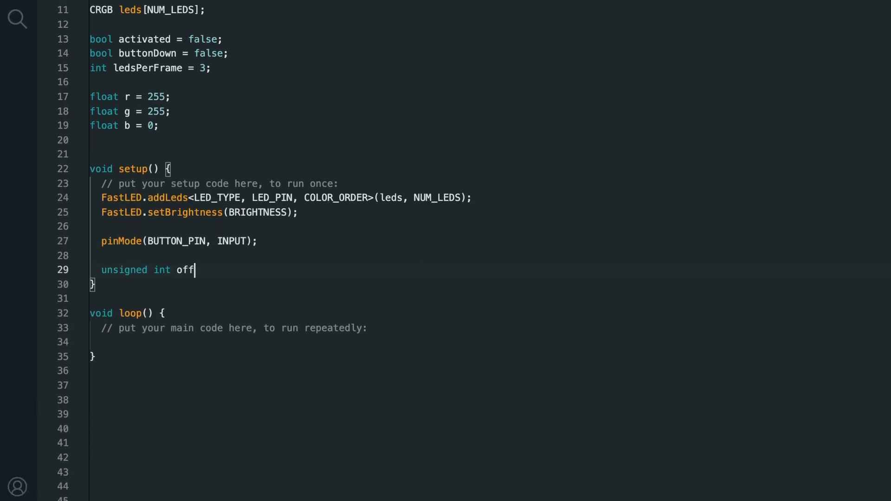
{"action": "type", "text": "[3] = {0}"}
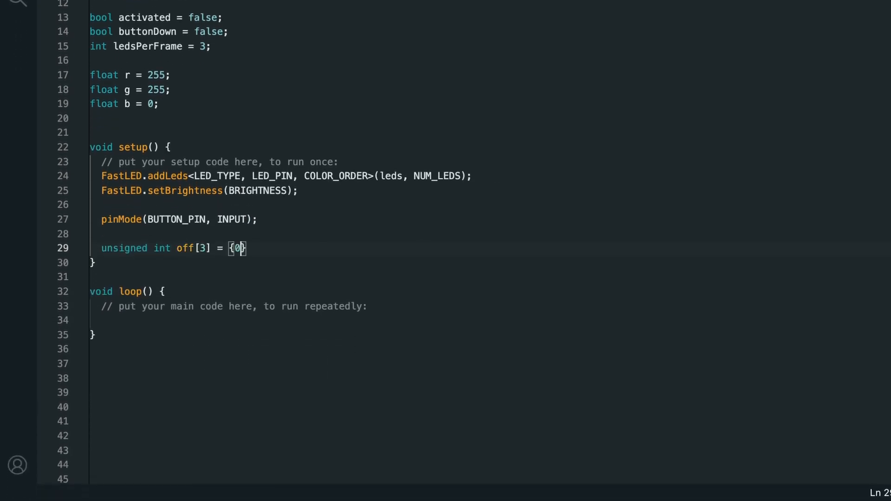
{"action": "type", "text": ", 0, 0};"}
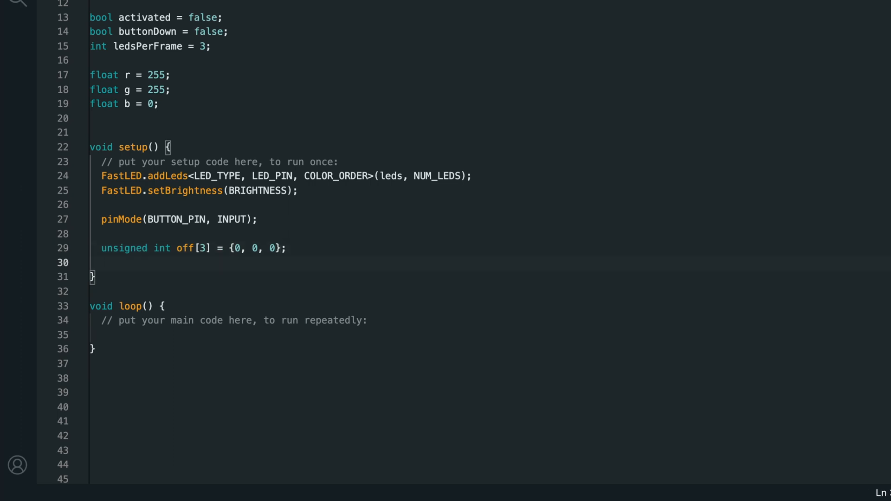
{"action": "type", "text": "setWholeSaberToColor(off"}
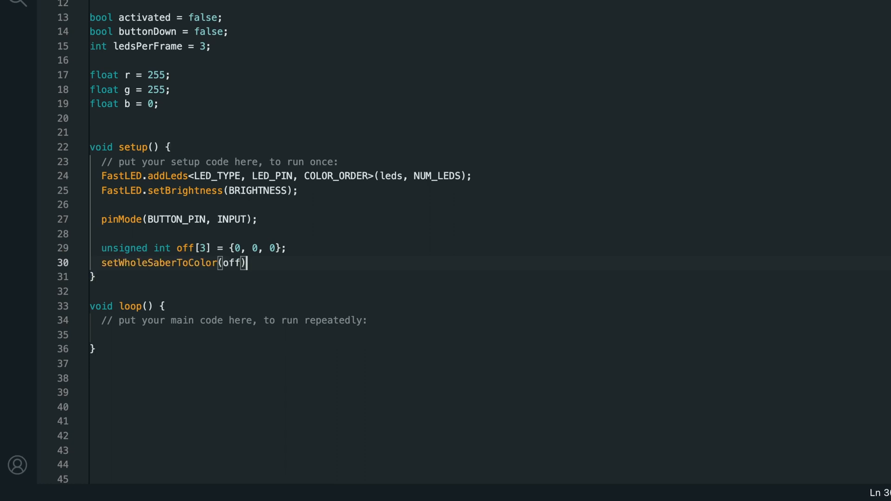
{"action": "type", "text": ";"}
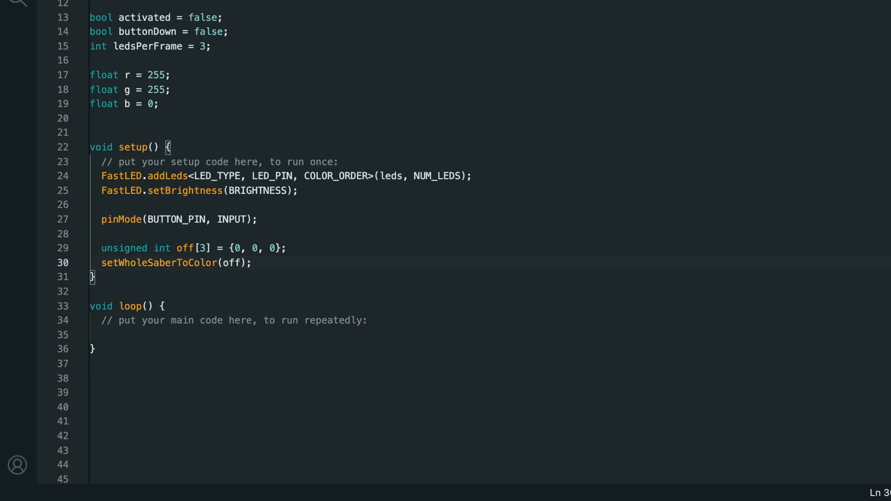
{"action": "scroll", "scroll_direction": "down", "scroll_amount": 3}
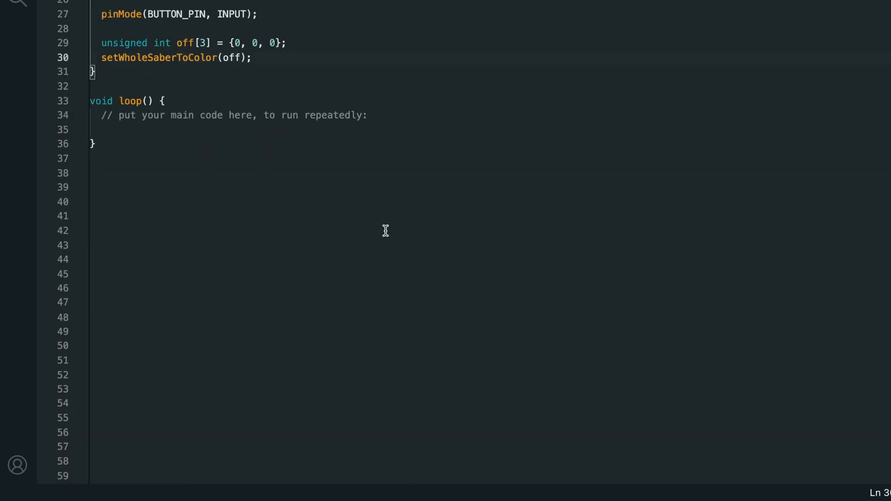
- Write setWholeSaberToColor(unsigned int color[3]) looping leds[led] = CRGB(color[0], color[1], color[2])
{"action": "type", "text": "void setWholeSaberToColor("}
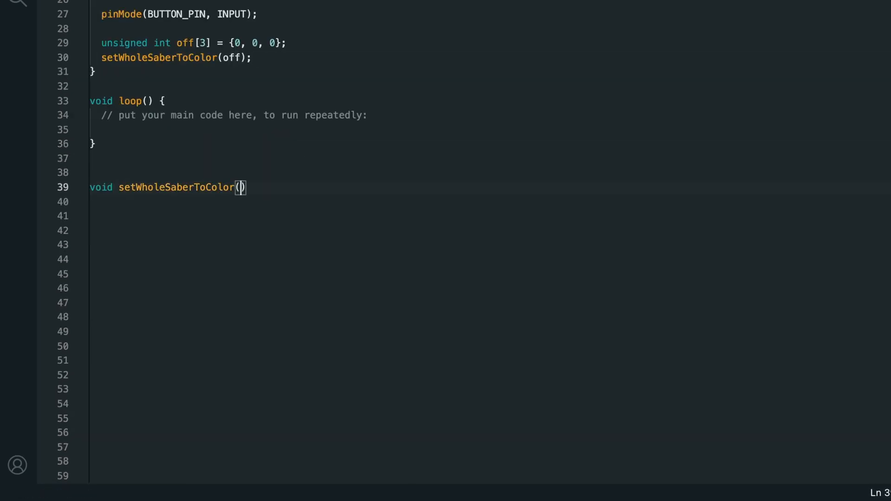
{"action": "type", "text": "unsigned int color[]"}
{"action": "left_click", "coordinate": [490, 201]}
{"action": "type", "text": "for (in"}
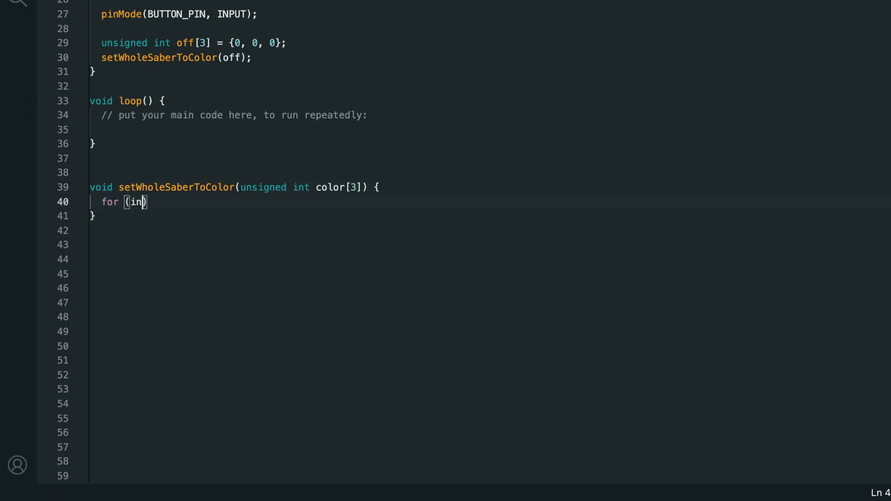
{"action": "type", "text": "t led = 0; led < NUM_LEDS; led++"}
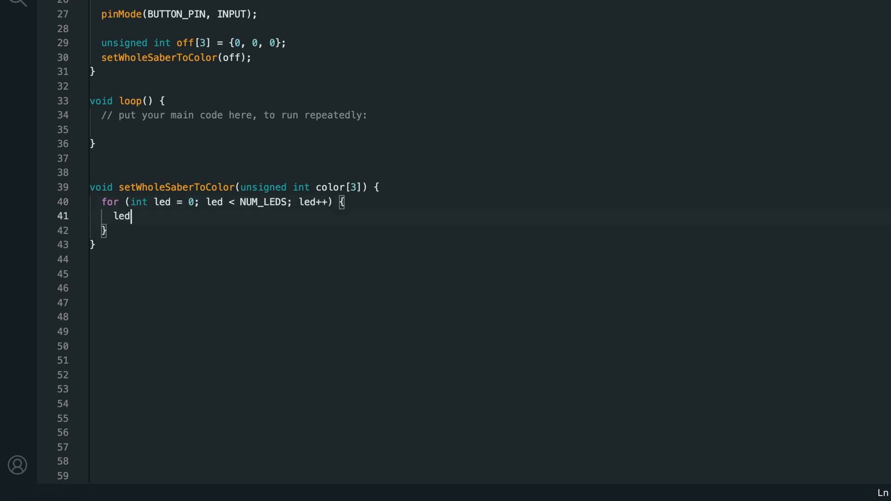
{"action": "type", "text": "s[led] ="}
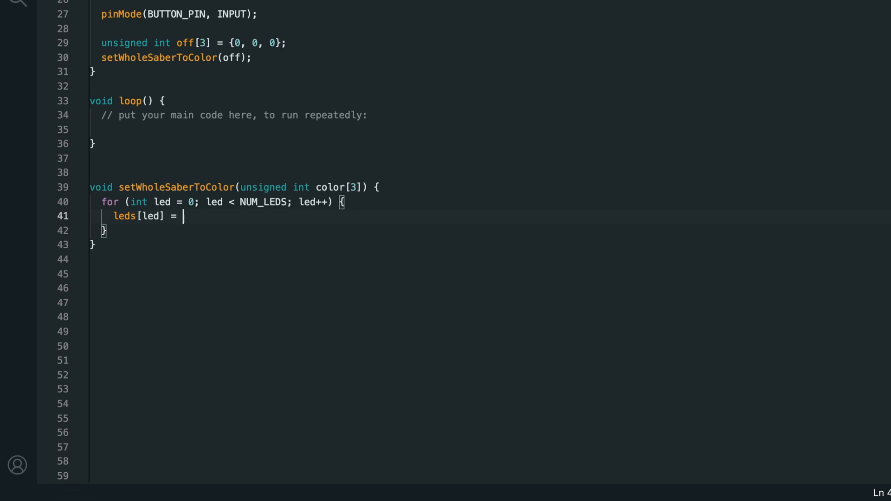
{"action": "type", "text": "CRGB(c"}
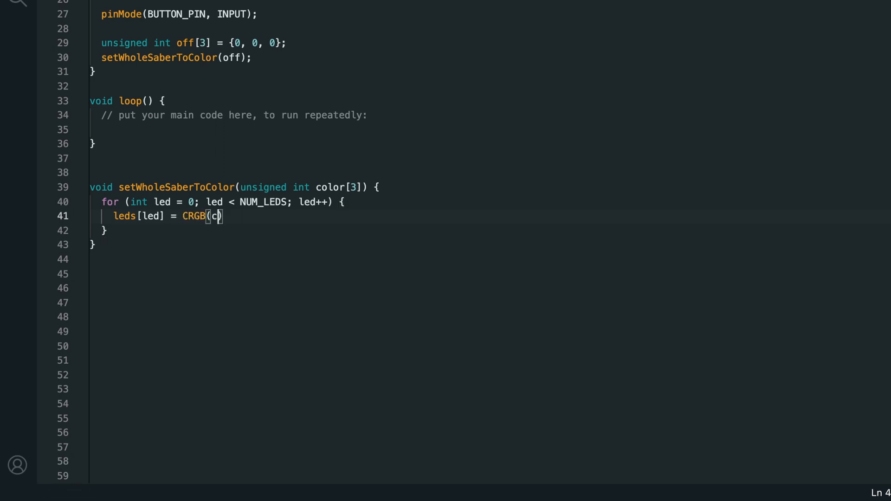
{"action": "type", "text": "olor[0]"}
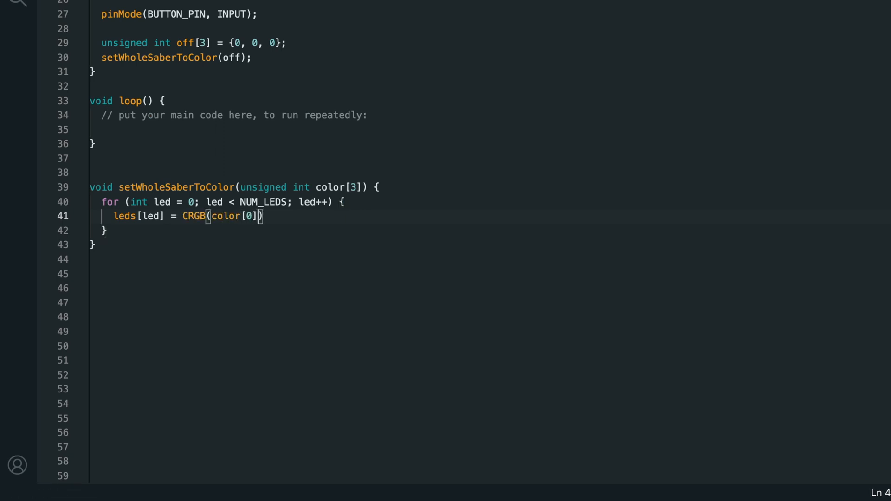
{"action": "type", "text": ", color[1], color"}
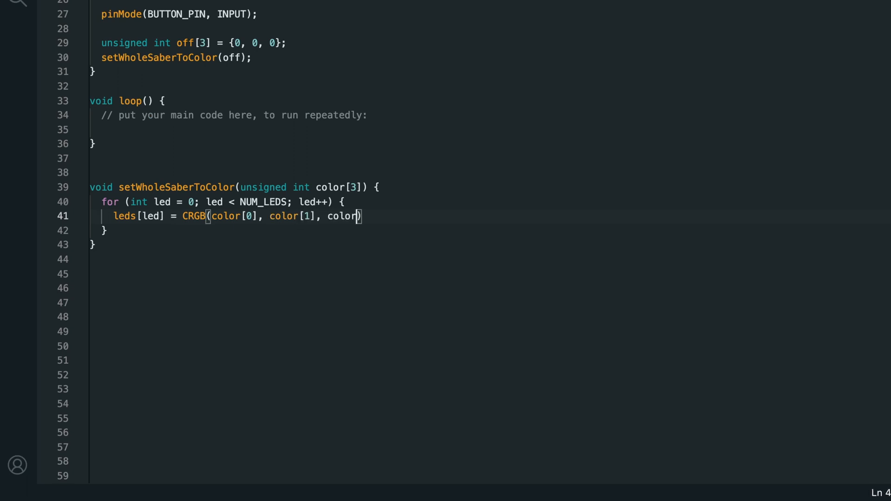
{"action": "type", "text": "[2]);"}
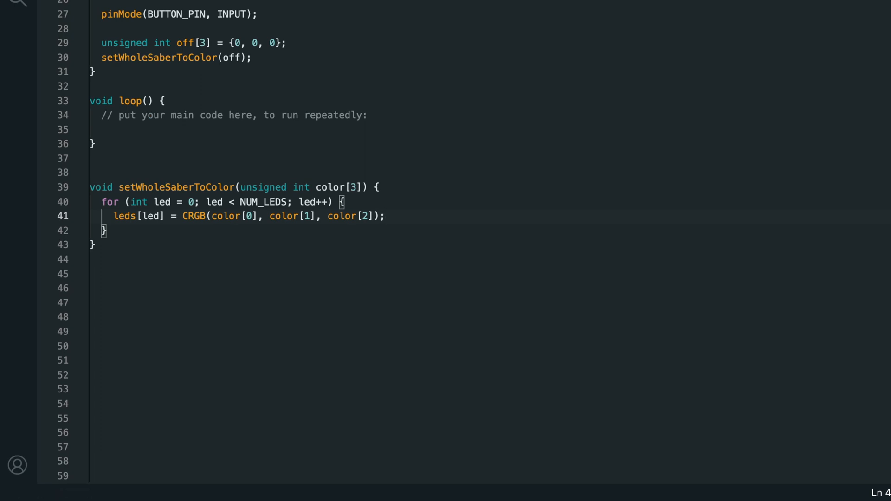
- Add FastLED.show() to the function and verify the sketch compiles
{"action": "type", "text": "FastL"}
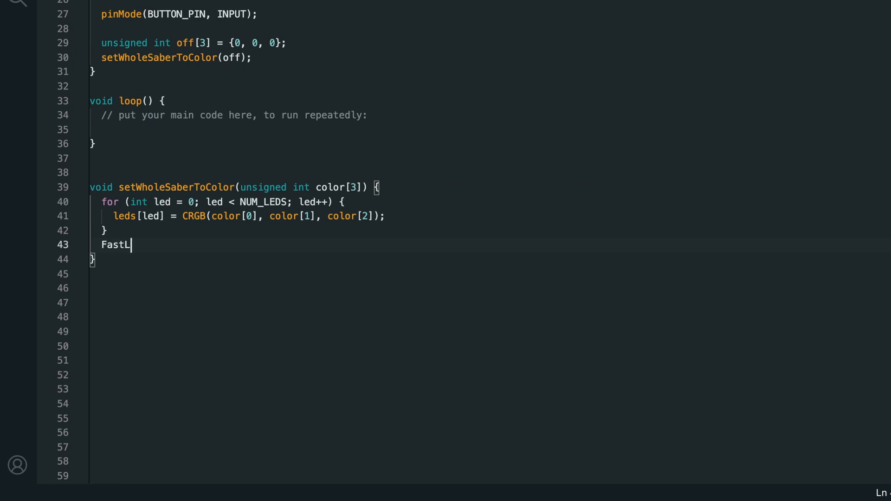
{"action": "type", "text": "ED.show();"}
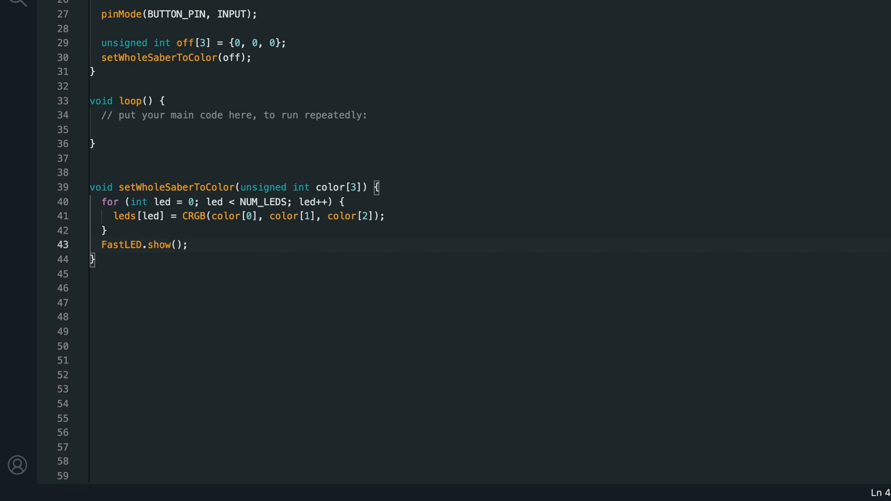
{"action": "left_click", "coordinate": [187, 244]}
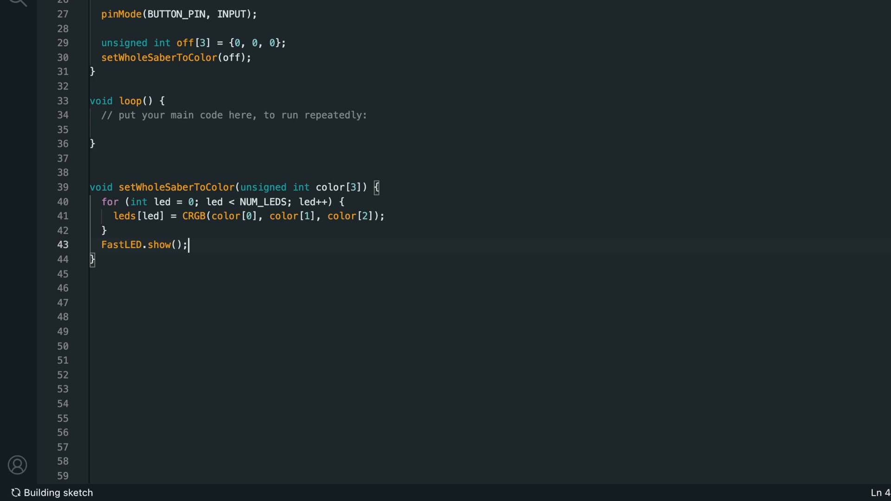
- In loop, read buttonState and on a fresh HIGH press call DeactivateSaber or ActivateSaber; start void ActivateSaber
{"action": "type", "text": "int buttonState = digitalRead(BUTTON_PIN);"}
{"action": "type", "text": "if ("}
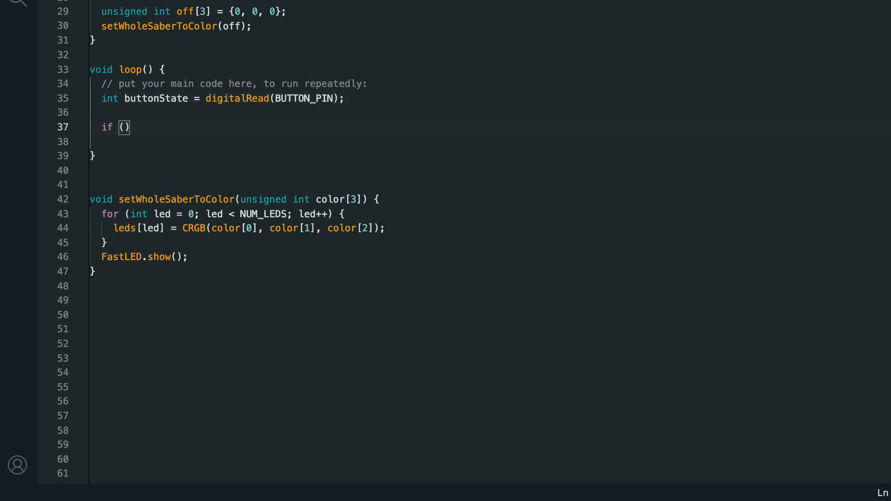
{"action": "type", "text": "!buttonDown && buttonSate"}
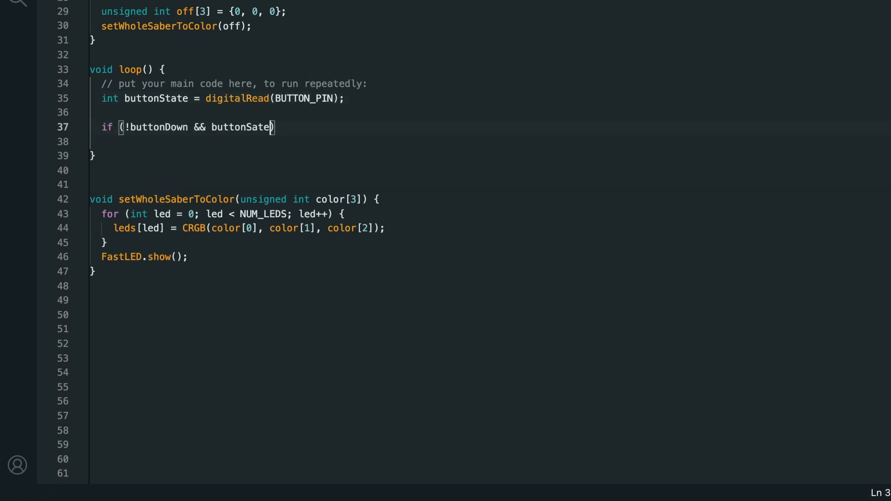
{"action": "type", "text": "== HIGH) {"}
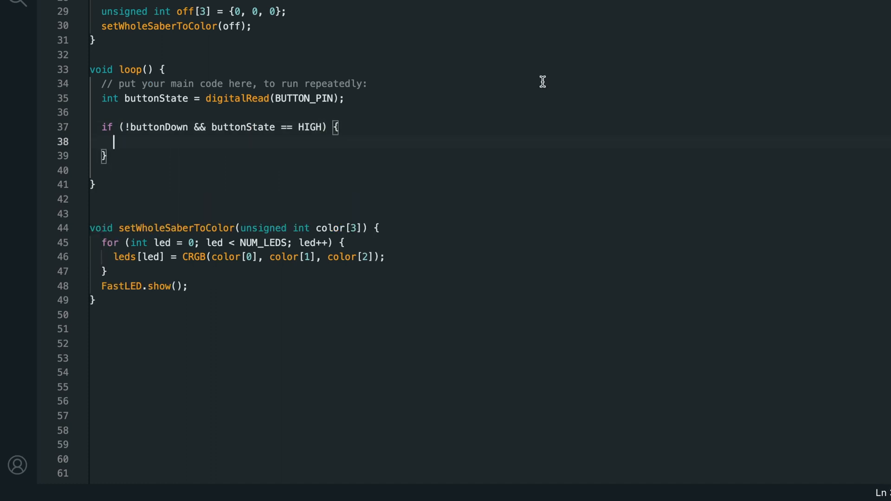
{"action": "type", "text": "if (activate)"}
{"action": "type", "text": "Deactiv"}
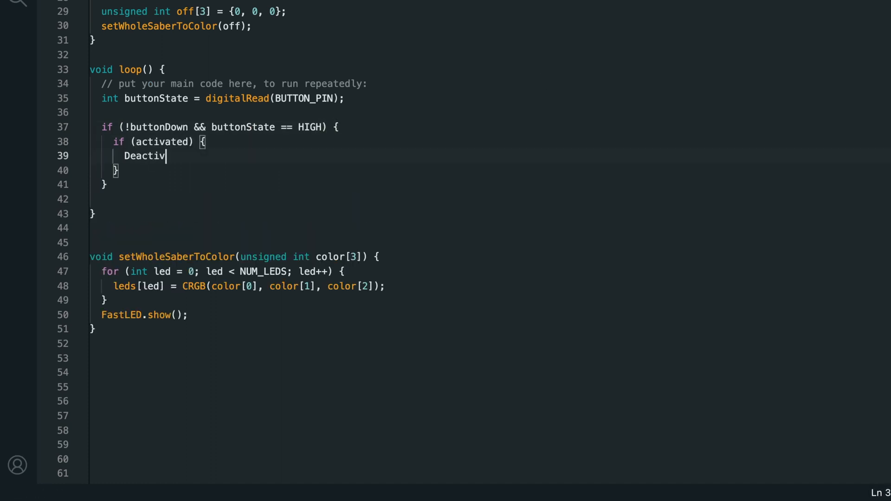
{"action": "type", "text": "ateSaber();"}
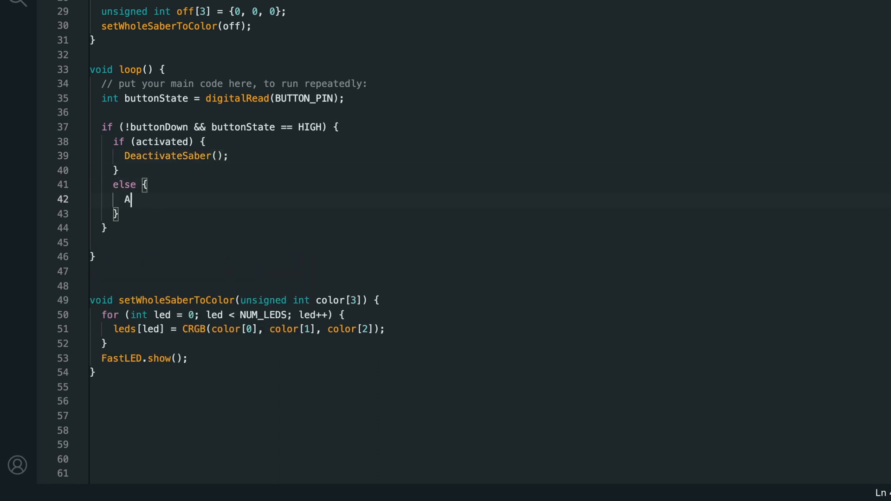
{"action": "type", "text": "ctivateSaber()"}
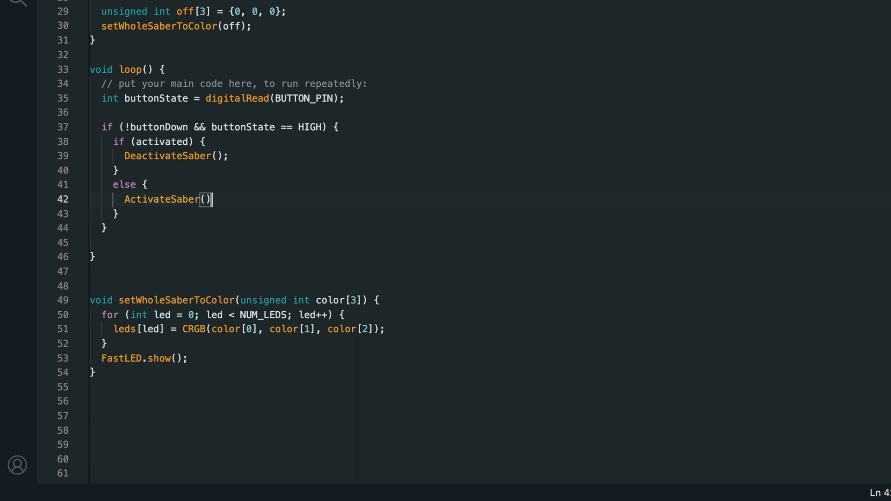
{"action": "type", "text": "void ActivateSaber() {"}
{"action": "type", "text": "for (int led = 0; led "}
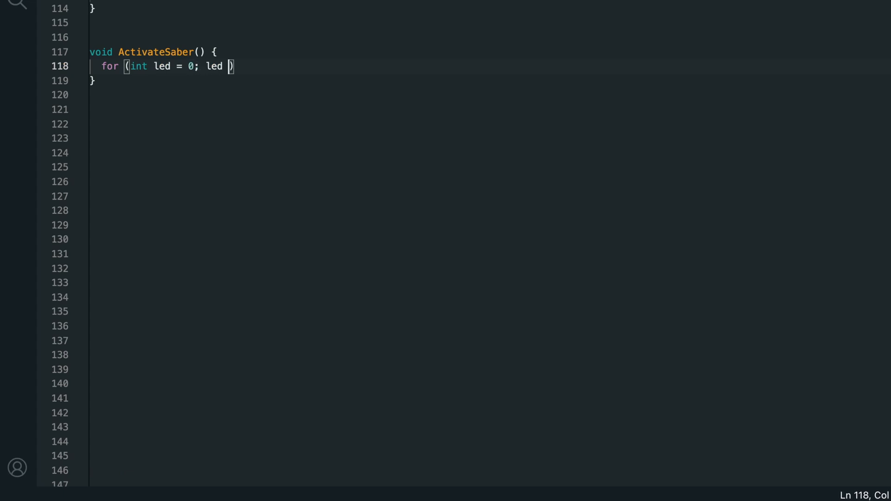
- Write the outer loop led <= NUM_LEDS/2 stepping by ledsPerFrame and inner loop i < led
{"action": "type", "text": "<= NUM_LEDS/2"}
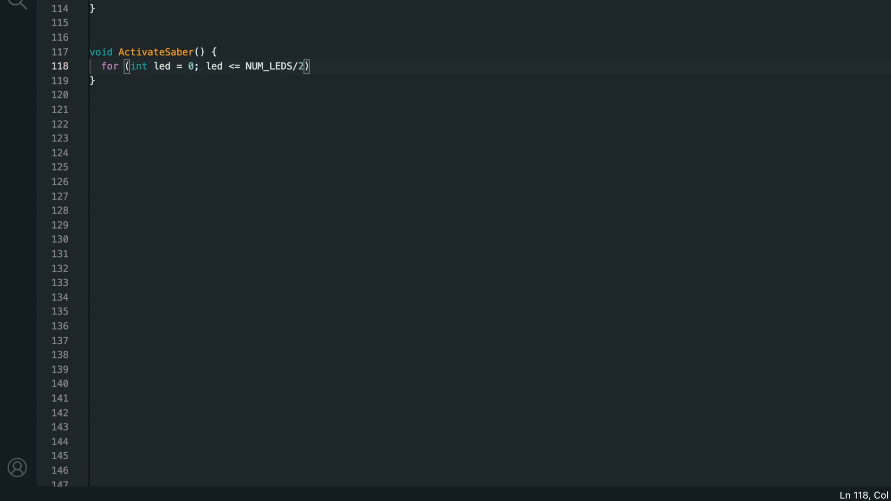
{"action": "type", "text": "; led +="}
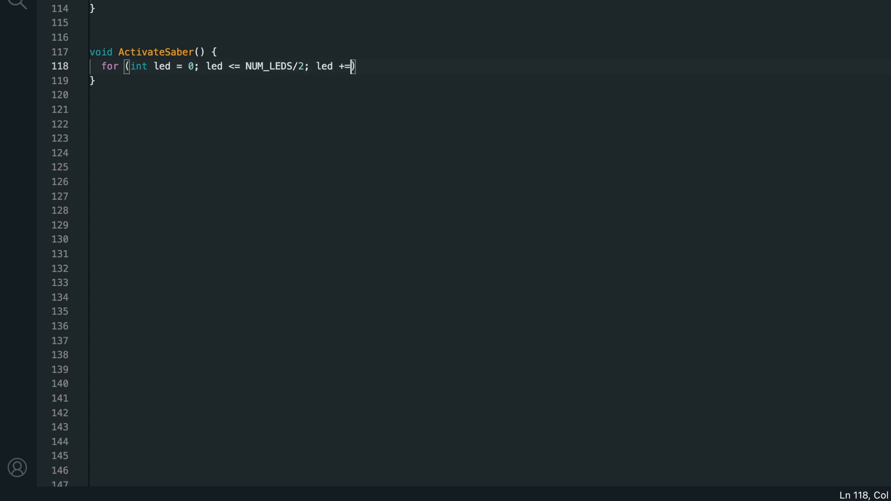
{"action": "type", "text": "ledsPer"}
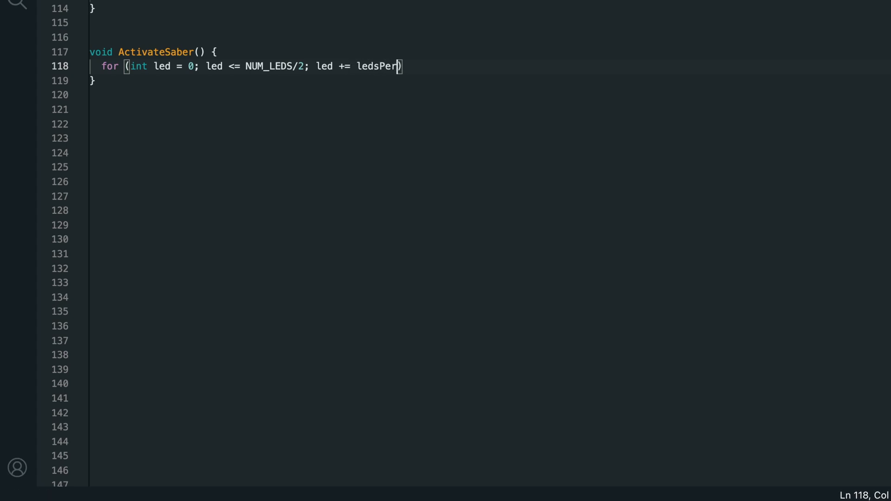
{"action": "type", "text": "Frame)"}
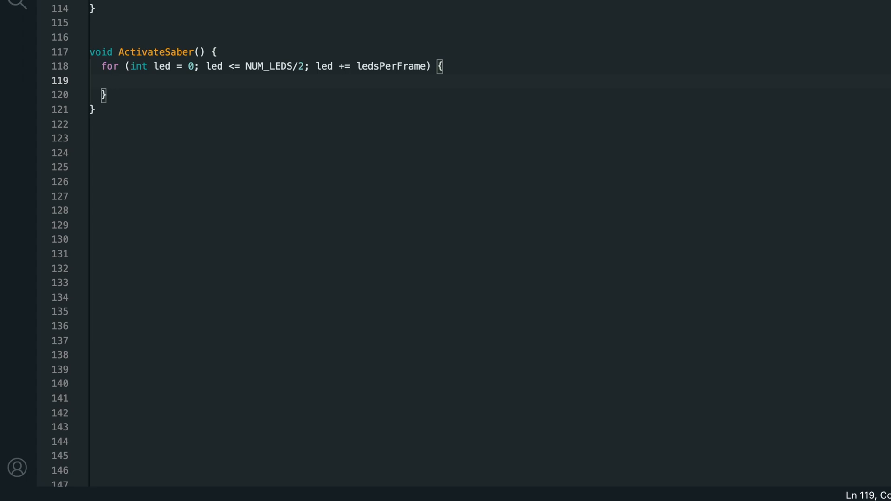
{"action": "type", "text": "for (int i )"}
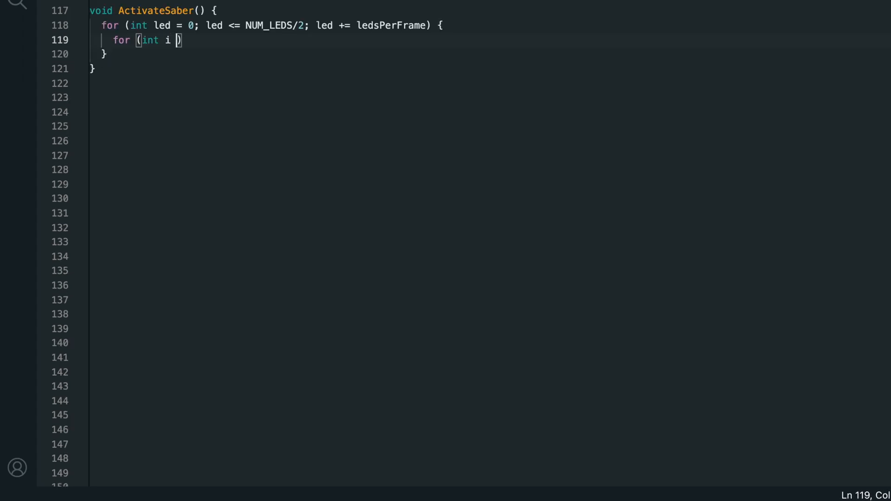
{"action": "type", "text": "= 0; i"}
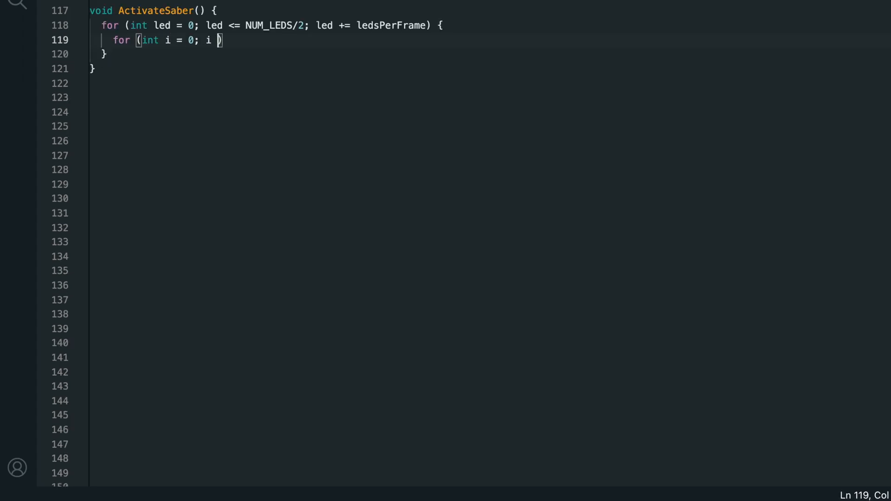
{"action": "type", "text": "< led; i"}
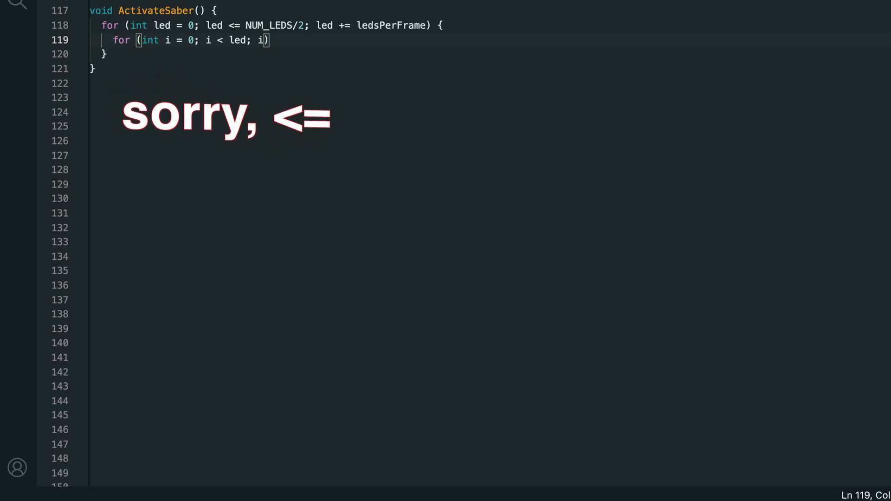
{"action": "type", "text": "++) {"}
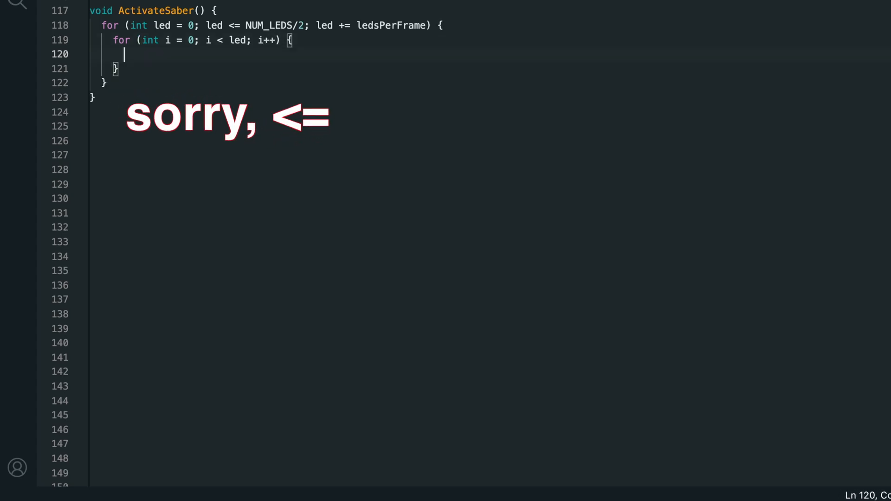
- Set leds[i] and leds[NUM_LEDS-i] to CRGB(r, g, b) inside the inner loop
{"action": "type", "text": "leds[i]"}
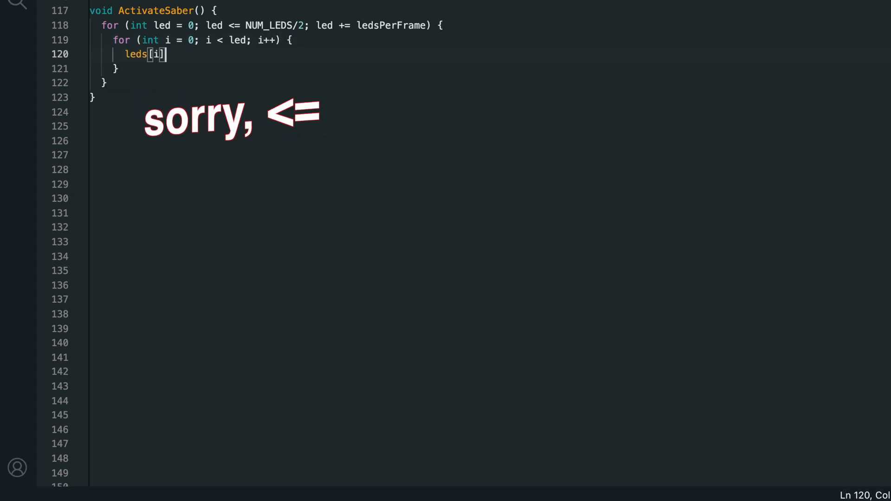
{"action": "type", "text": "= CRGB(r, g, b);"}
{"action": "type", "text": "le"}
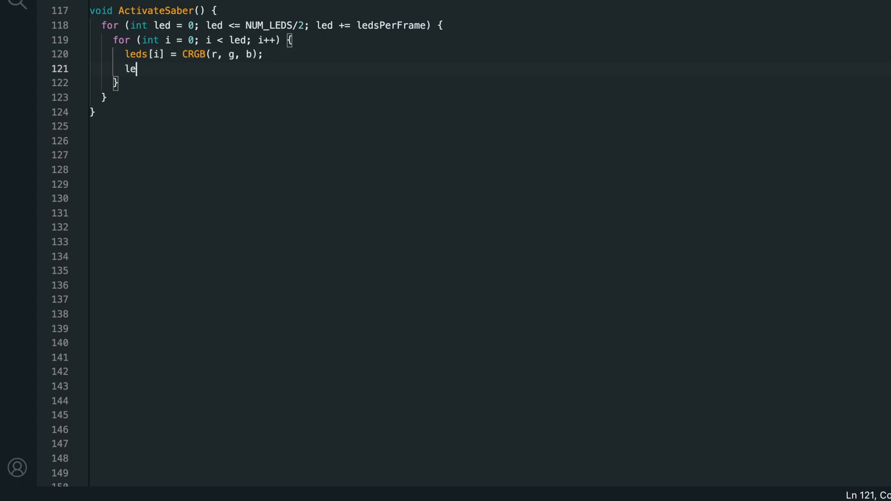
{"action": "type", "text": "ds[]"}
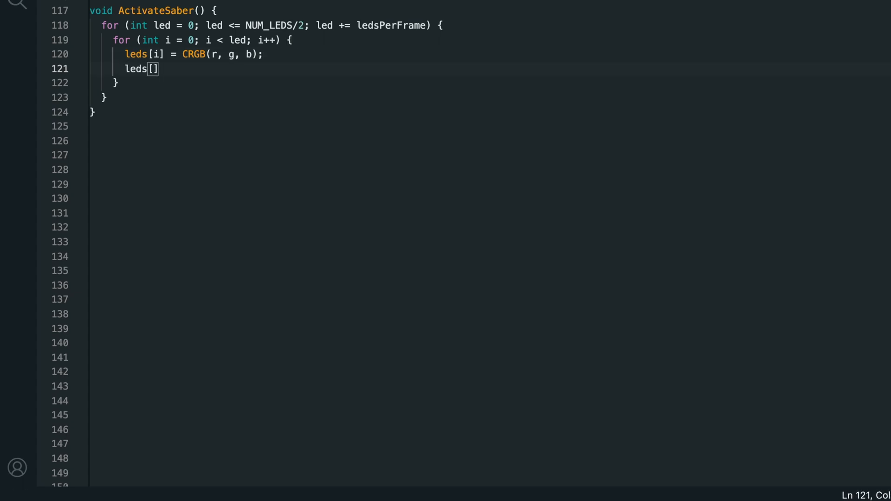
{"action": "type", "text": "NUM_LEDS"}
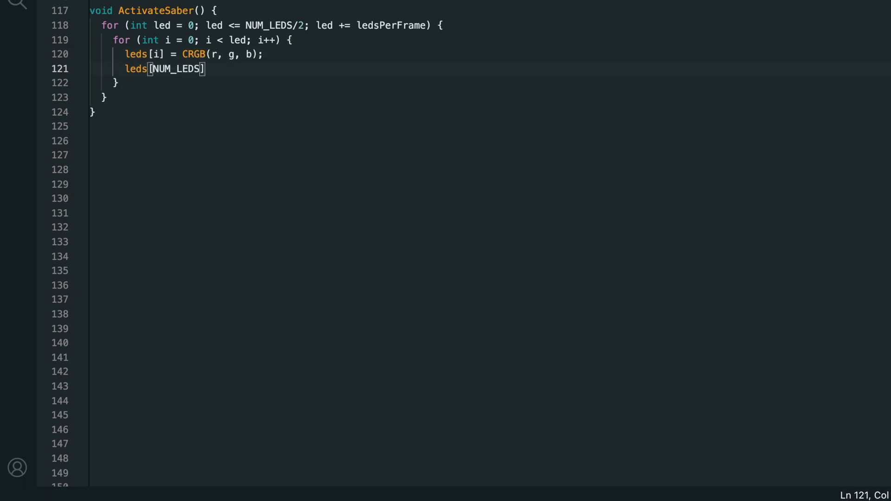
{"action": "type", "text": "-i] = C"}
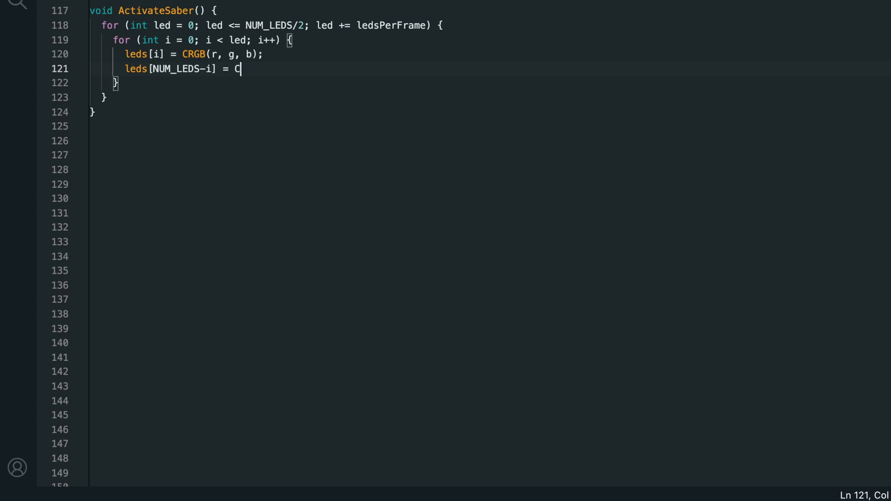
{"action": "type", "text": "RGB(r, g, b);"}
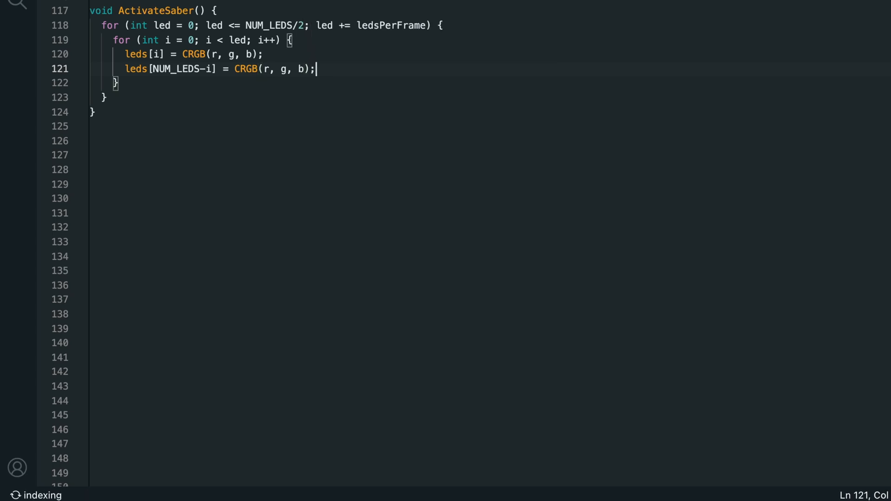
{"action": "mouse_move", "coordinate": [328, 148]}
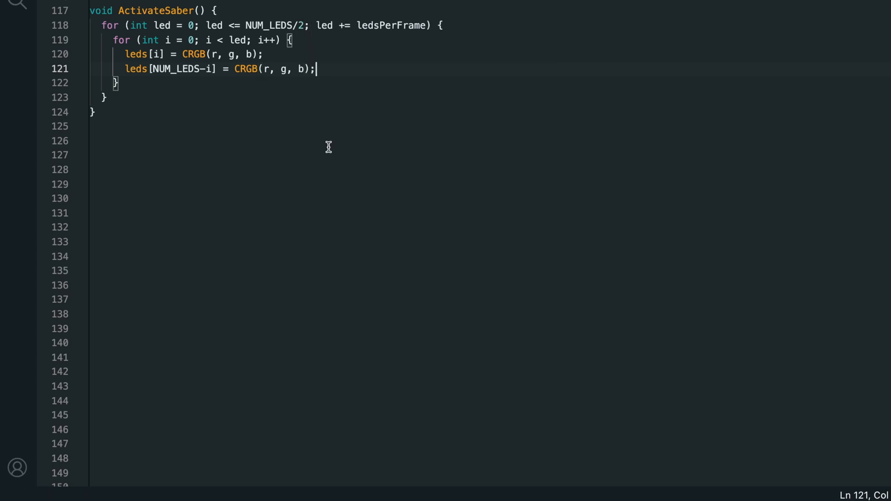
{"action": "mouse_move", "coordinate": [189, 109]}
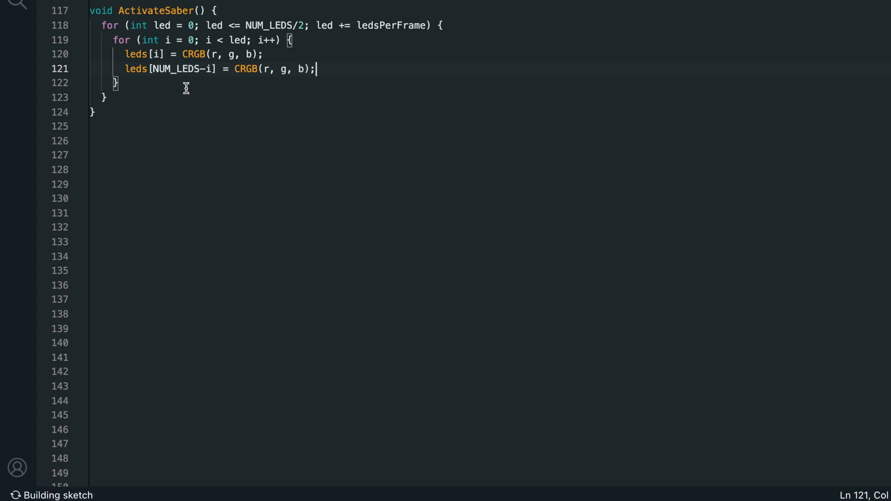
- Call FastLED.show() each frame and set activated true after the loops
{"action": "key", "text": "enter"}
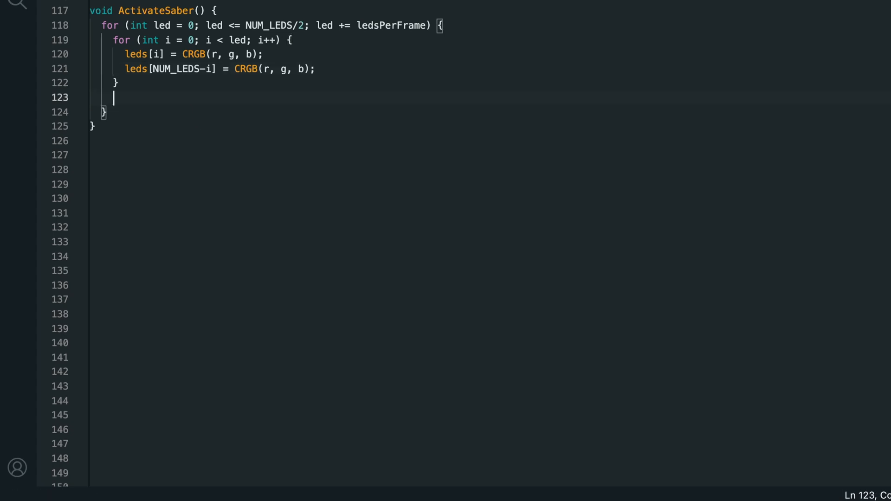
{"action": "type", "text": "FastLE"}
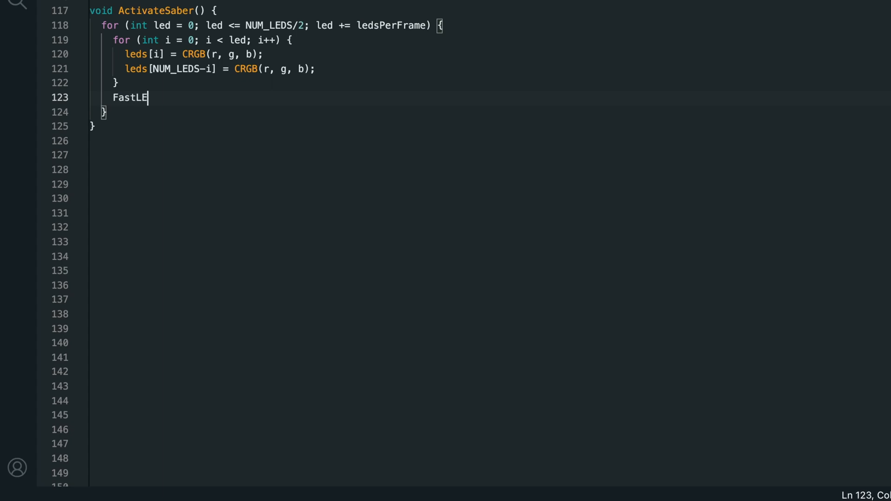
{"action": "type", "text": "D.show();"}
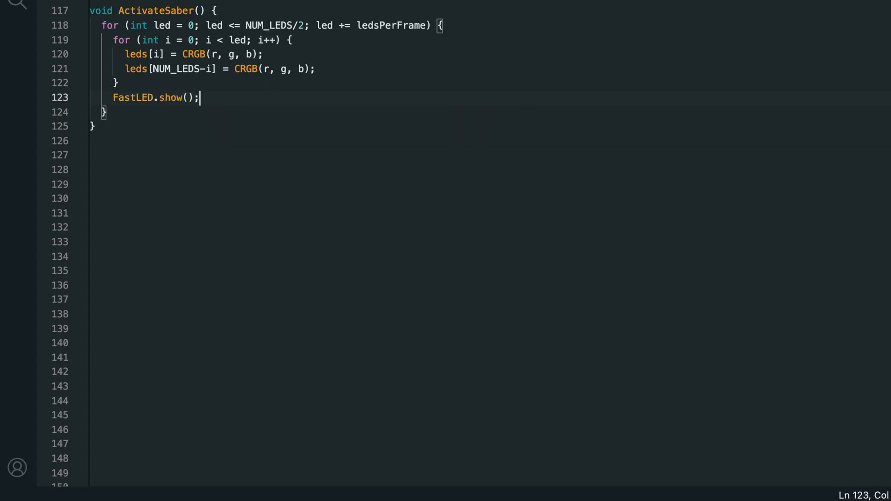
{"action": "mouse_move", "coordinate": [252, 97]}
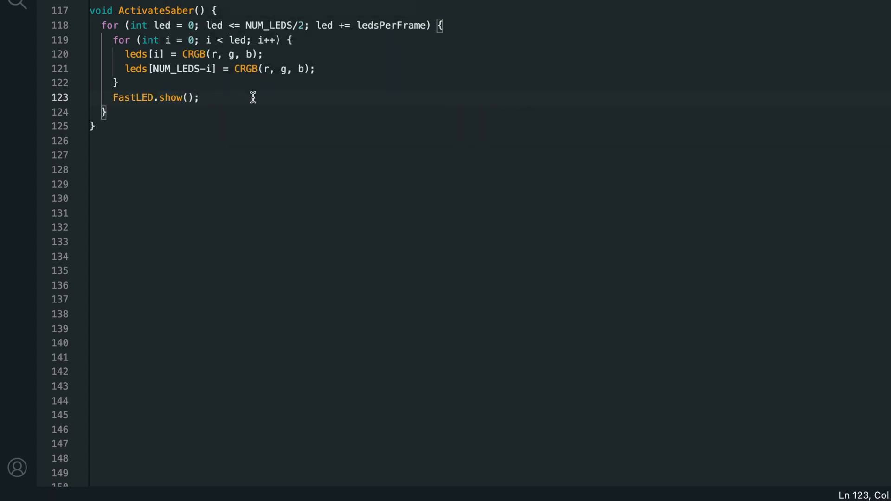
{"action": "type", "text": "acri"}
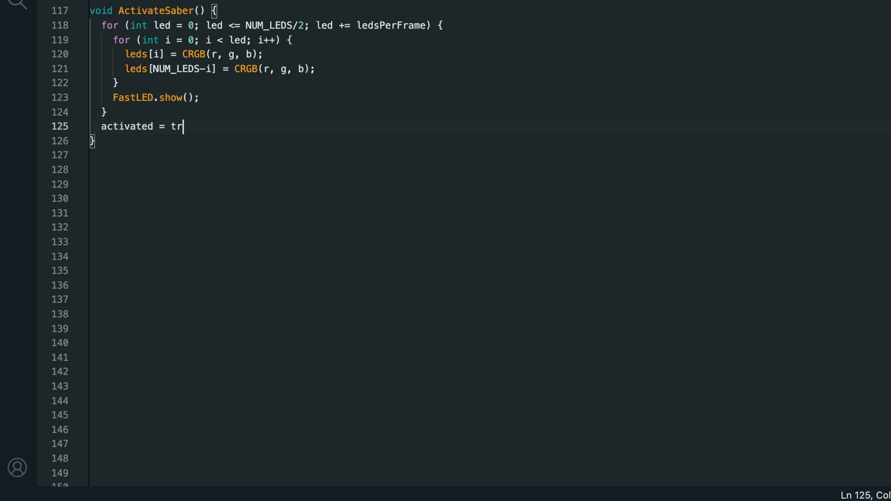
{"action": "scroll", "scroll_direction": "up", "scroll_amount": 3}
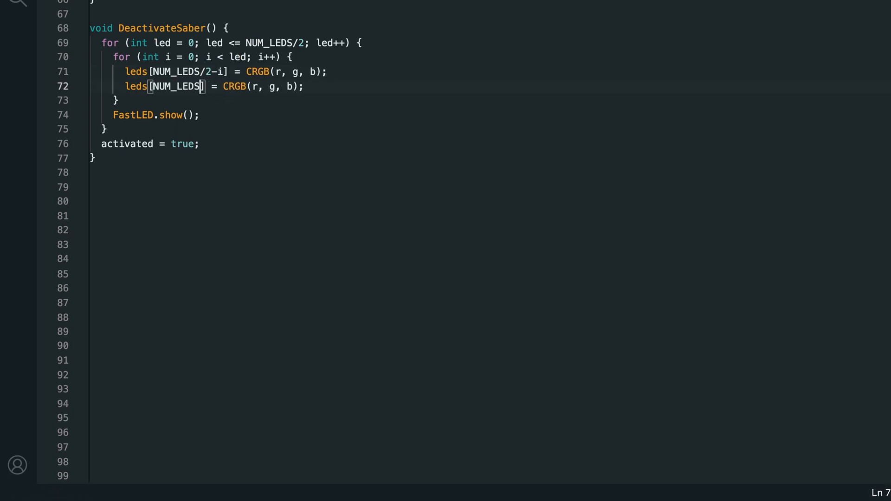
- In DeactivateSaber, index NUM_LEDS/2-i and NUM_LEDS/2+i and set them to CRGB(0, 0, 0)
{"action": "type", "text": "/2+i"}
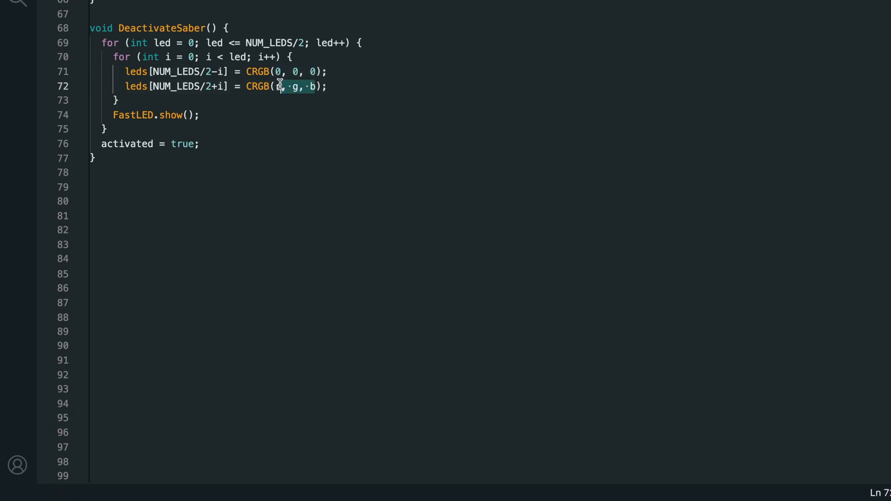
{"action": "type", "text": "0, 0, 0"}
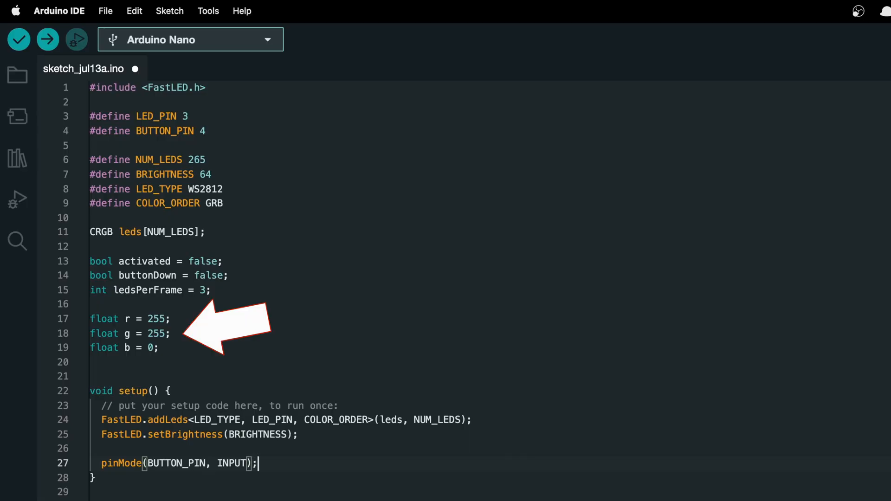
- Declare int doublePressMaxTime = 250 and unsigned long timePress and timePressLimit
{"action": "scroll", "scroll_direction": "down", "scroll_amount": 3}
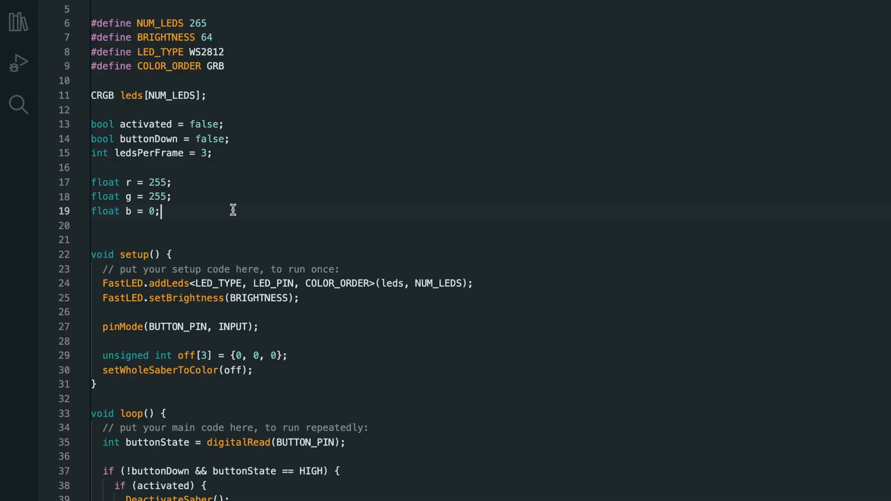
{"action": "key", "text": "enter"}
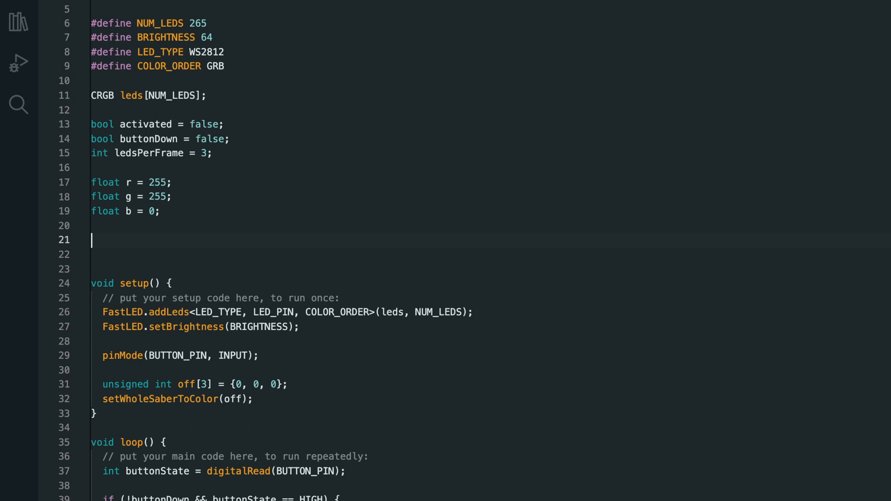
{"action": "type", "text": "int double"}
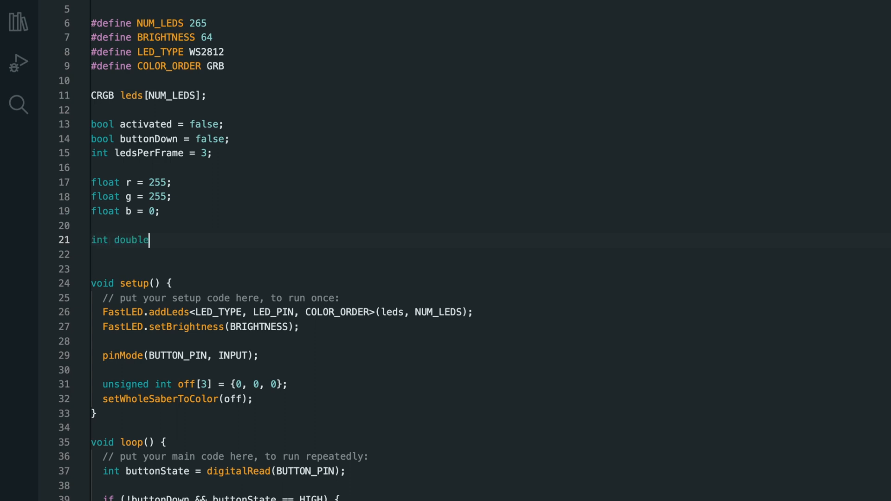
{"action": "type", "text": "PressMaxTime"}
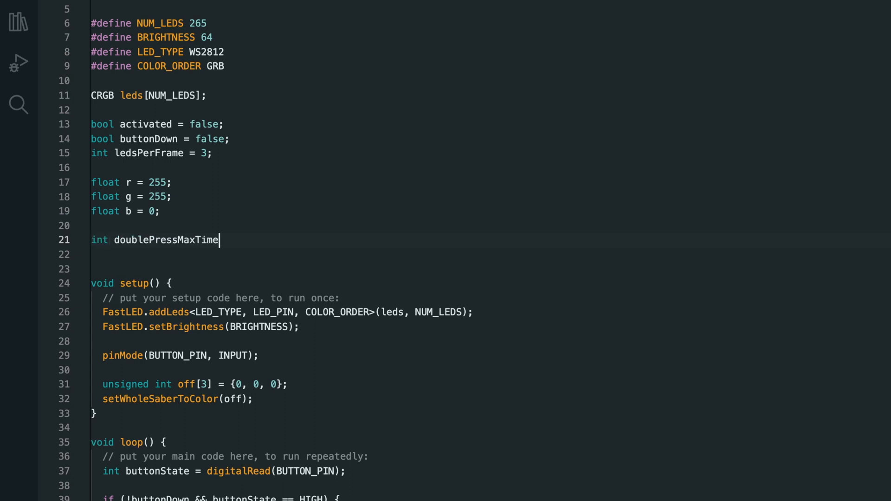
{"action": "type", "text": "="}
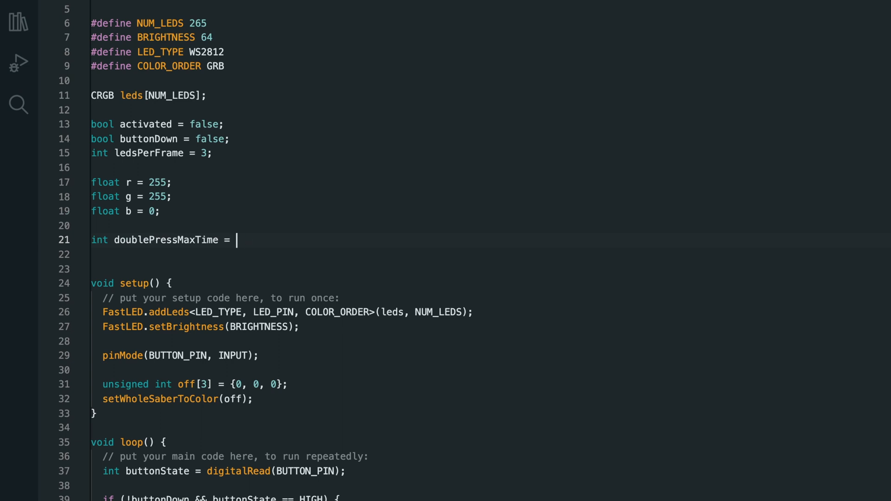
{"action": "type", "text": "250;"}
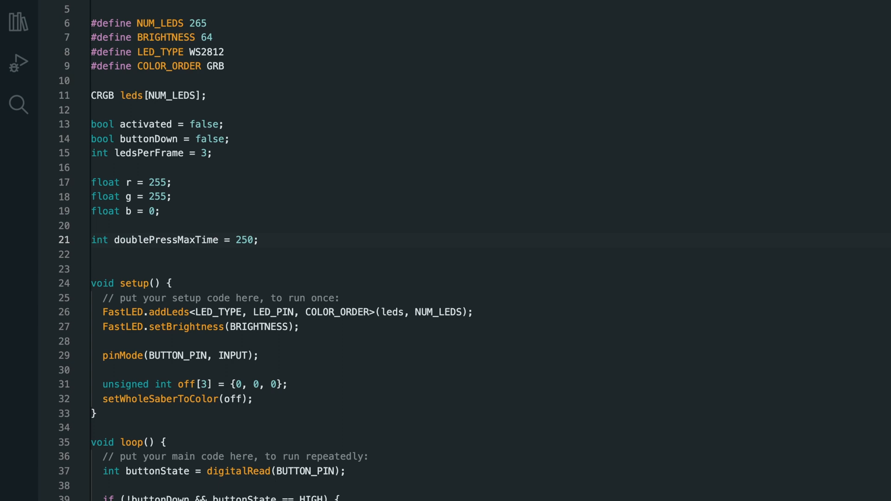
{"action": "type", "text": "unsi"}
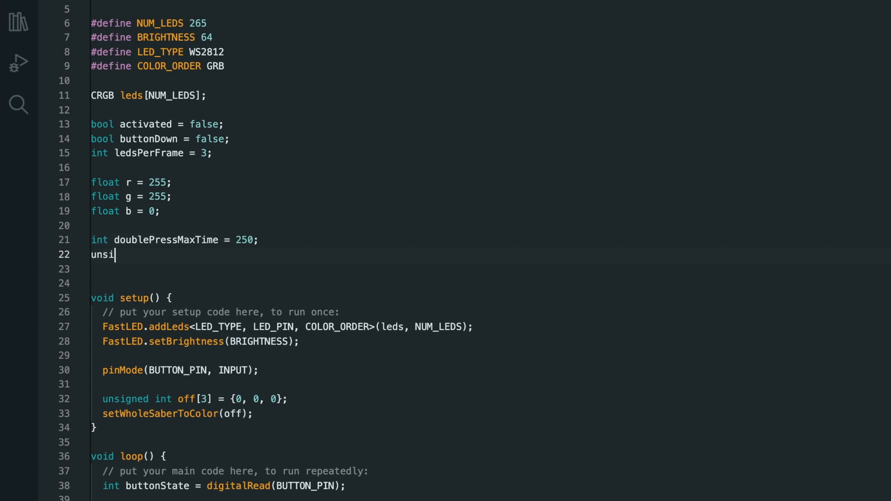
{"action": "type", "text": "gned long timePress = 0l"}
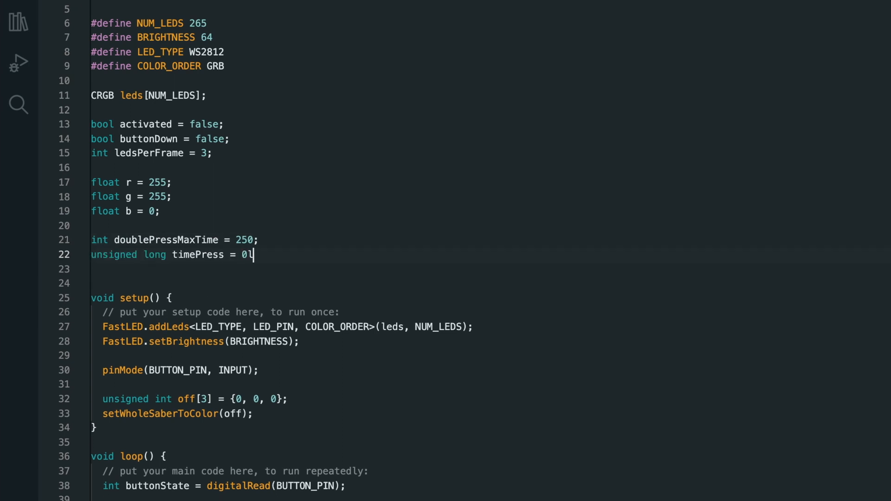
{"action": "type", "text": "unsigned long timePressLimit = 0;"}
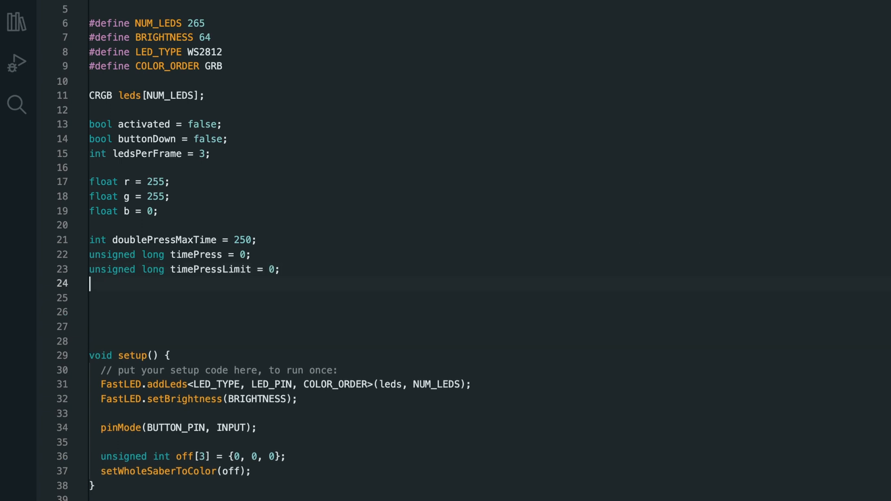
- Declare int clicks = 0 and bool changing = false
{"action": "type", "text": "int click"}
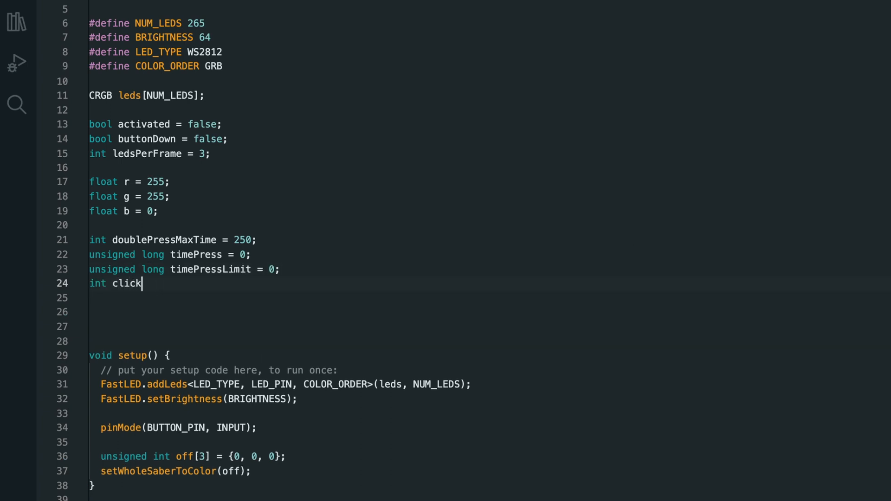
{"action": "type", "text": "s = 0;"}
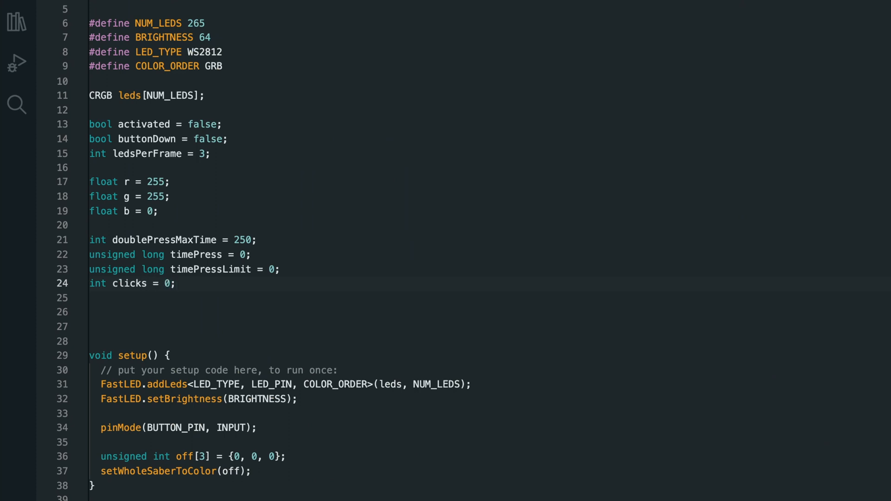
{"action": "type", "text": "bool ch"}
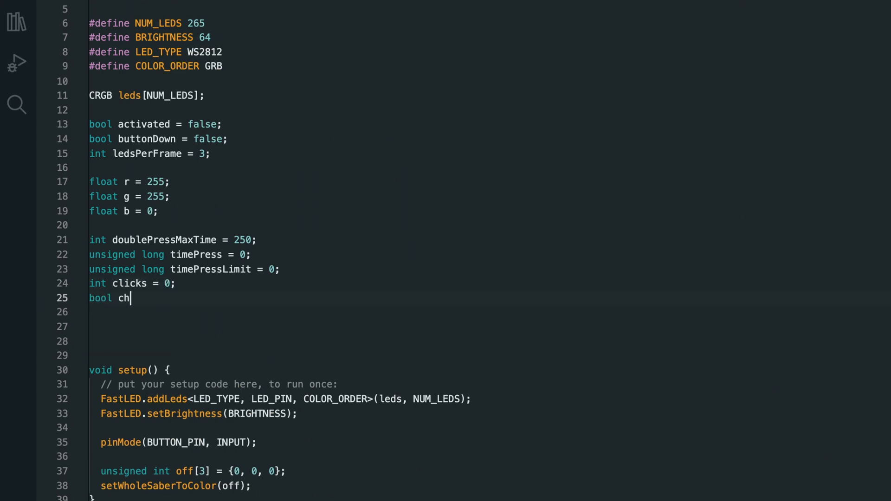
{"action": "type", "text": "anging = false;"}
{"action": "type", "text": "if (buttonState"}
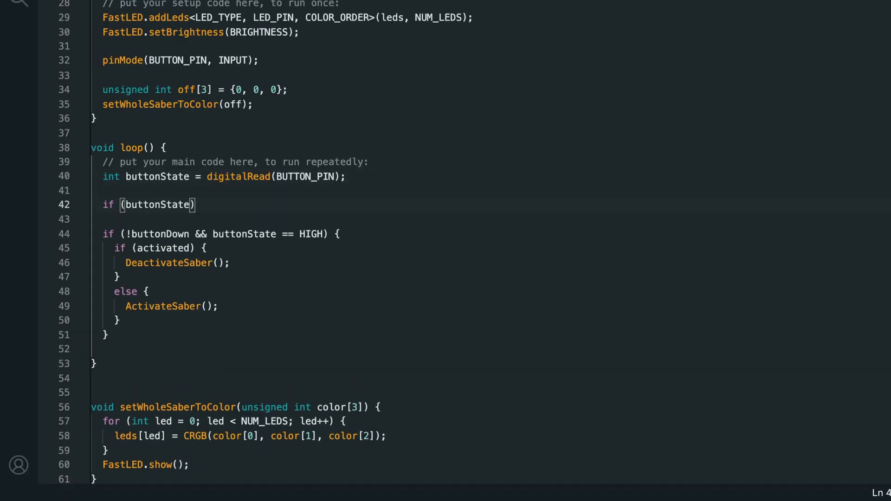
- On buttonState HIGH with clicks 0, record timePress = millis(), timePressLimit and set clicks = 1
{"action": "type", "text": "== HIGH"}
{"action": "type", "text": "timePress"}
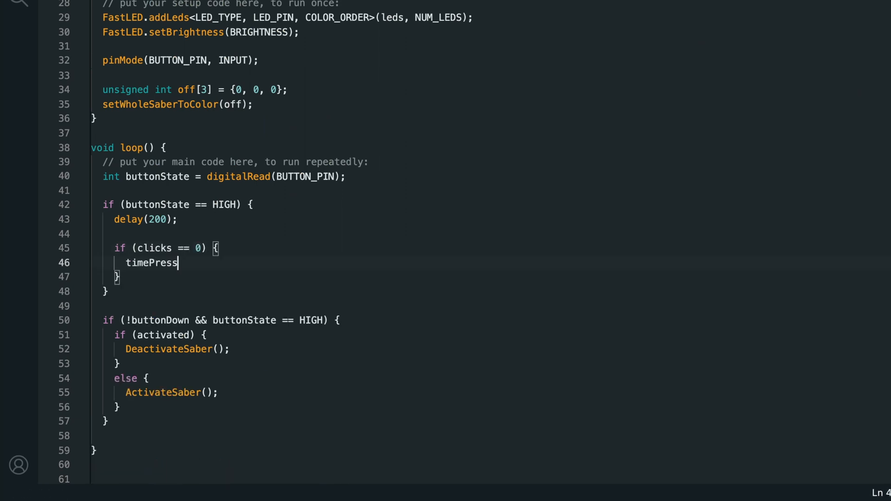
{"action": "type", "text": "= millis();"}
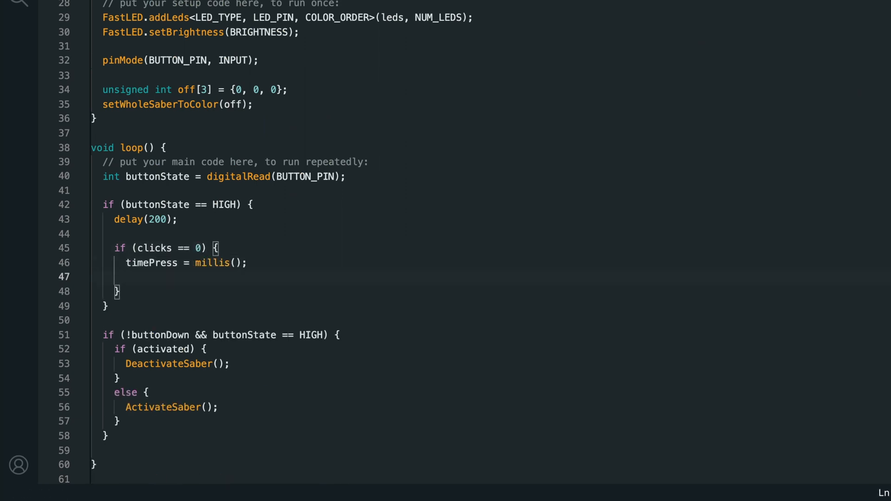
{"action": "type", "text": "timePressLimit = timePress + doublePressMaxTime;"}
{"action": "type", "text": "cli"}
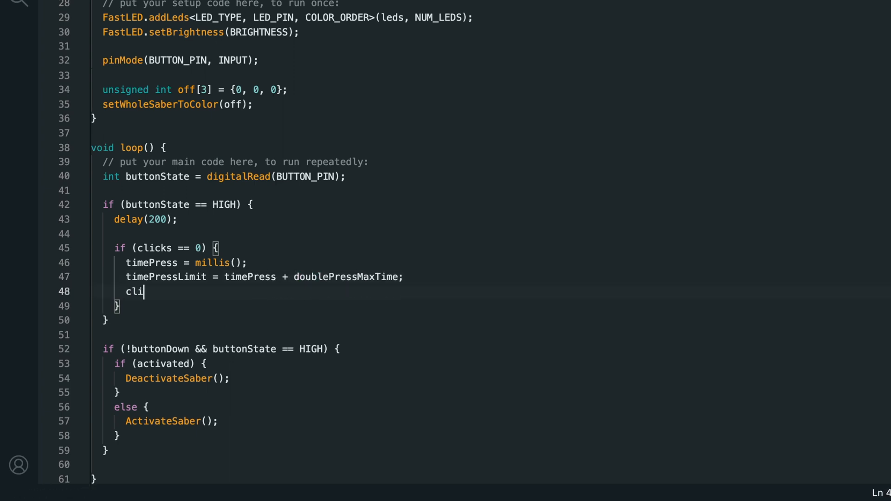
{"action": "type", "text": "cks = 1;"}
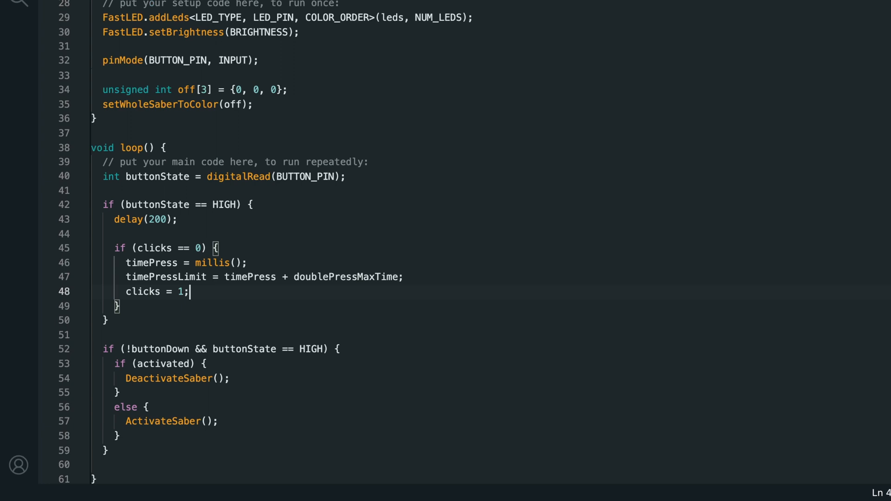
- Add else if (clicks == 1 && millis() < timePressLimit) setting changing and resetting timePress and clicks to 0
{"action": "type", "text": "else if (click)"}
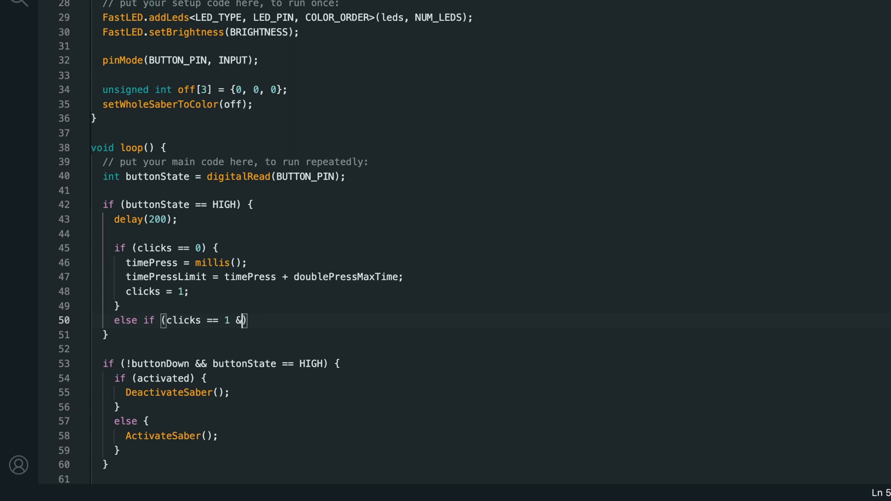
{"action": "type", "text": "& millis() < timePressLimit)"}
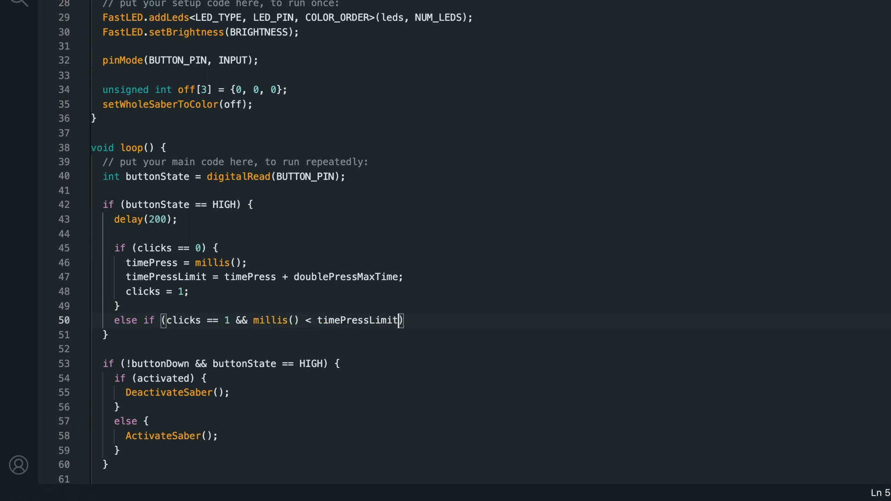
{"action": "type", "text": "changing = true;"}
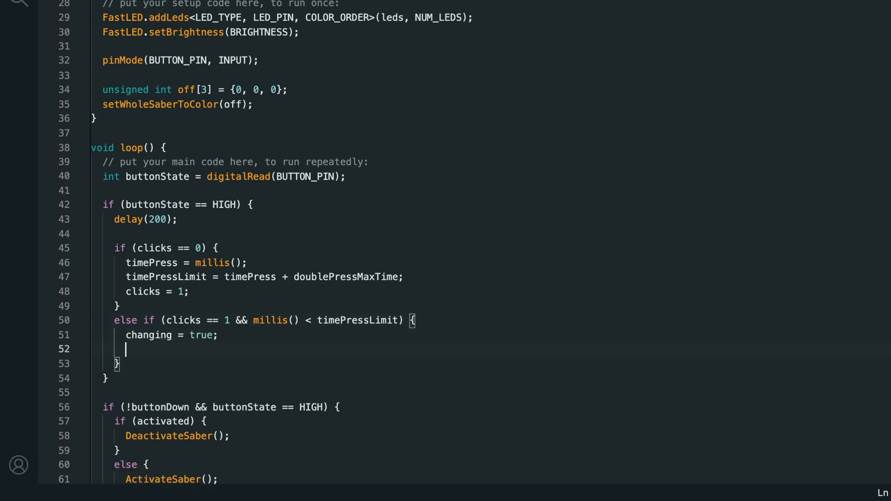
{"action": "type", "text": "timePress"}
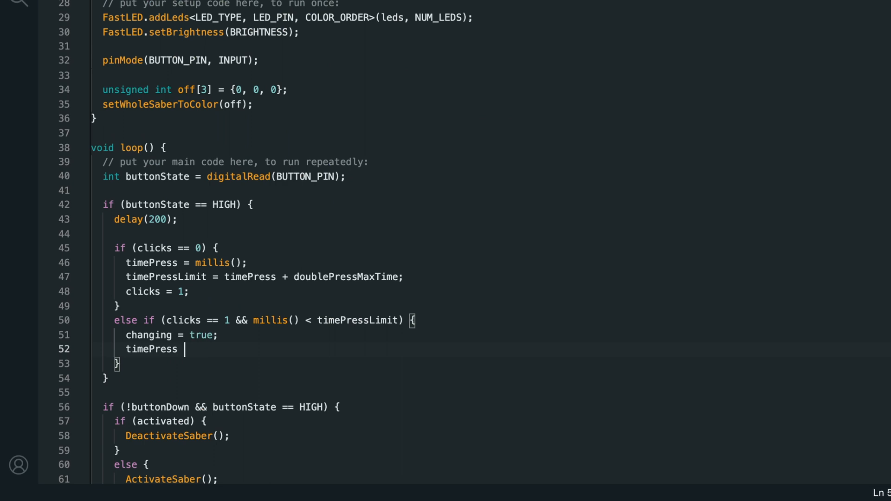
{"action": "type", "text": "= 0;"}
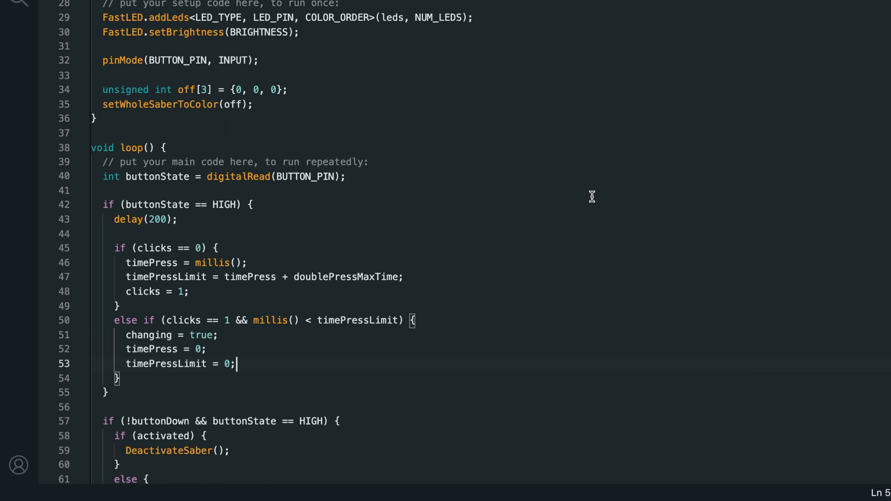
{"action": "scroll", "scroll_direction": "down", "scroll_amount": 3}
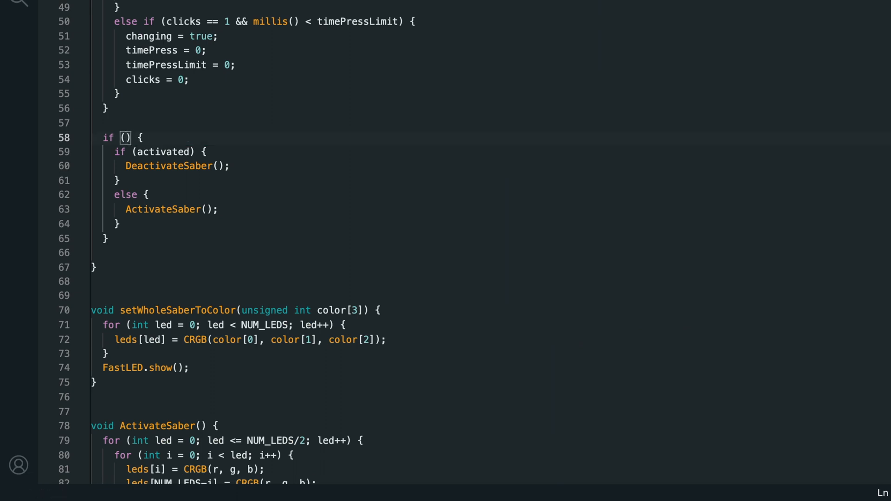
- Rewrite the condition as clicks == 1 && timePressLimit != 0 && millis() > timePressLimit
{"action": "type", "text": "clicks == 1 &&"}
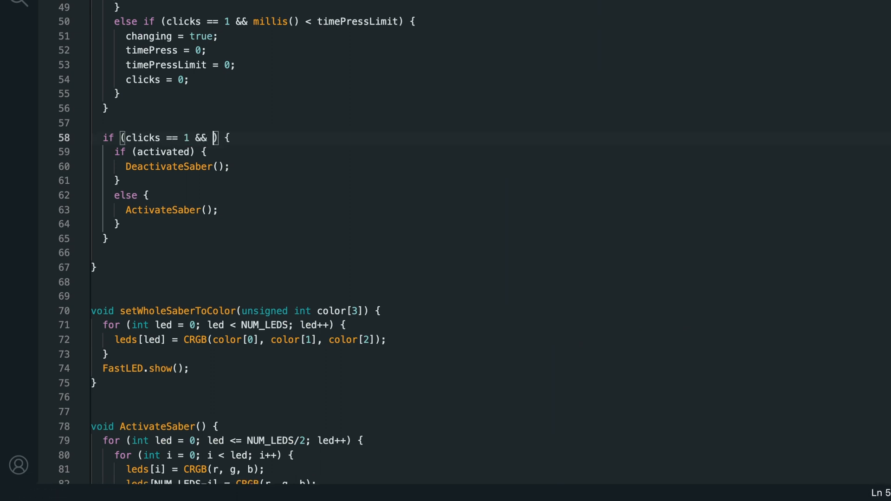
{"action": "type", "text": "timePressLimit != 0 && m"}
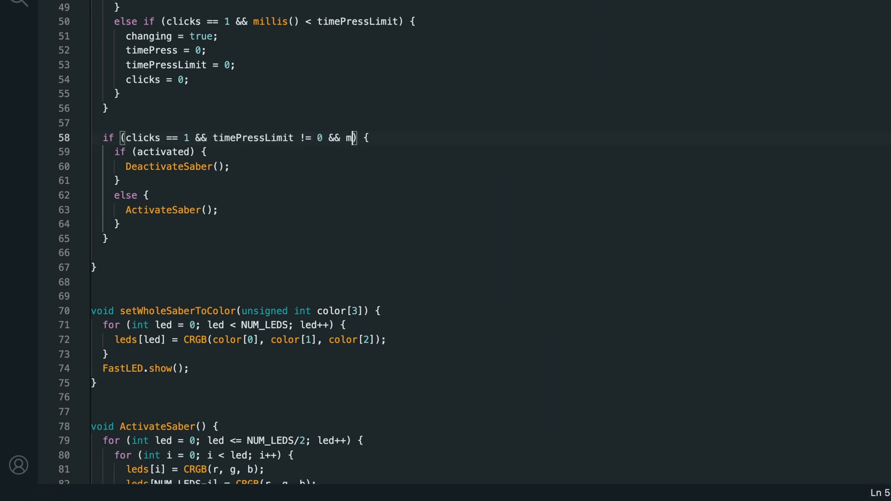
{"action": "type", "text": "illis() > timePressL"}
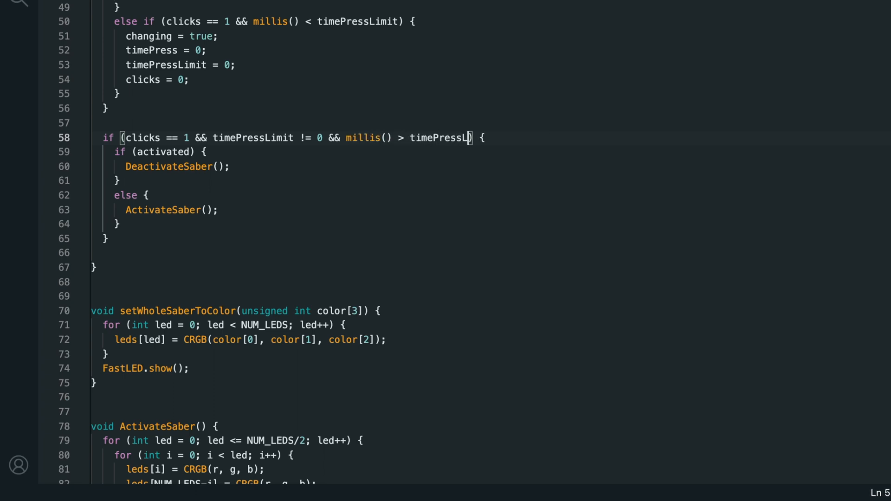
{"action": "type", "text": "imit"}
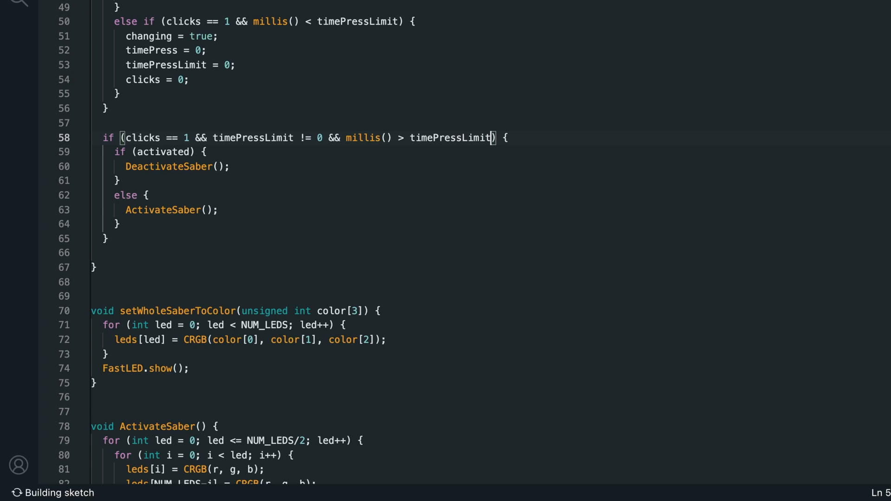
- After the else block, reset timePress, timePressLimit and clicks to 0
{"action": "left_click", "coordinate": [45, 238]}
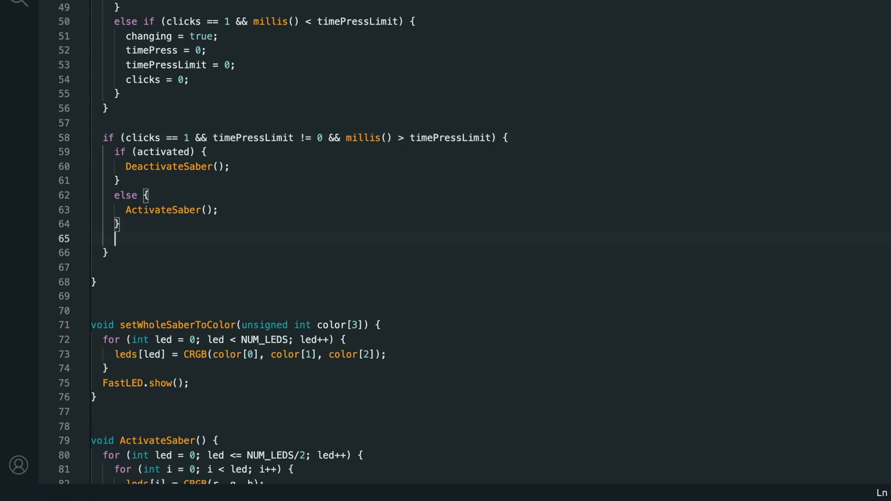
{"action": "type", "text": "timePress ="}
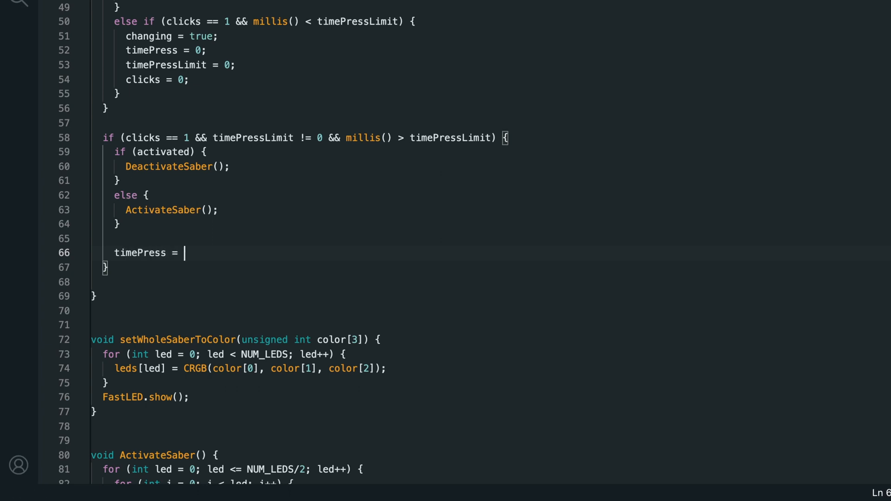
{"action": "type", "text": "0;"}
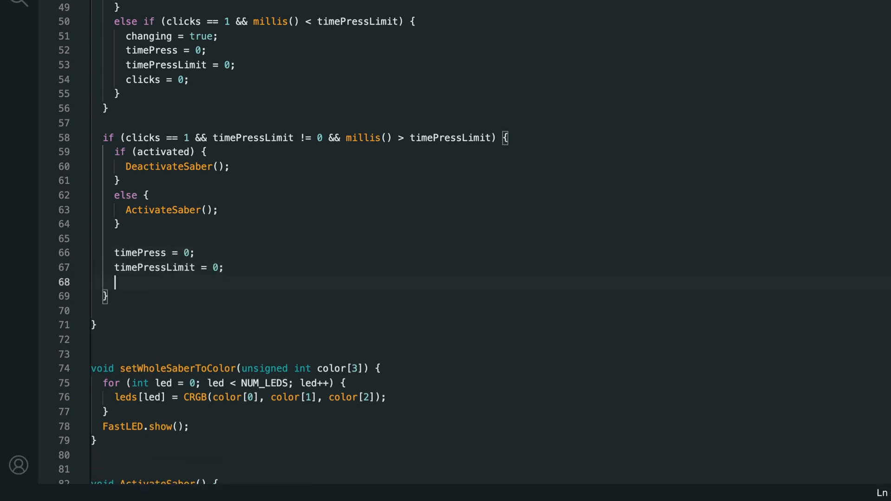
{"action": "type", "text": "clicks = 0;"}
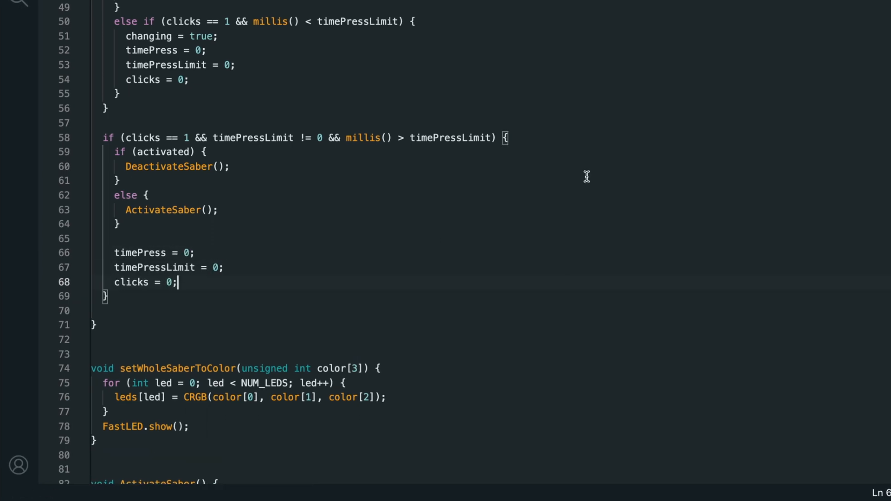
{"action": "scroll", "scroll_direction": "down", "scroll_amount": 3}
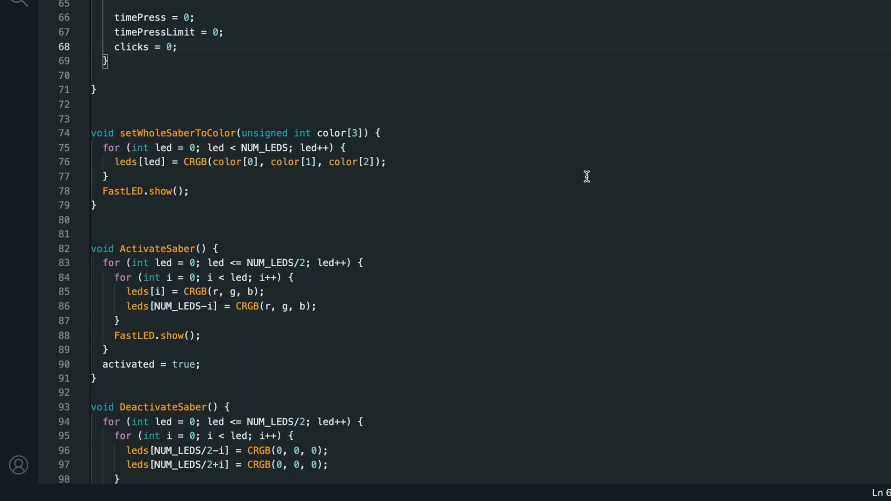
- Add an if (activated && changing) block declaring unsigned int rgbColor[3] starting at 255, 0, 0
{"action": "scroll", "scroll_direction": "down", "scroll_amount": 3}
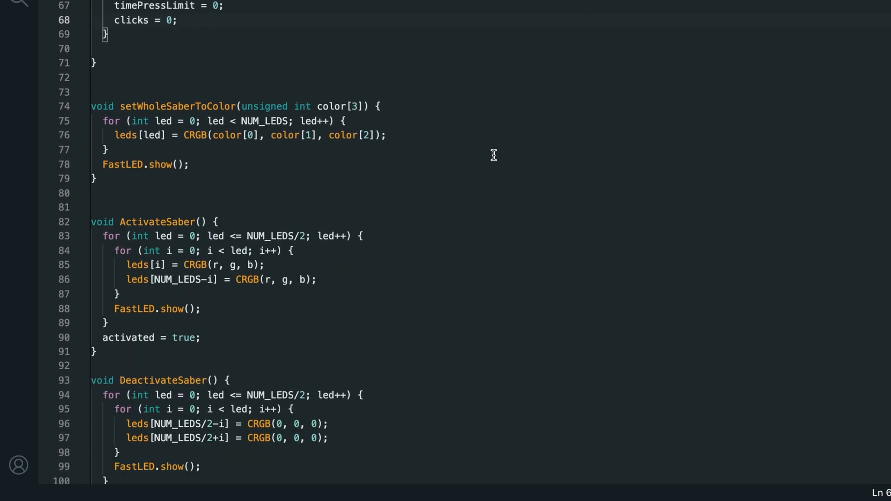
{"action": "type", "text": "if (activated &&"}
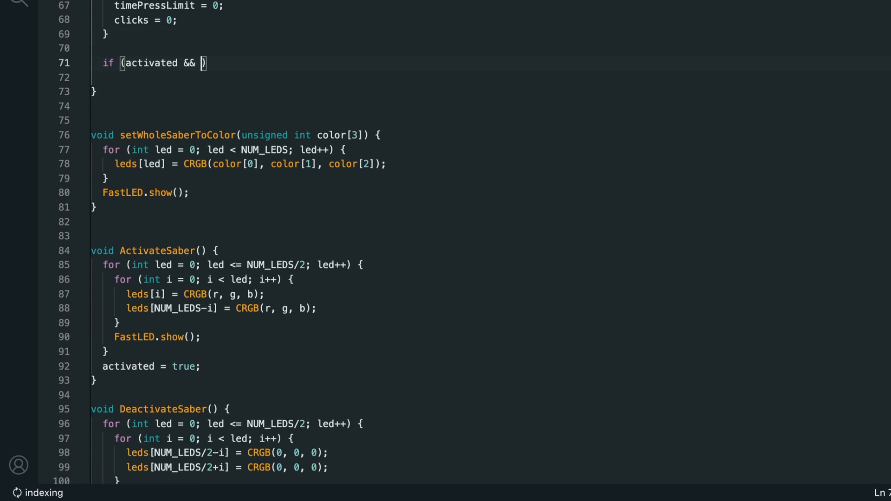
{"action": "type", "text": "changing) {"}
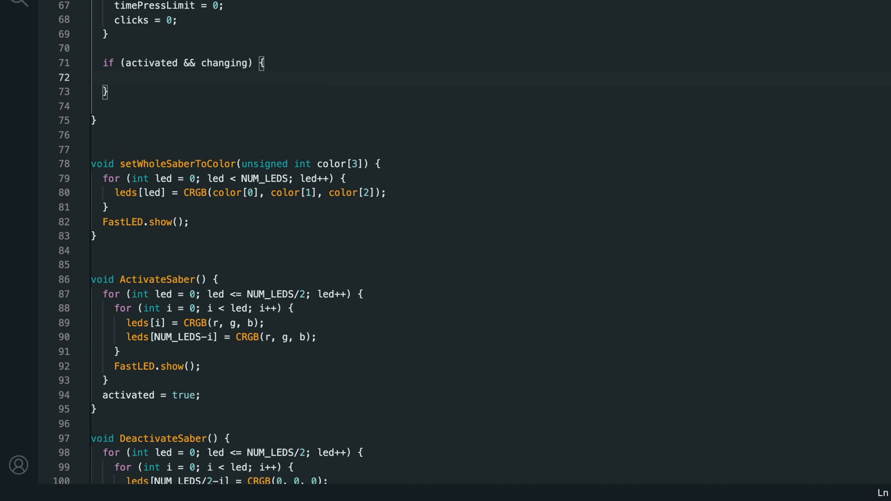
{"action": "type", "text": "un"}
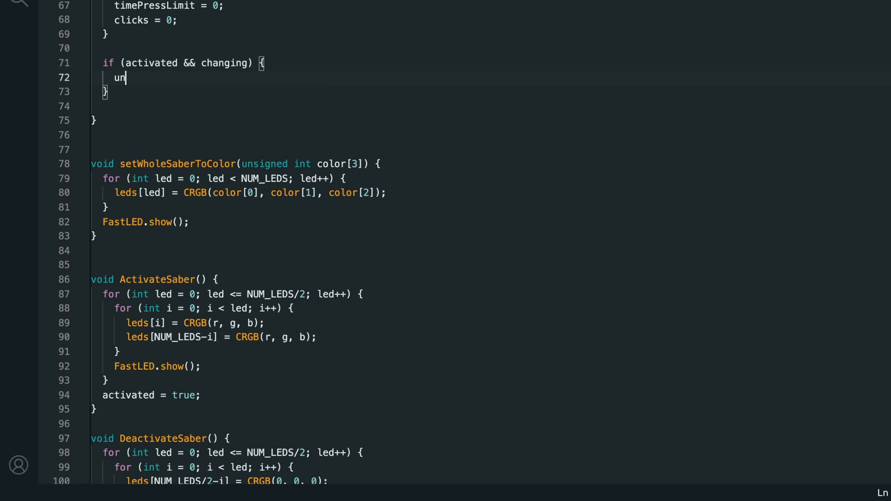
{"action": "type", "text": "signed int rgbColor[3];"}
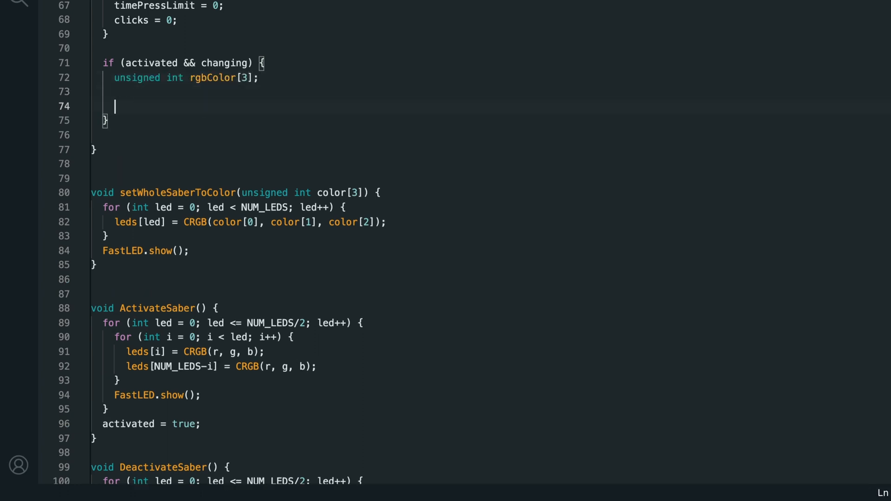
{"action": "type", "text": "rgbColor[0] = 255;"}
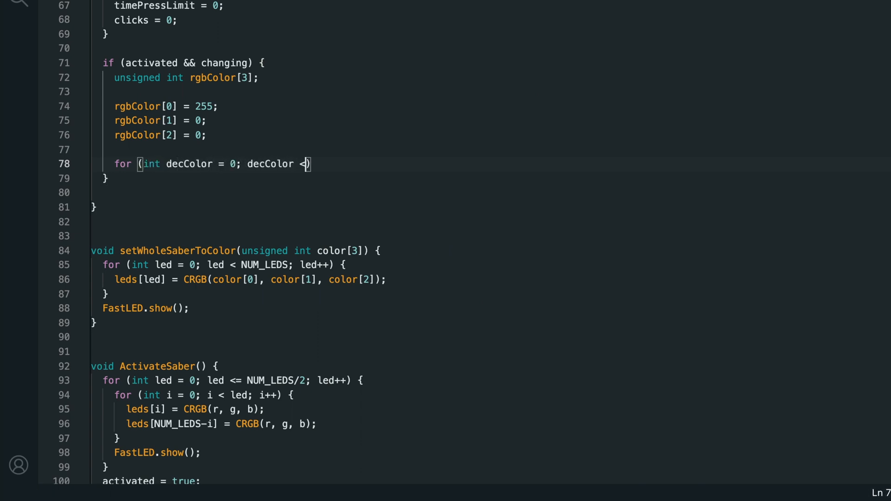
- Add the for loop decColor from 0 to 2 and begin declaring int incColor inside it
{"action": "type", "text": "3; decColor++)"}
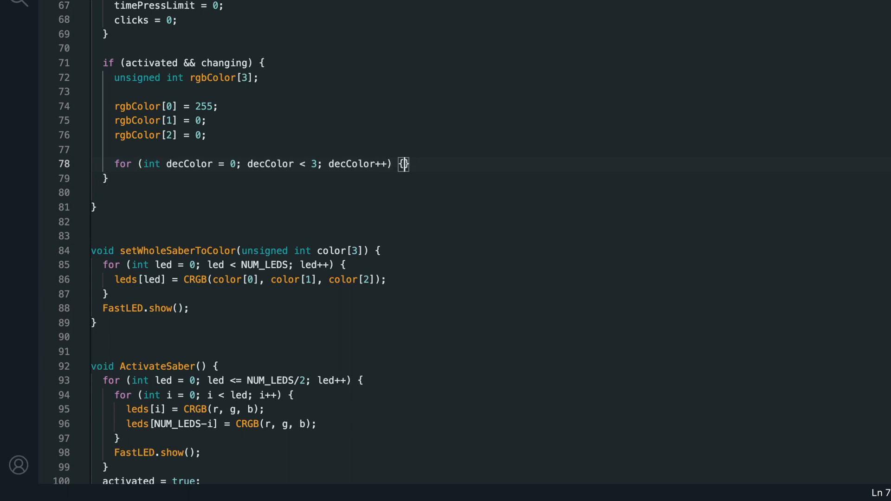
{"action": "key", "text": "enter"}
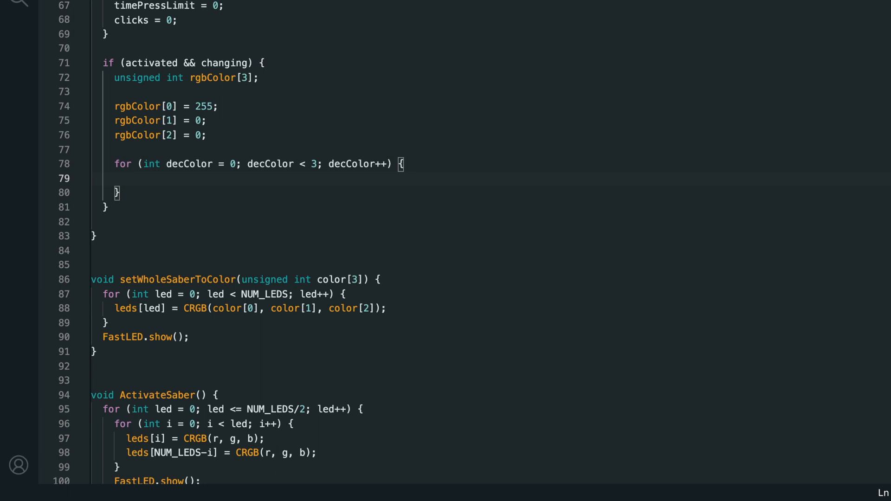
{"action": "type", "text": "int incColor ="}
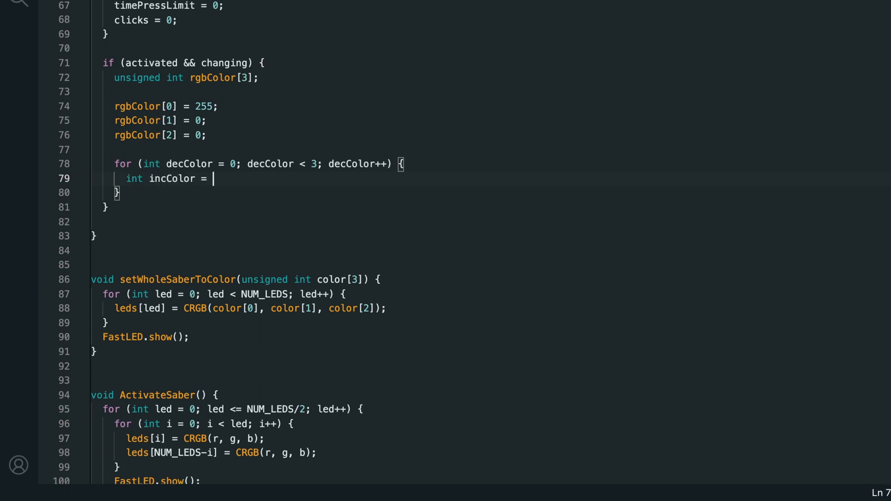
- Set incColor to decColor == 2 ? 0 : decColor + 1
{"action": "type", "text": "decColor == 2"}
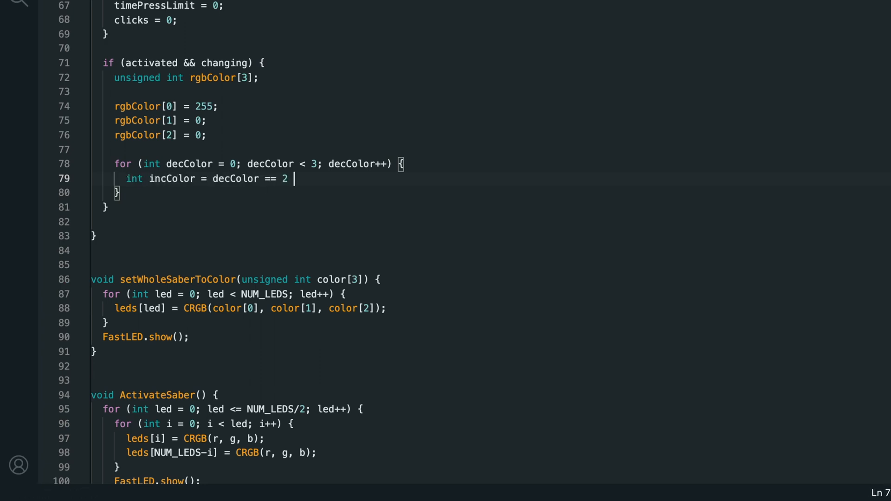
{"action": "type", "text": "? 0 :"}
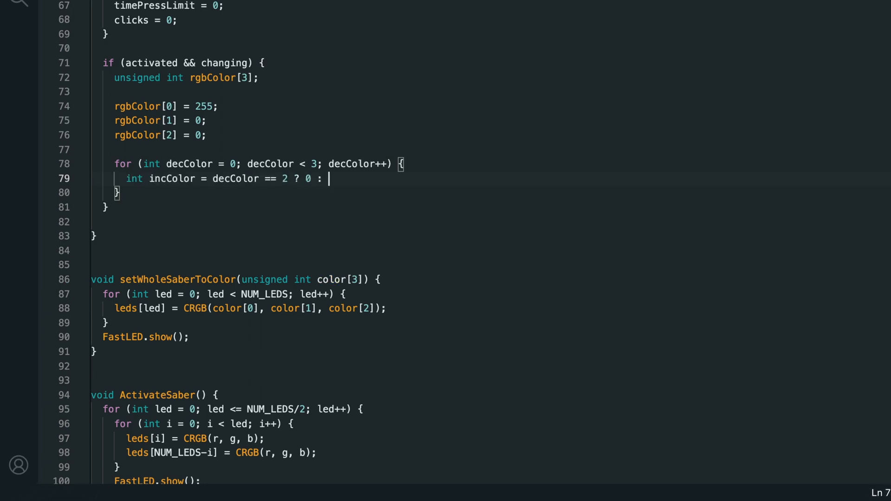
{"action": "type", "text": "decColor + 1;"}
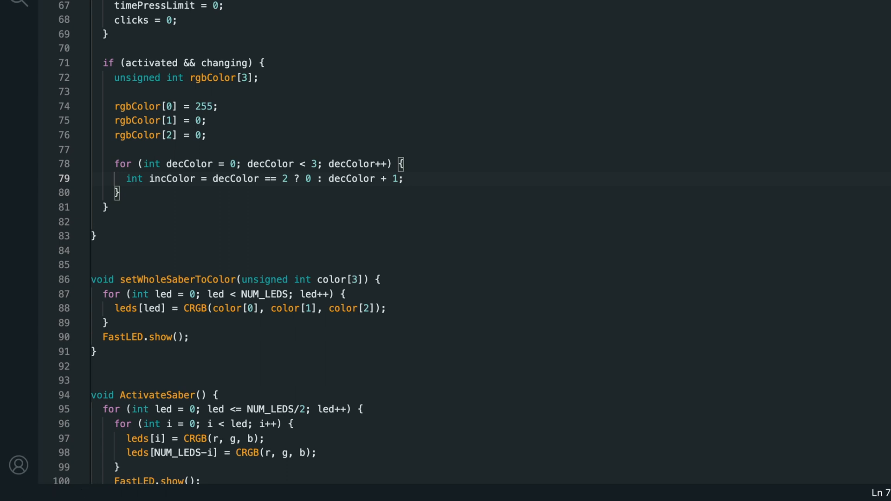
{"action": "key", "text": "enter"}
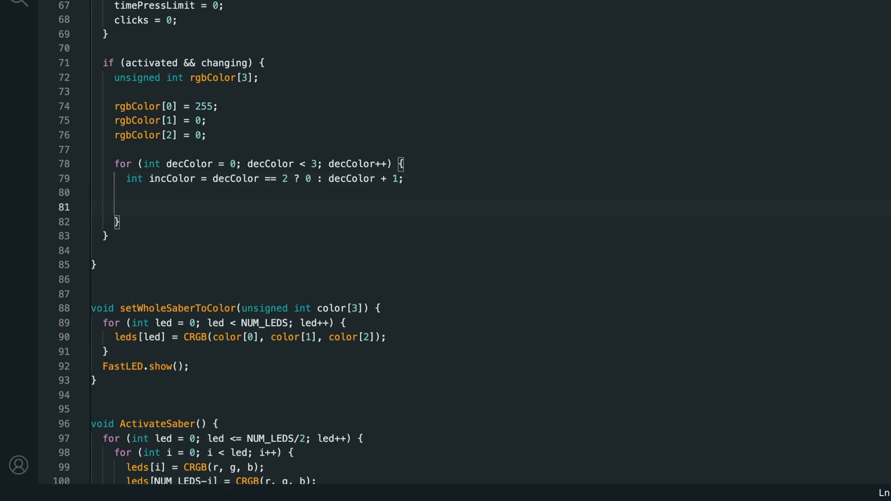
- Add the inner 255-step loop shifting rgbColor[decColor] into rgbColor[incColor], showing it with setWholeSaberToColor and delay(10)
{"action": "type", "text": "for (int i = 0; i < 255; i++) {"}
{"action": "type", "text": "rgb"}
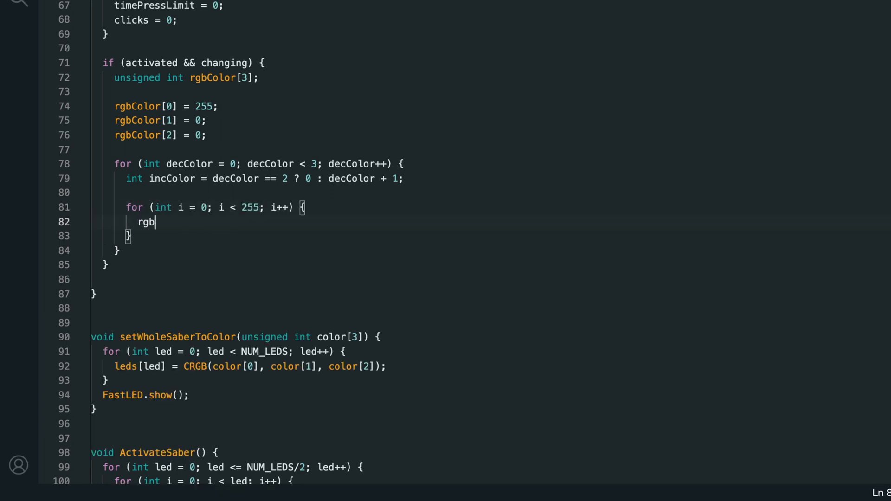
{"action": "type", "text": "Color[decColor] -= 1;"}
{"action": "type", "text": "rgbColor"}
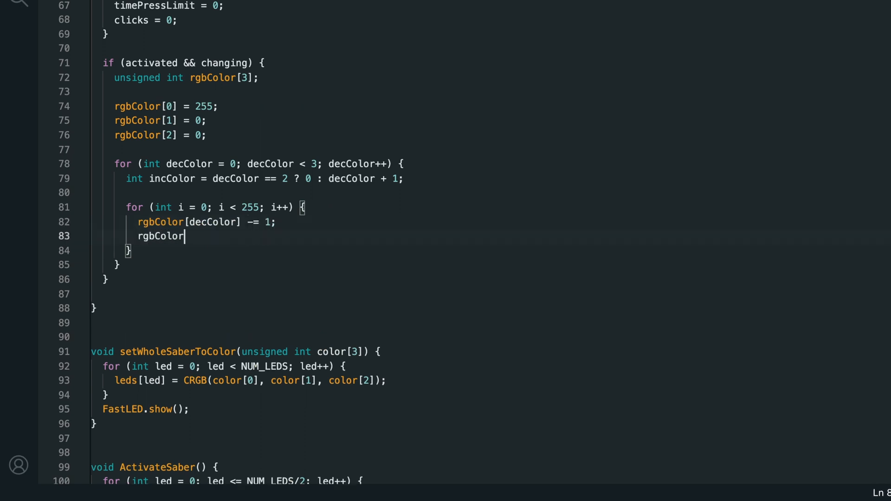
{"action": "type", "text": "[incColor] += 1;"}
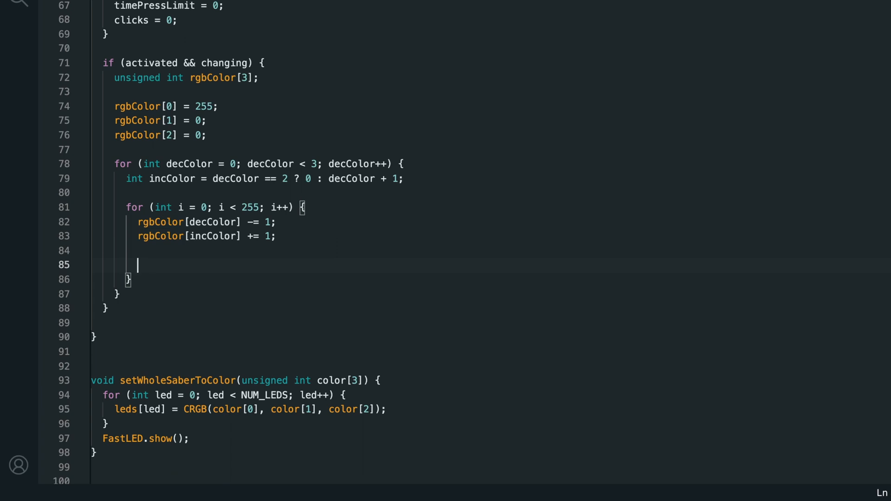
{"action": "type", "text": "setWholeSaberToColor(rgbColor"}
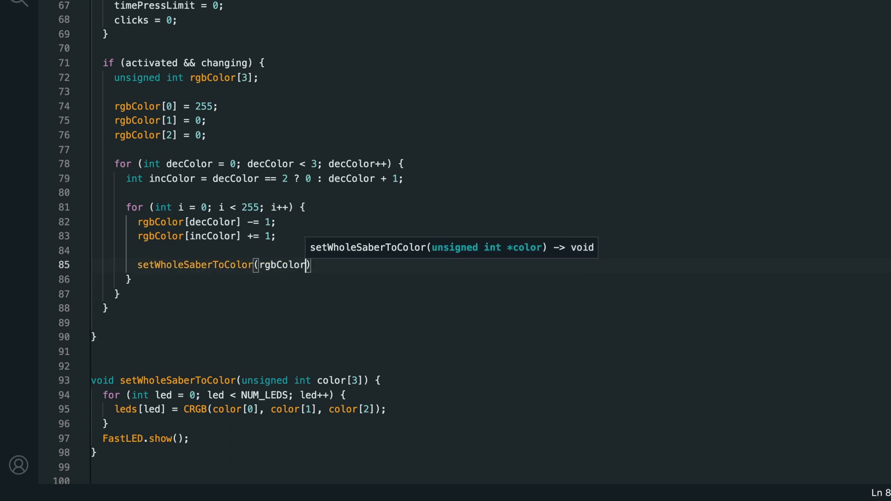
{"action": "type", "text": "delay(10);"}
{"action": "type", "text": "if (digitalRead(BUTTON_PIN) == HIGH) {"}
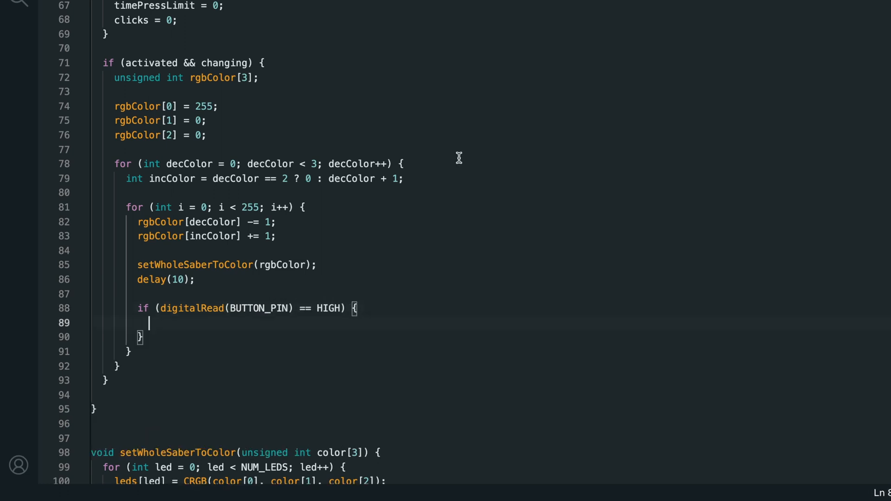
- On a mid-fade press copy rgbColor into r, g, b, stop changing, zero timers, set clicks to 5, return; add if (clicks >= 2) reset
{"action": "type", "text": "r ="}
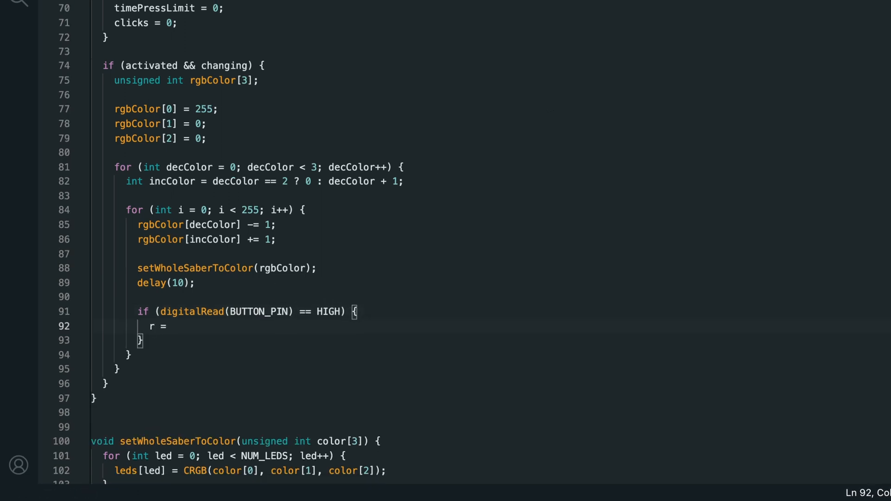
{"action": "type", "text": "rgbColor[0];"}
{"action": "type", "text": "timePressLimit ="}
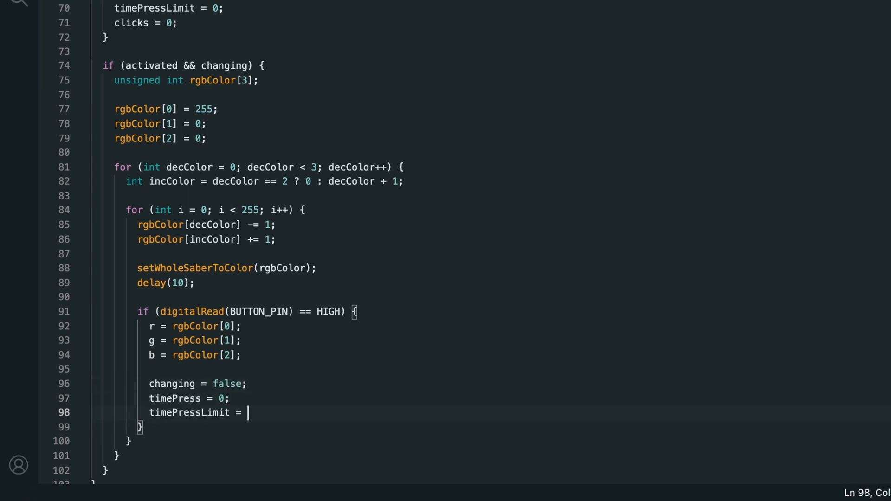
{"action": "type", "text": "0;"}
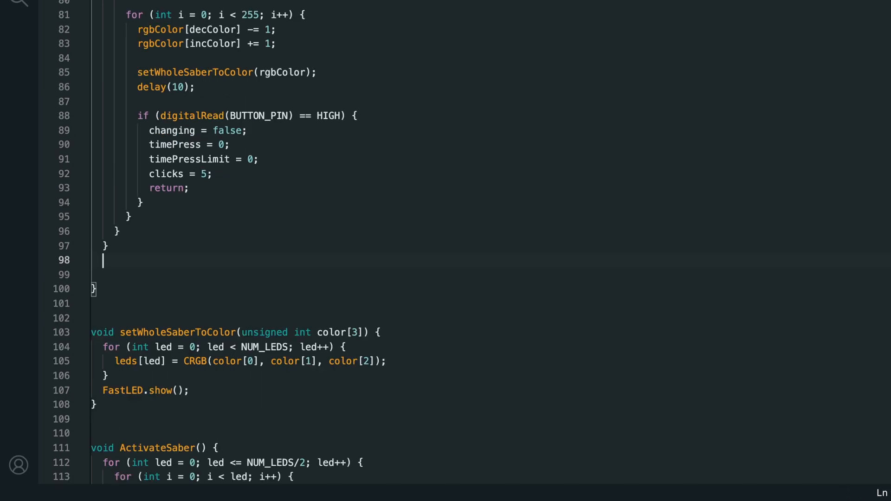
{"action": "type", "text": "if (clicks >= 2) {"}
{"action": "type", "text": "clicks = 0;"}
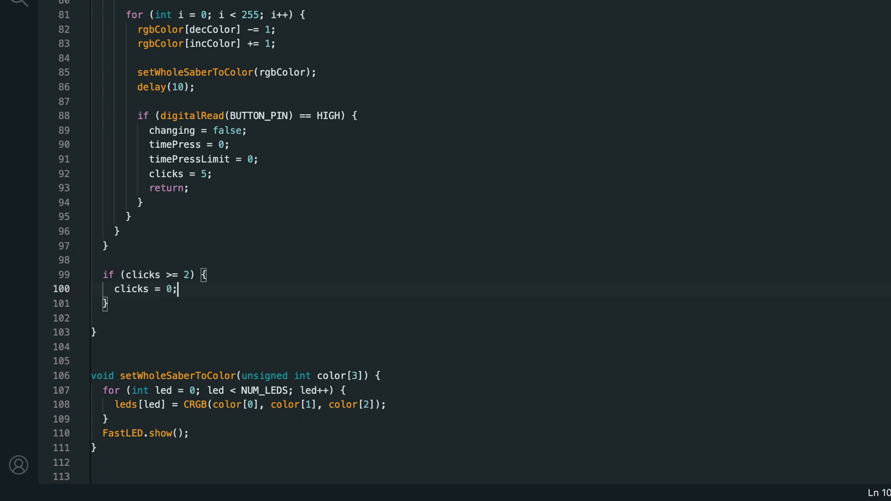
{"action": "mouse_move", "coordinate": [227, 240]}
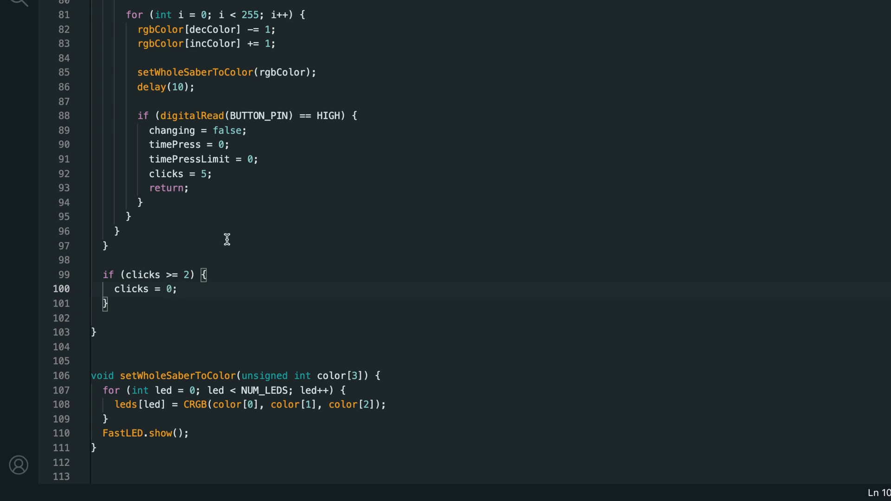
- In ActivateSaber set changing = false and reset timePress, timePressLimit and clicks to 0
{"action": "scroll", "scroll_direction": "down", "scroll_amount": 3}
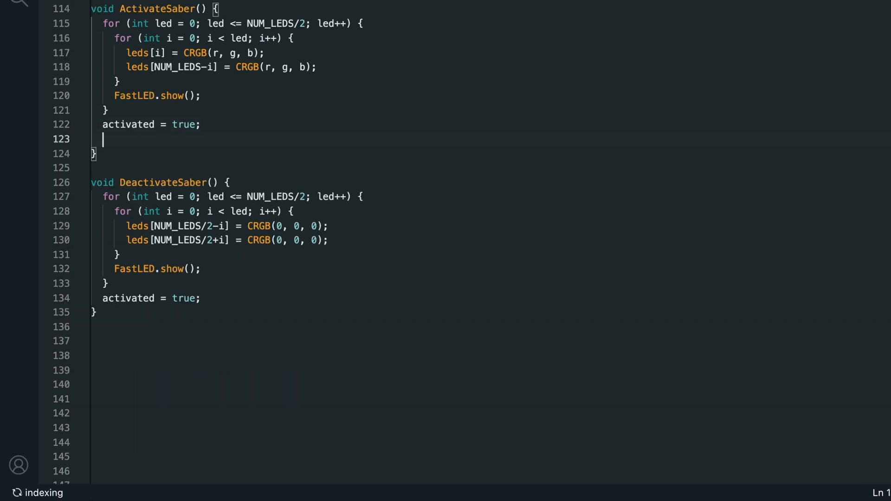
{"action": "type", "text": "changing = fa"}
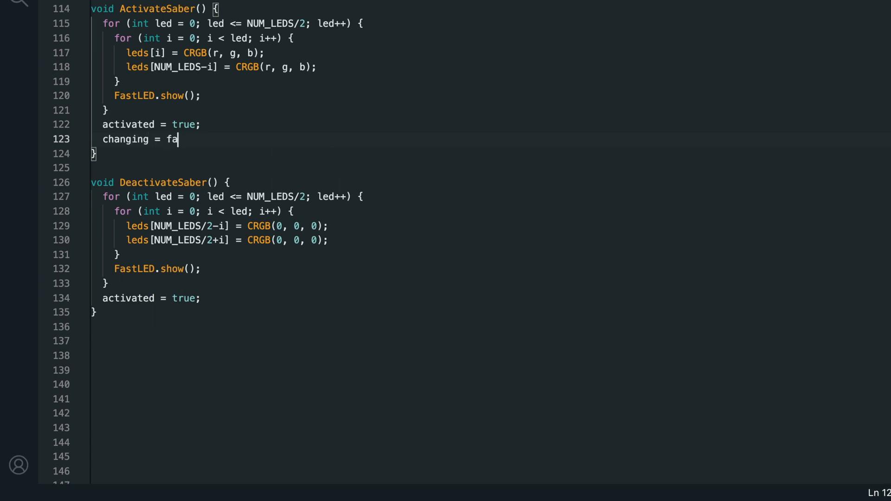
{"action": "type", "text": "lse;"}
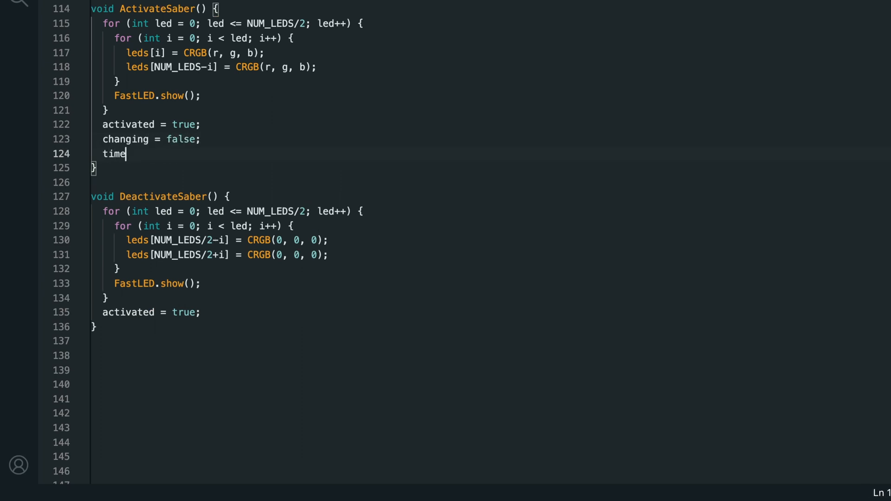
{"action": "type", "text": "Press = 0;"}
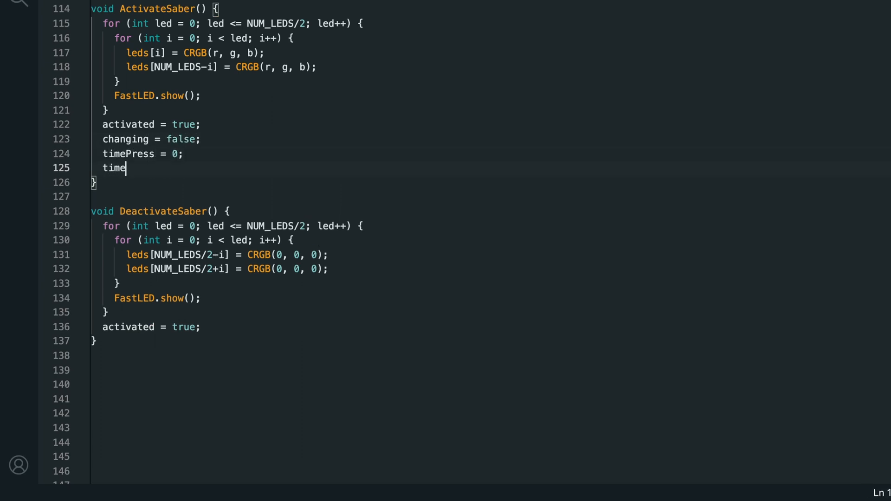
{"action": "type", "text": "PressLimit = 0;"}
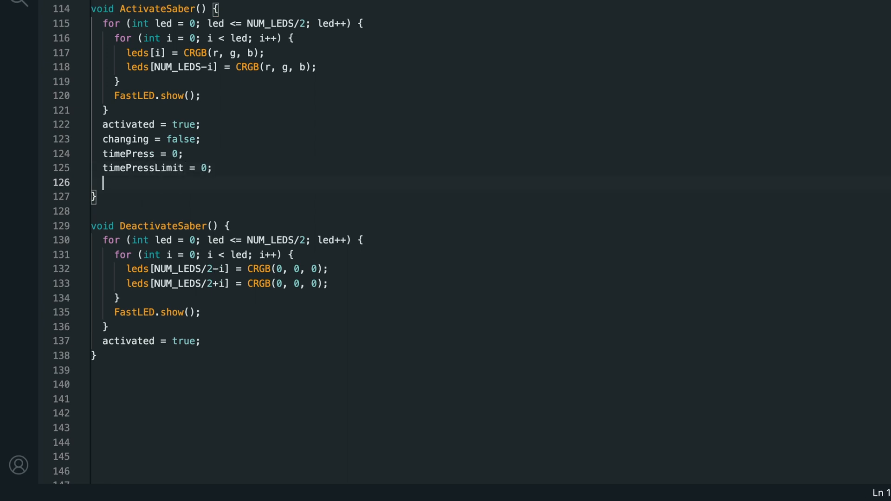
{"action": "type", "text": "clicks = 0;"}
{"action": "type", "text": "#incl"}
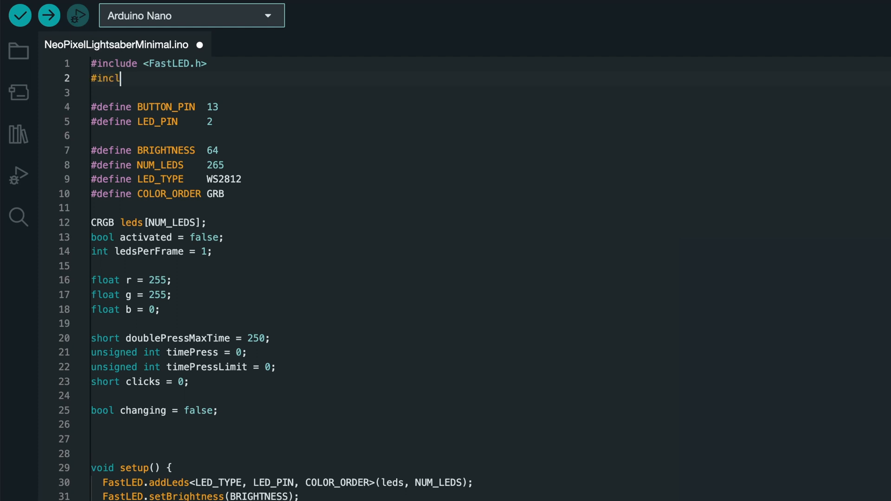
- Add #include <EEPROM.h>, accepting EEPROM.h from autocomplete
{"action": "type", "text": "ude <EE"}
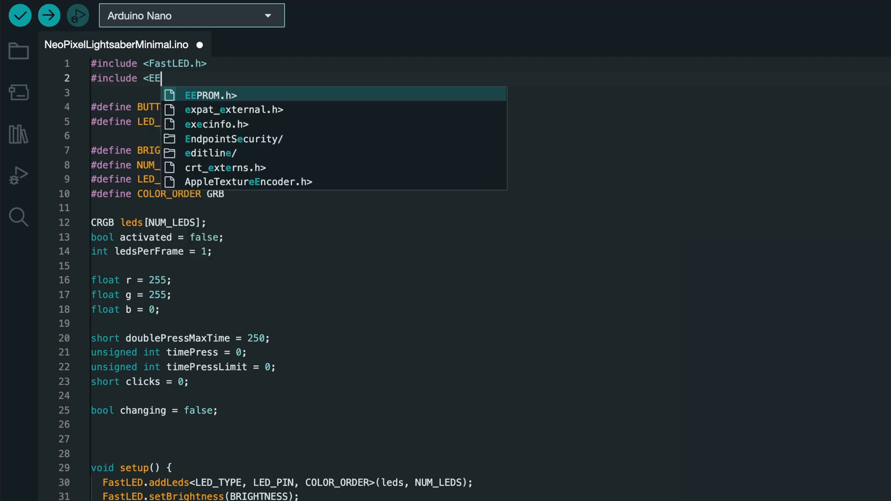
{"action": "left_click", "coordinate": [212, 95]}
{"action": "type", "text": "if (!(EEPROM.read(0"}
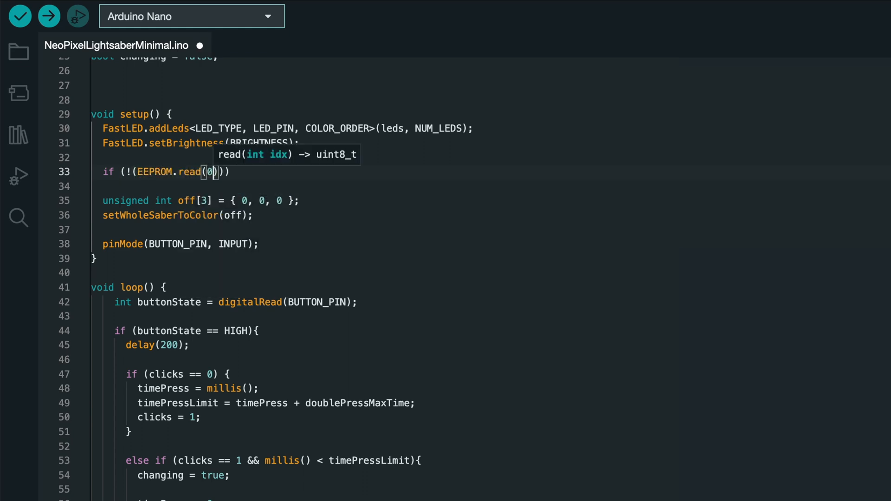
- Unless EEPROM addresses 0–2 all read 0, load r, g, b from EEPROM.read(0), (1), (2) in setup
{"action": "type", "text": "== 0 && EEPROM.read(1"}
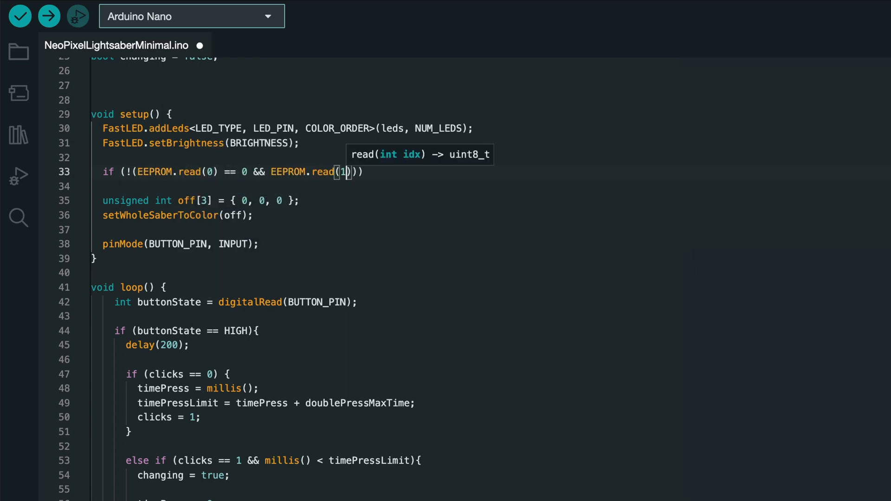
{"action": "type", "text": ") == 0 && EEPROM.read(2) == 0"}
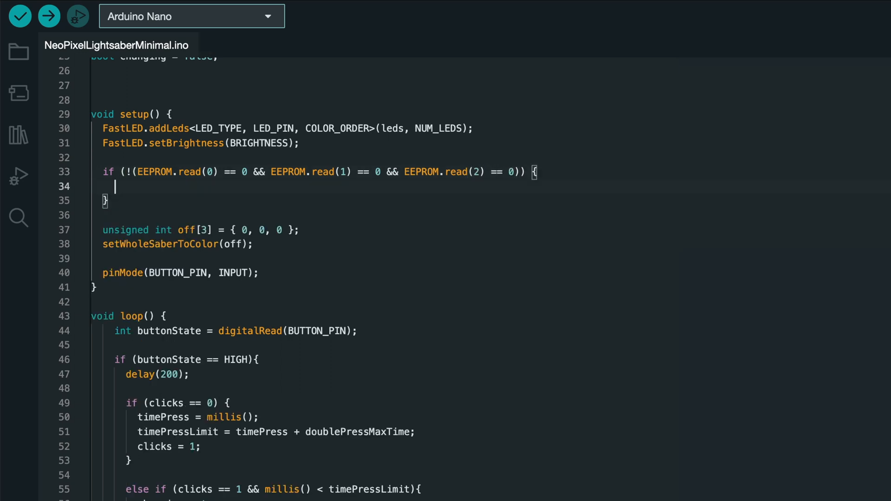
{"action": "type", "text": "r = EEPROM"}
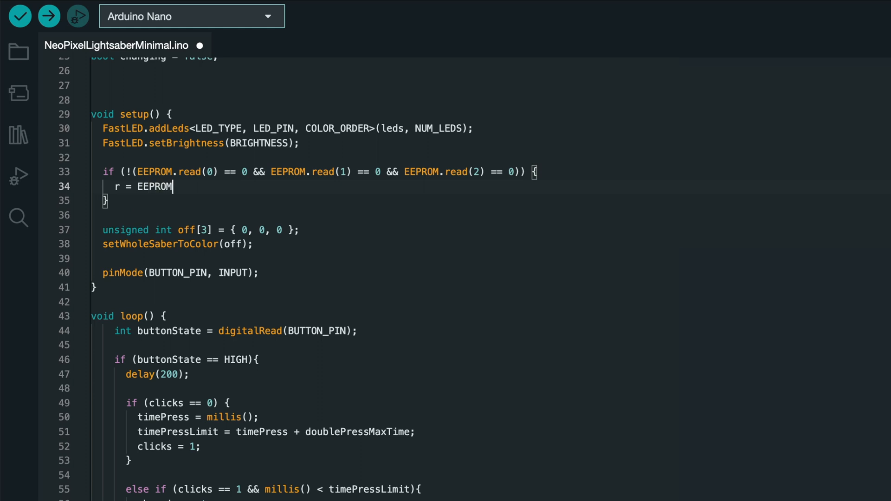
{"action": "type", "text": ".read(0"}
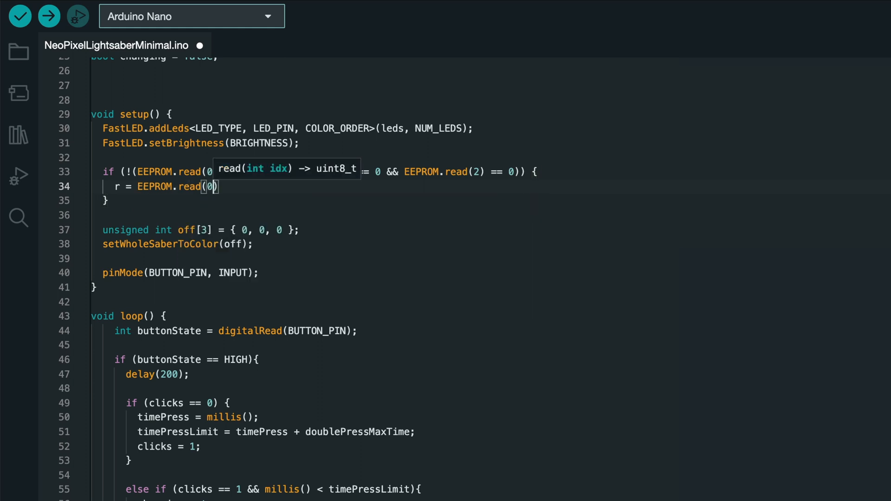
{"action": "type", "text": "g ="}
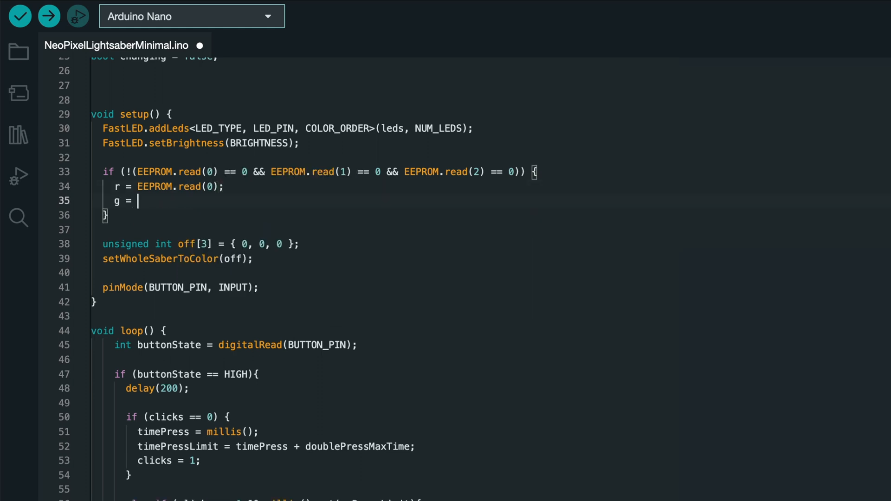
{"action": "type", "text": "EEPROM.read(1);"}
{"action": "type", "text": "b = EEP"}
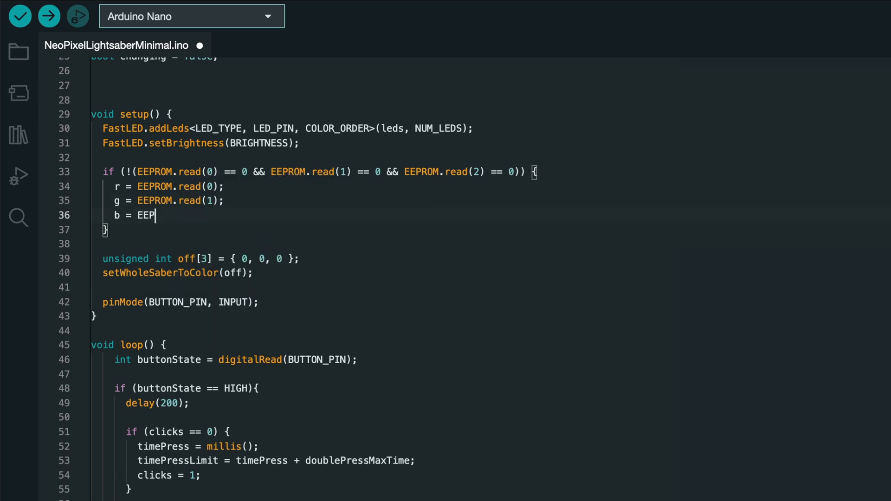
{"action": "type", "text": "ROM.read(2);"}
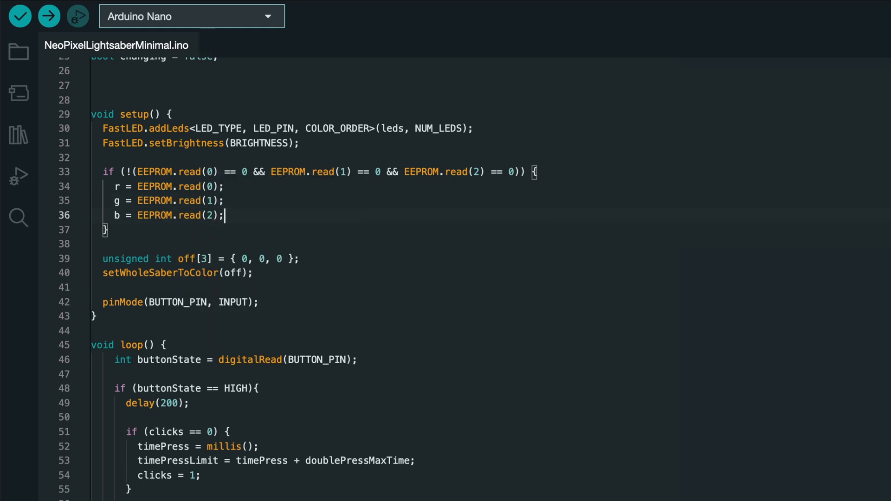
{"action": "scroll", "scroll_direction": "down", "scroll_amount": 3}
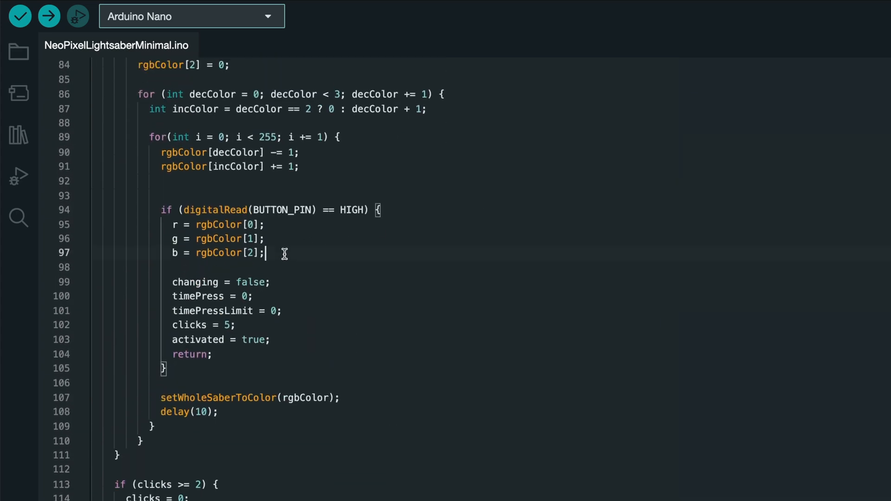
- After b = rgbColor[2], save r with EEPROM.write(0, r)
{"action": "type", "text": "EEPROM"}
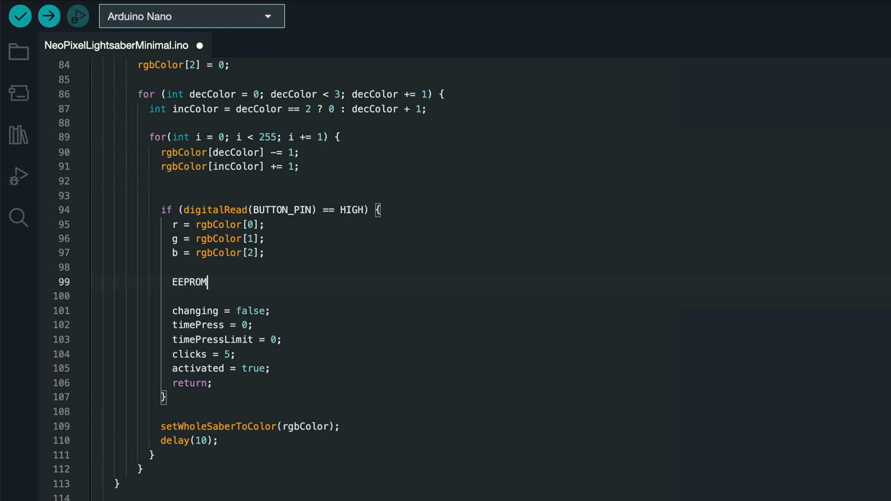
{"action": "type", "text": ".write("}
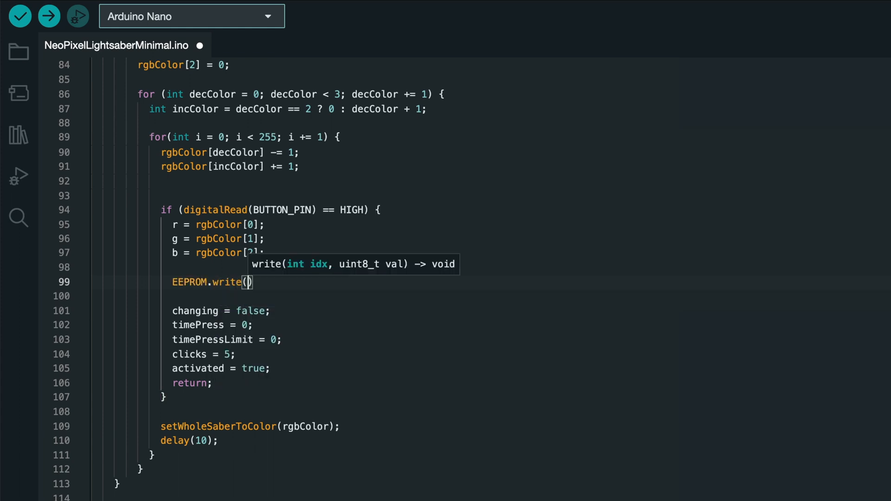
{"action": "type", "text": "0, r"}
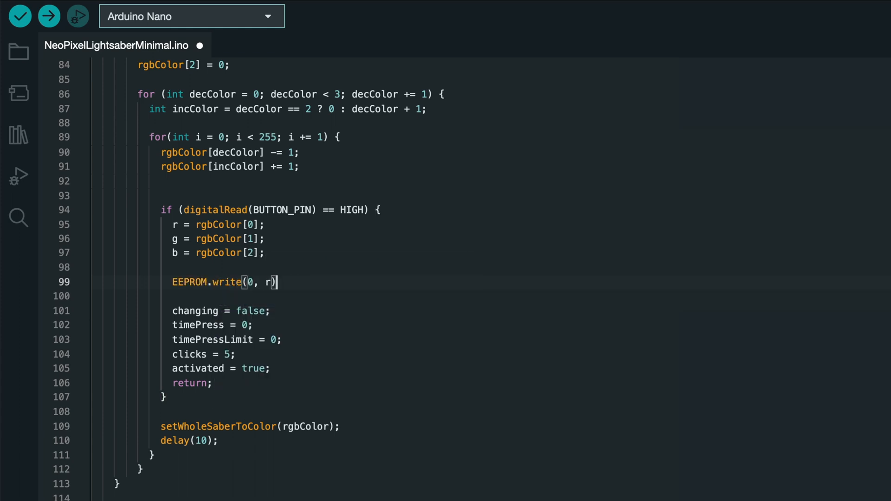